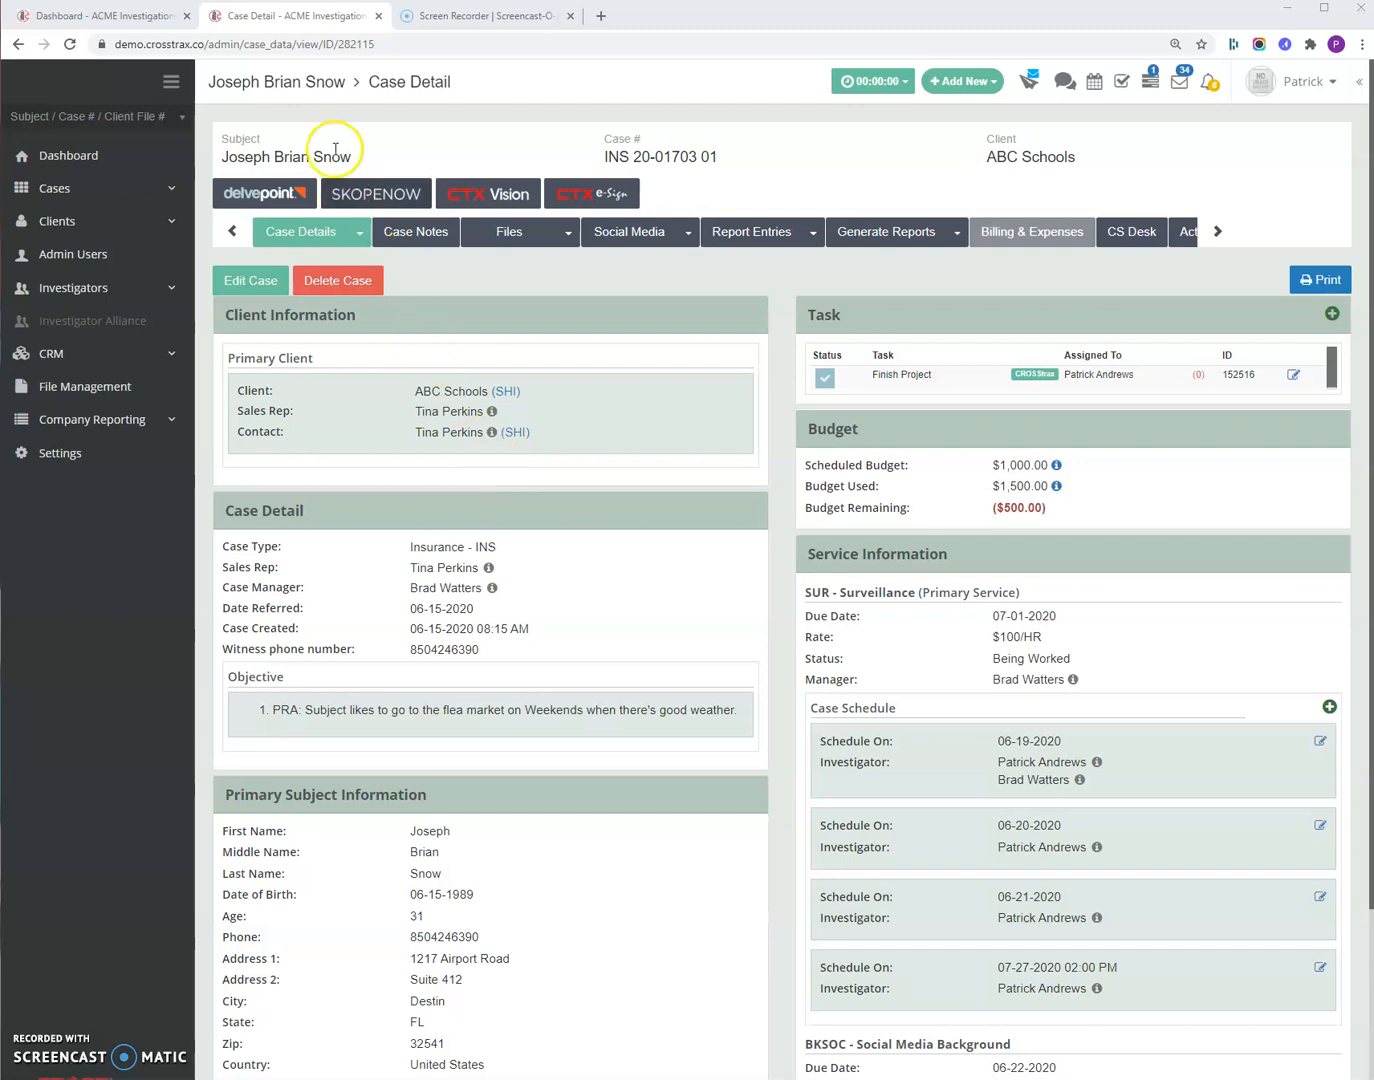
mouse_move(324, 156)
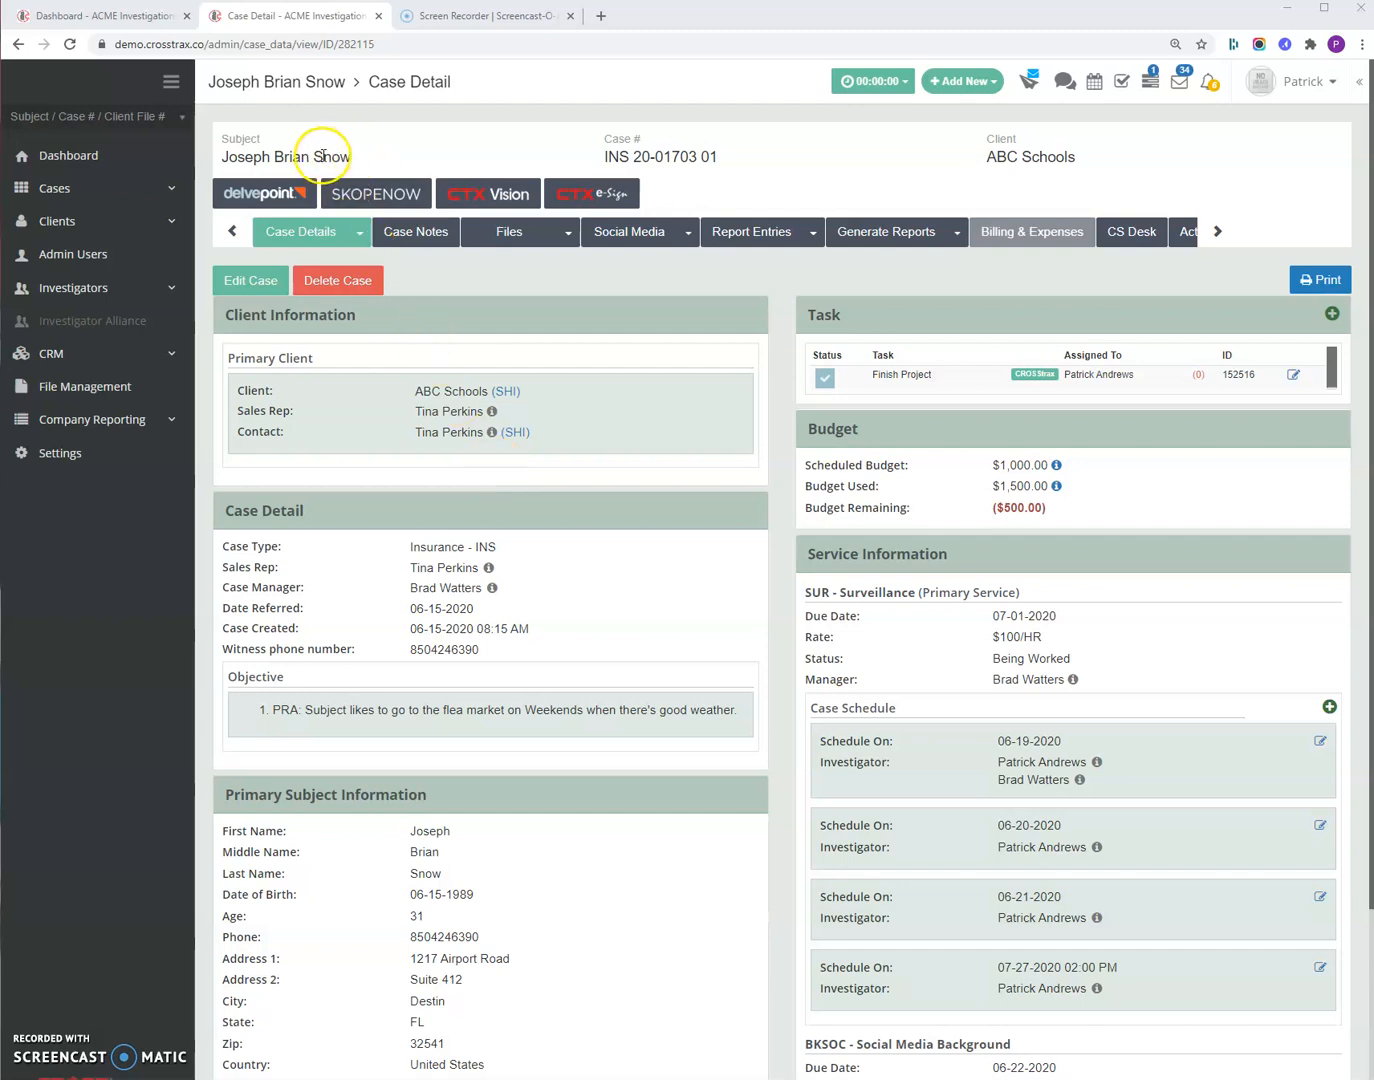
mouse_move(424, 232)
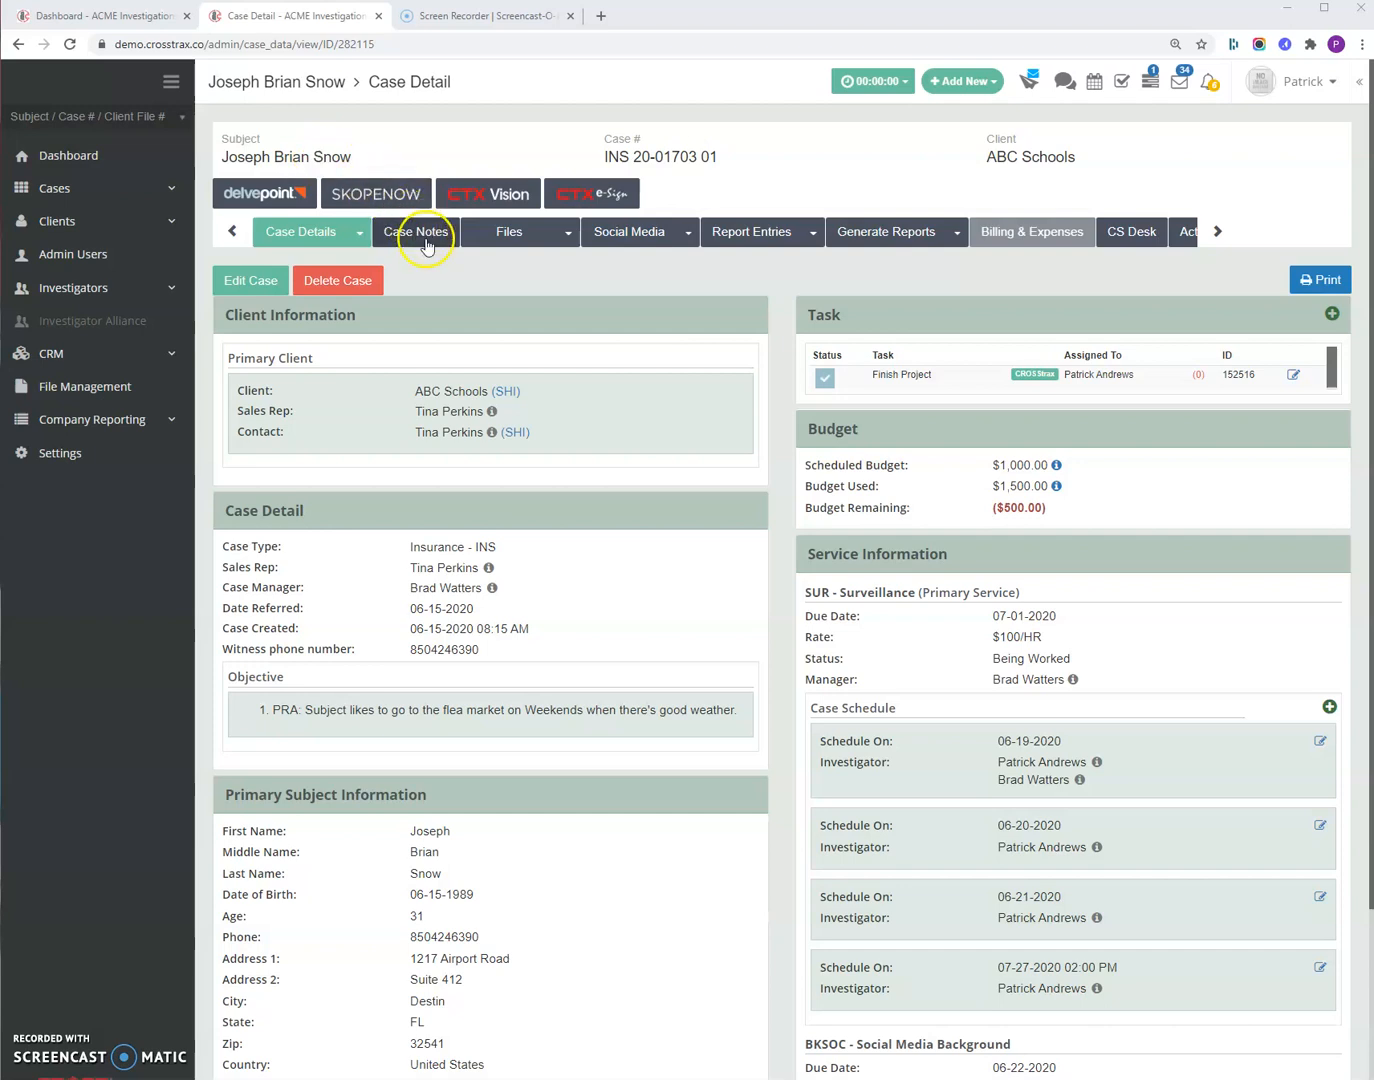
mouse_move(568, 240)
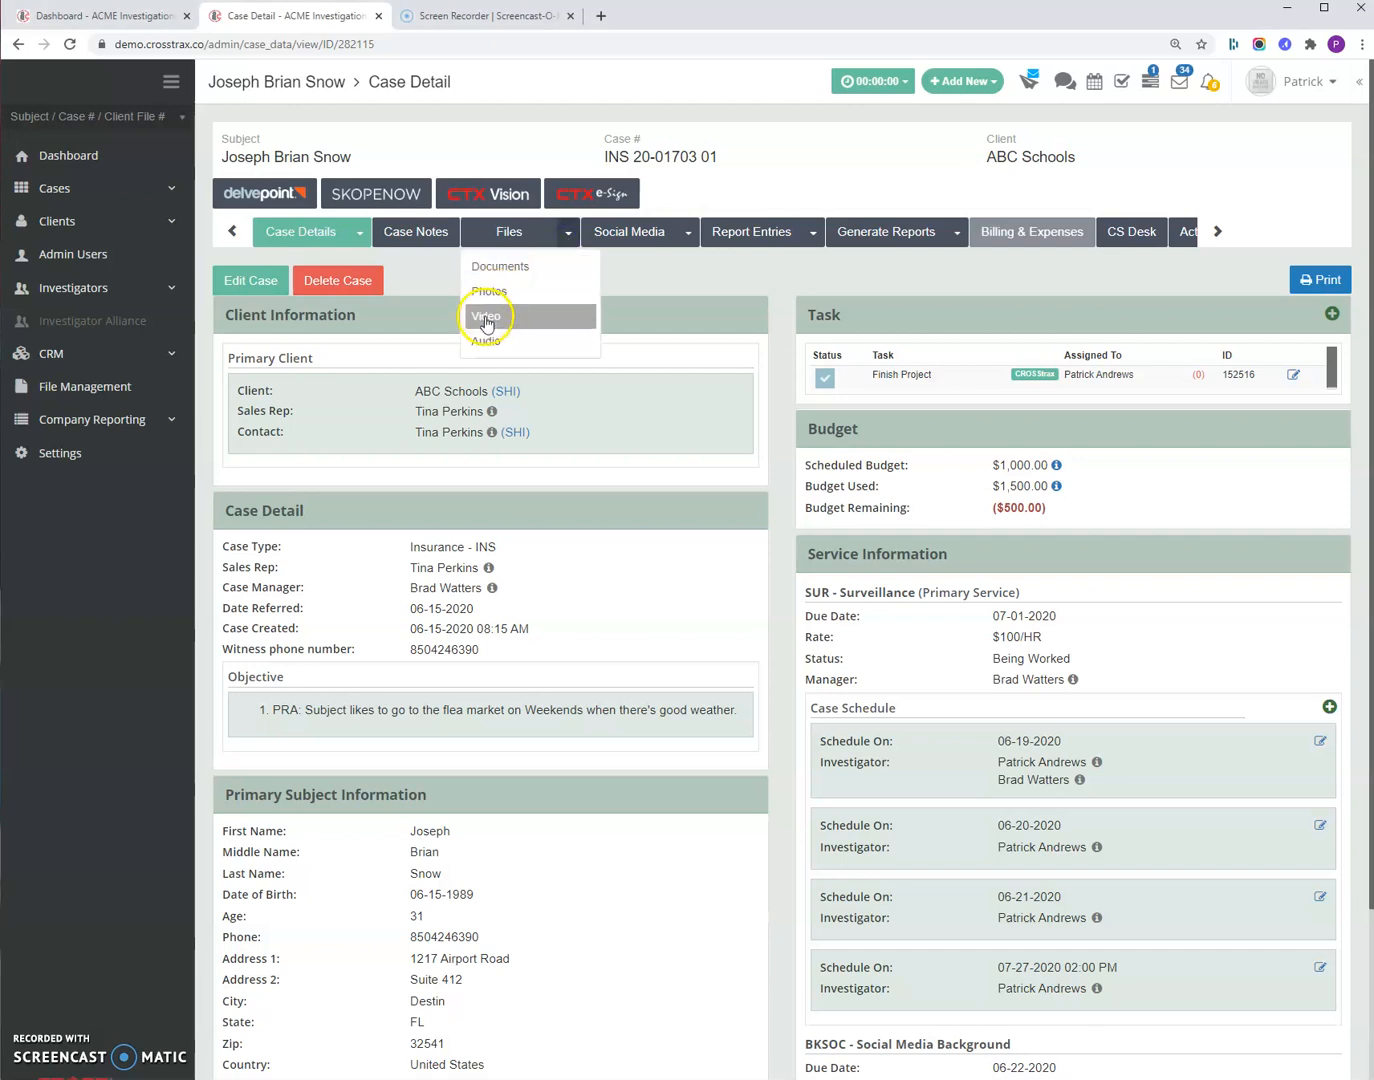
click(486, 316)
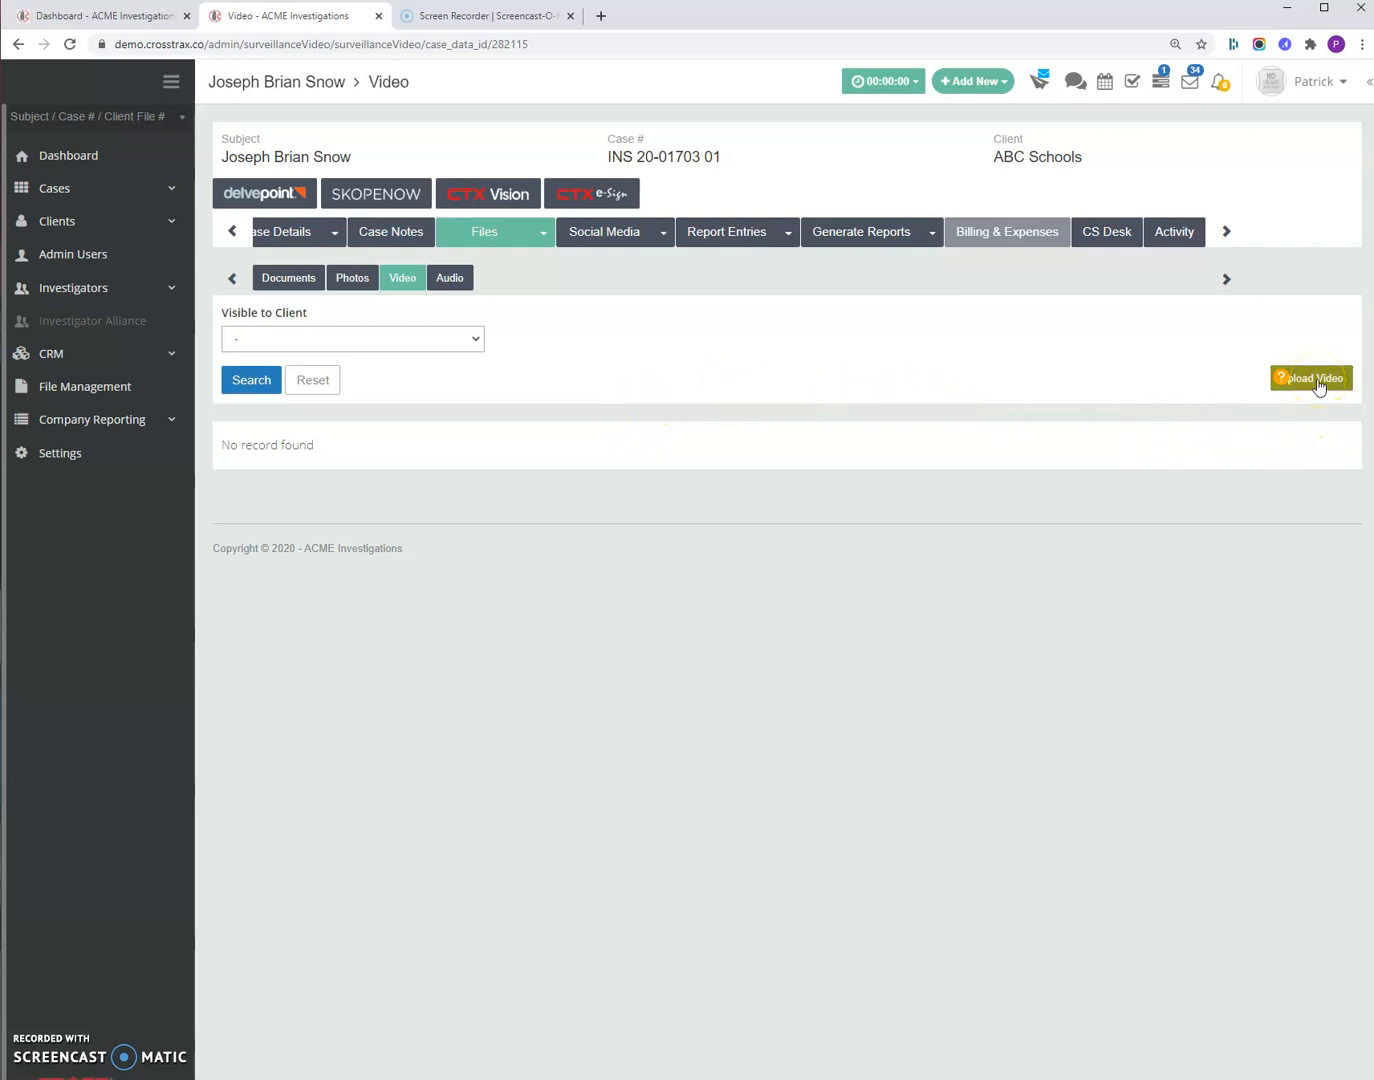
- Start a new video upload and choose the 07-27-2020 (Surveillance) schedule date
click(1312, 378)
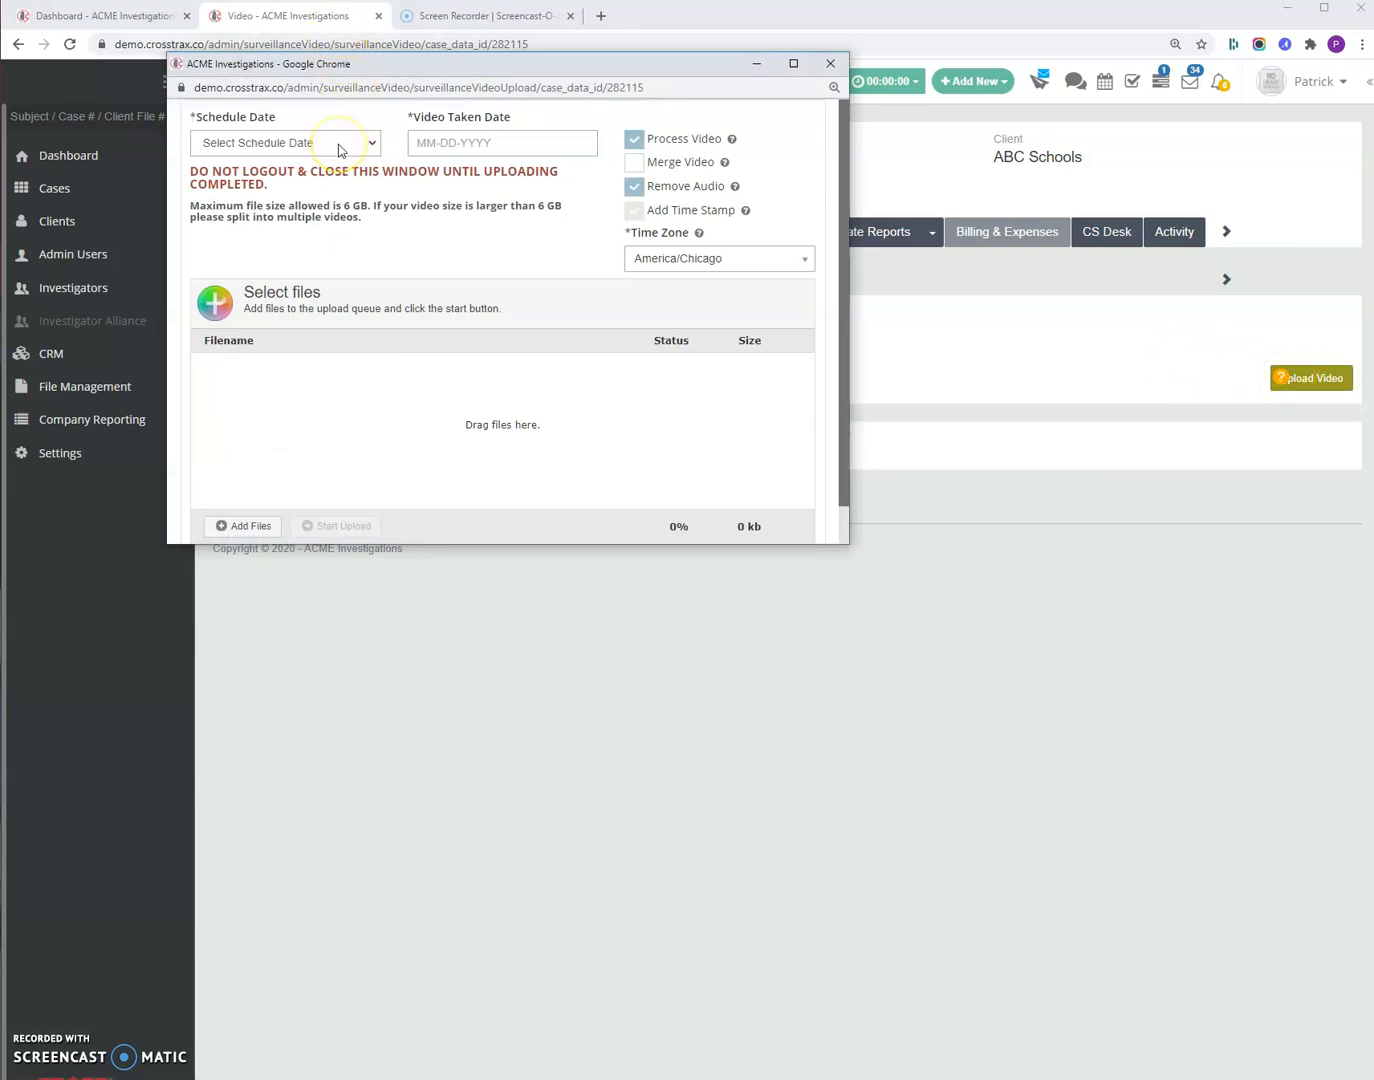
click(284, 142)
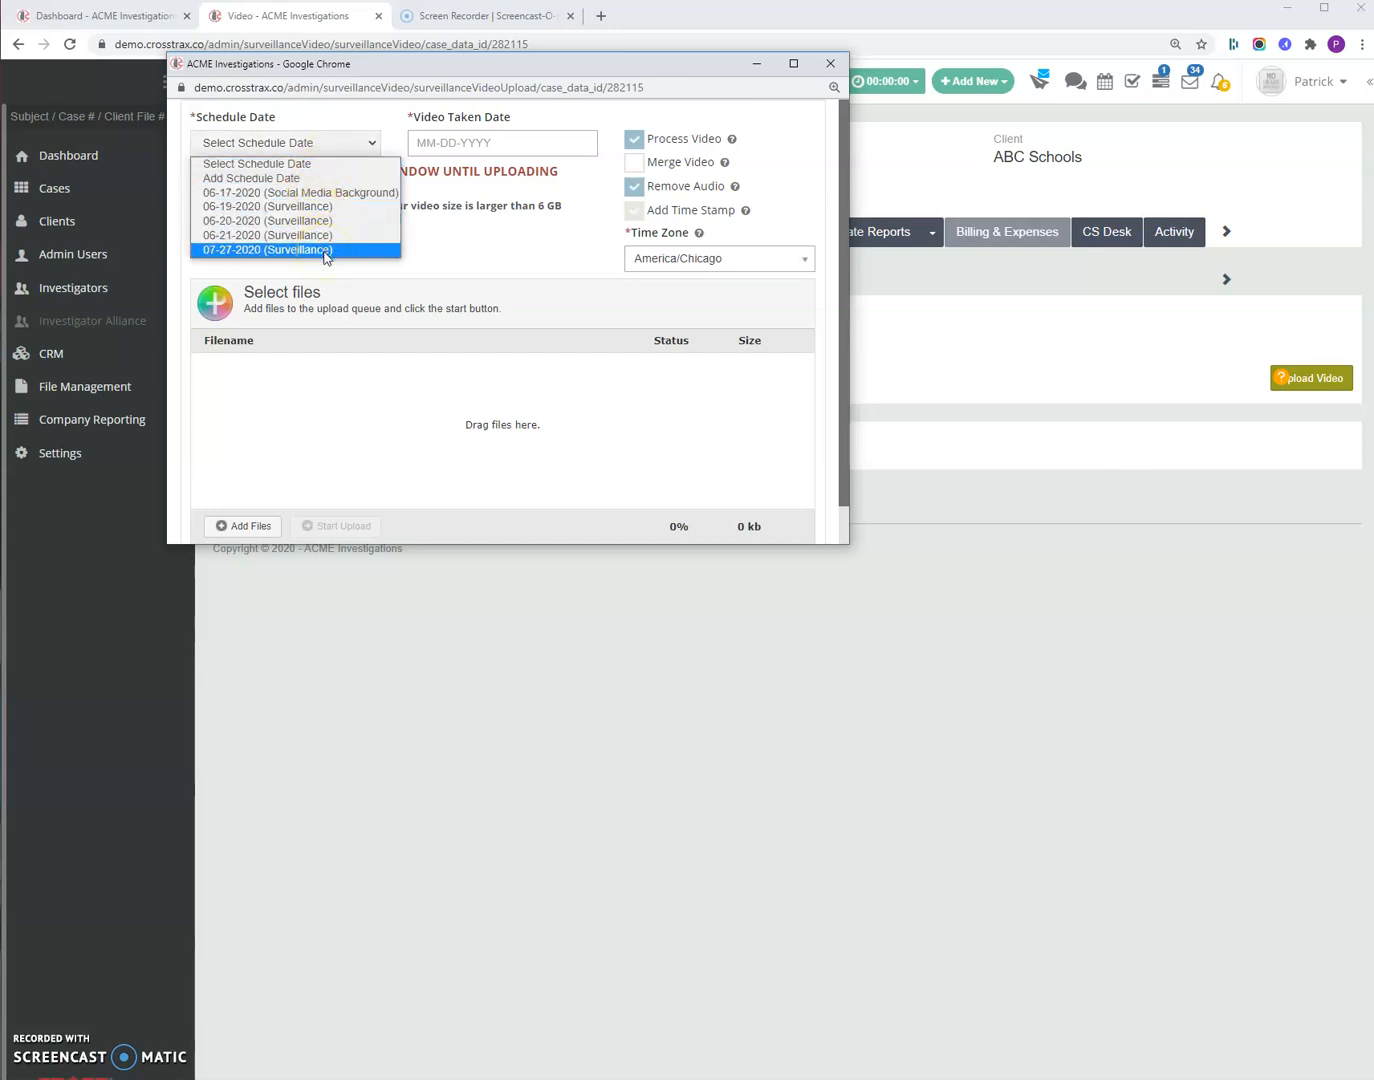
click(268, 250)
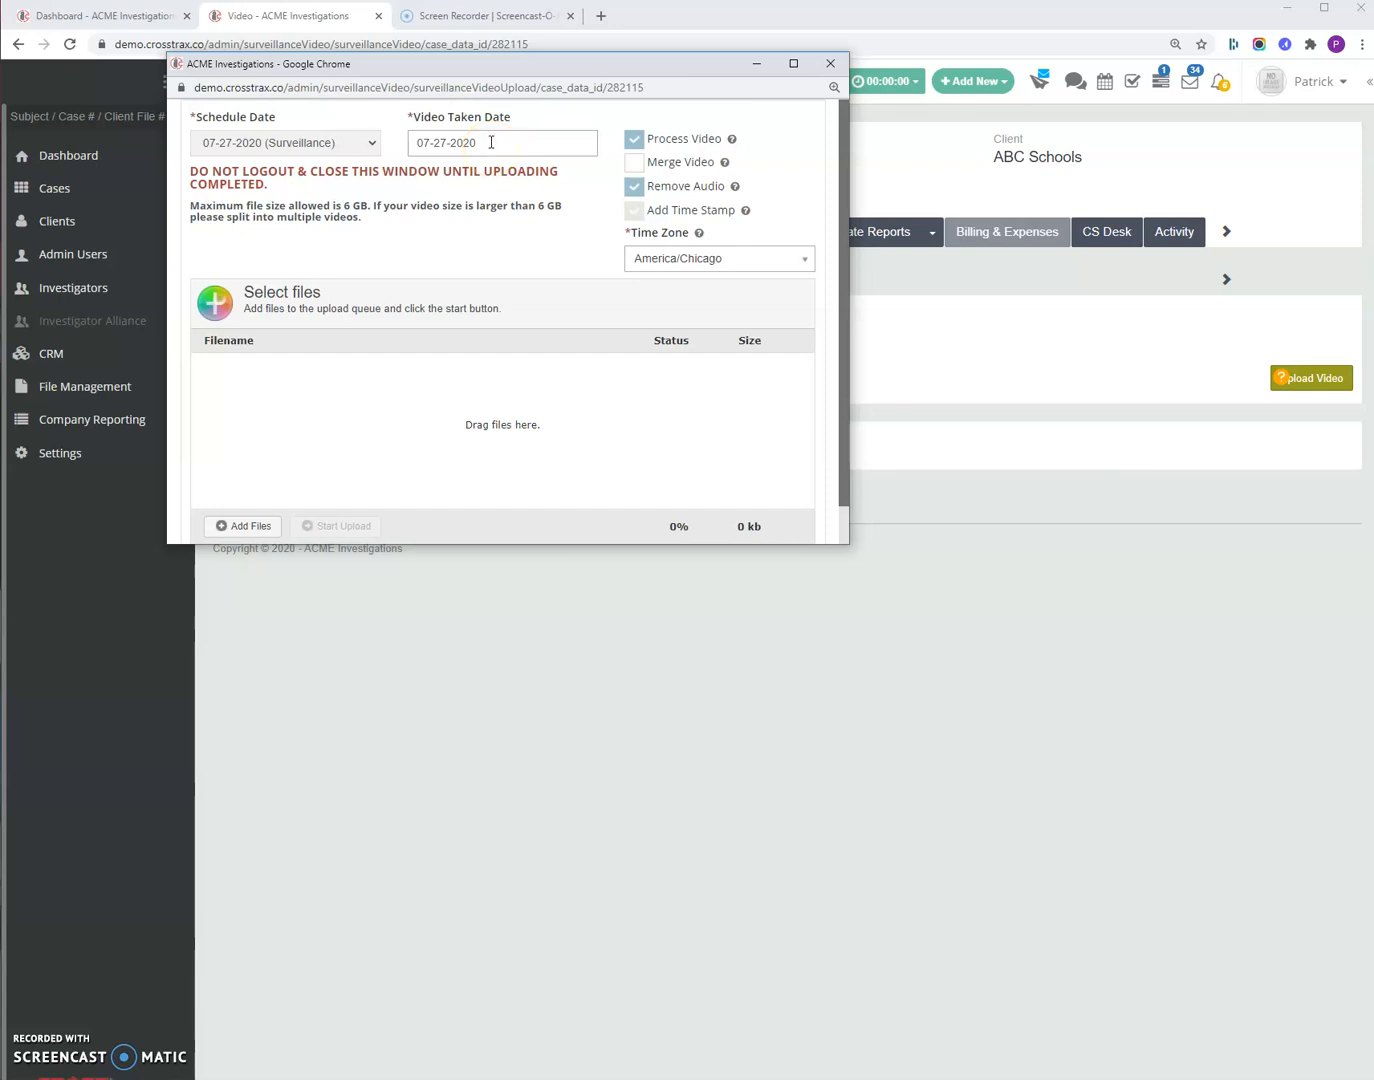
mouse_move(580, 152)
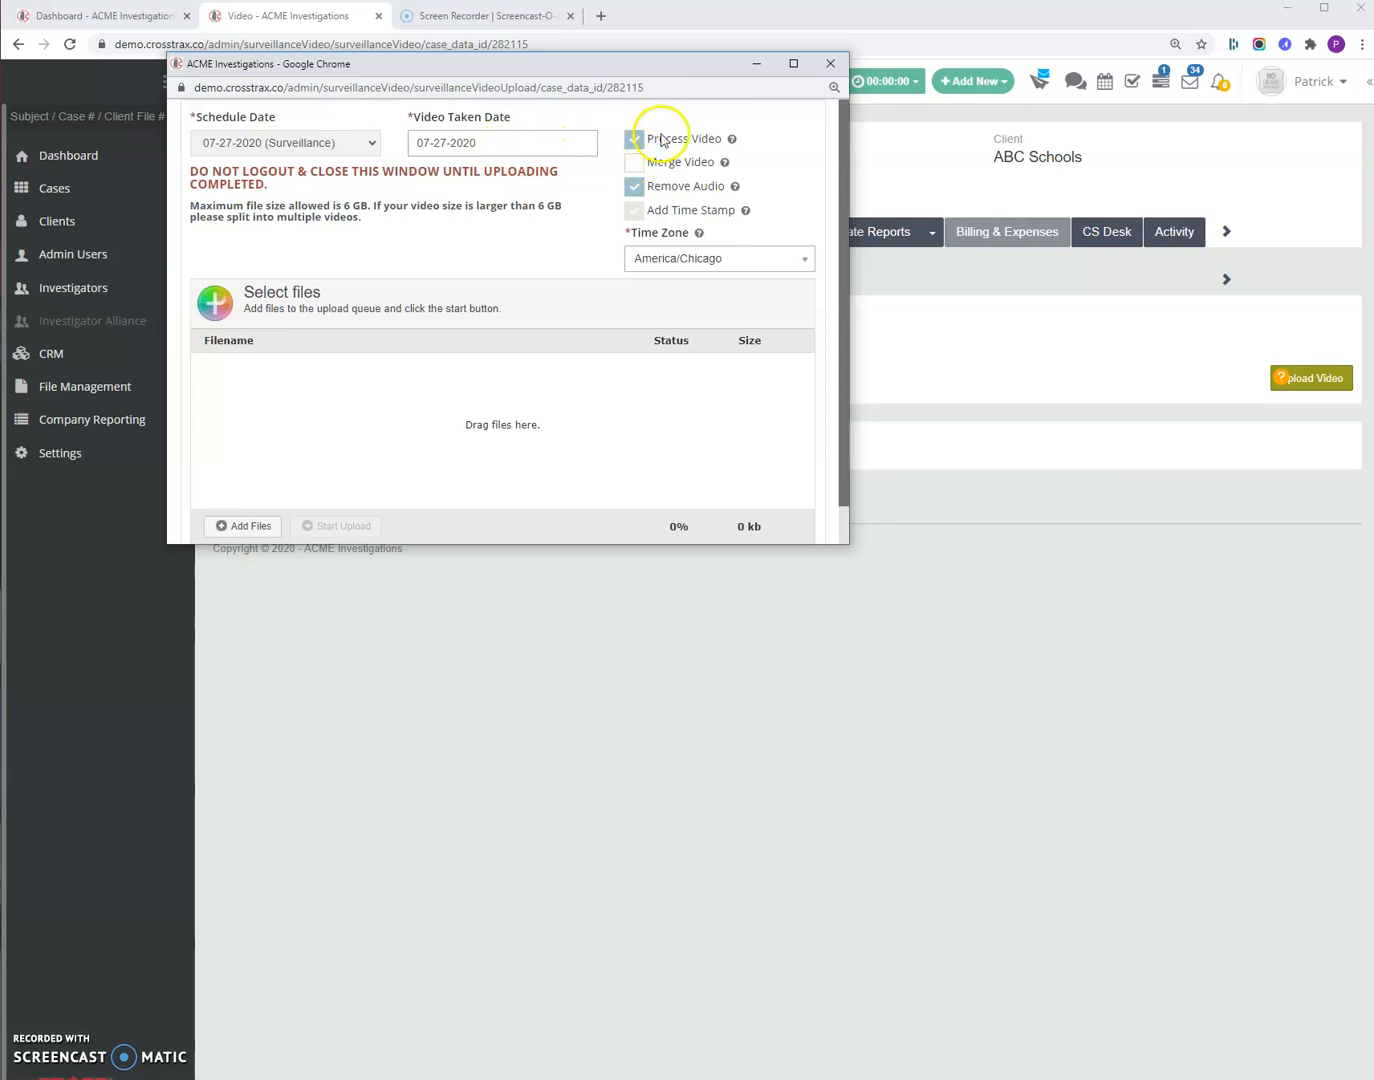
click(636, 138)
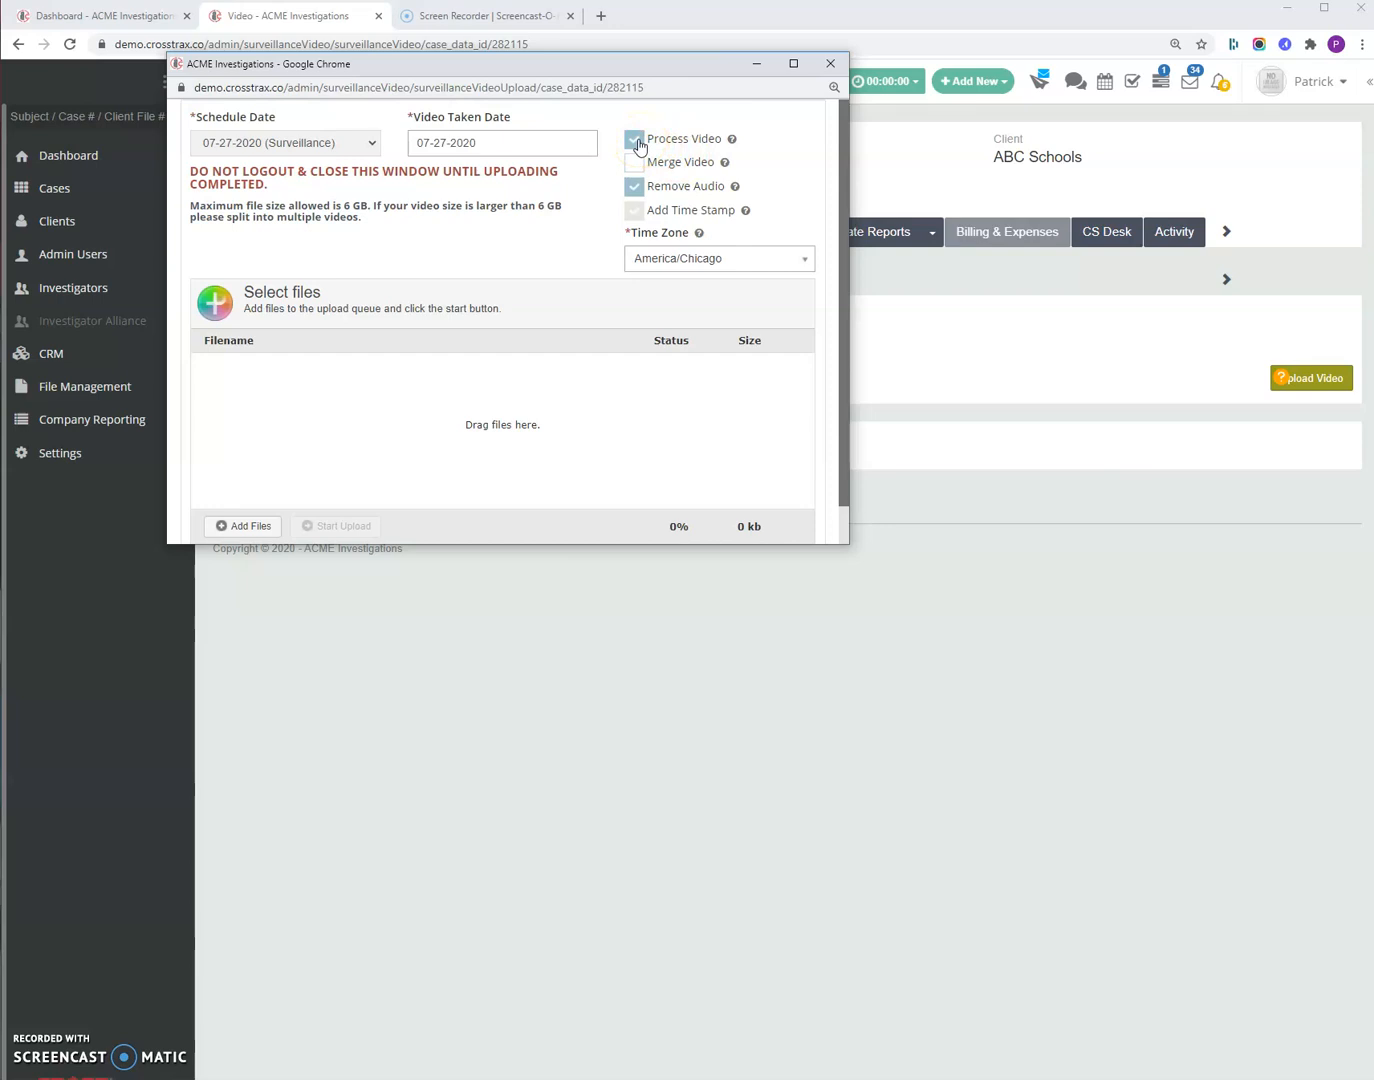
click(636, 140)
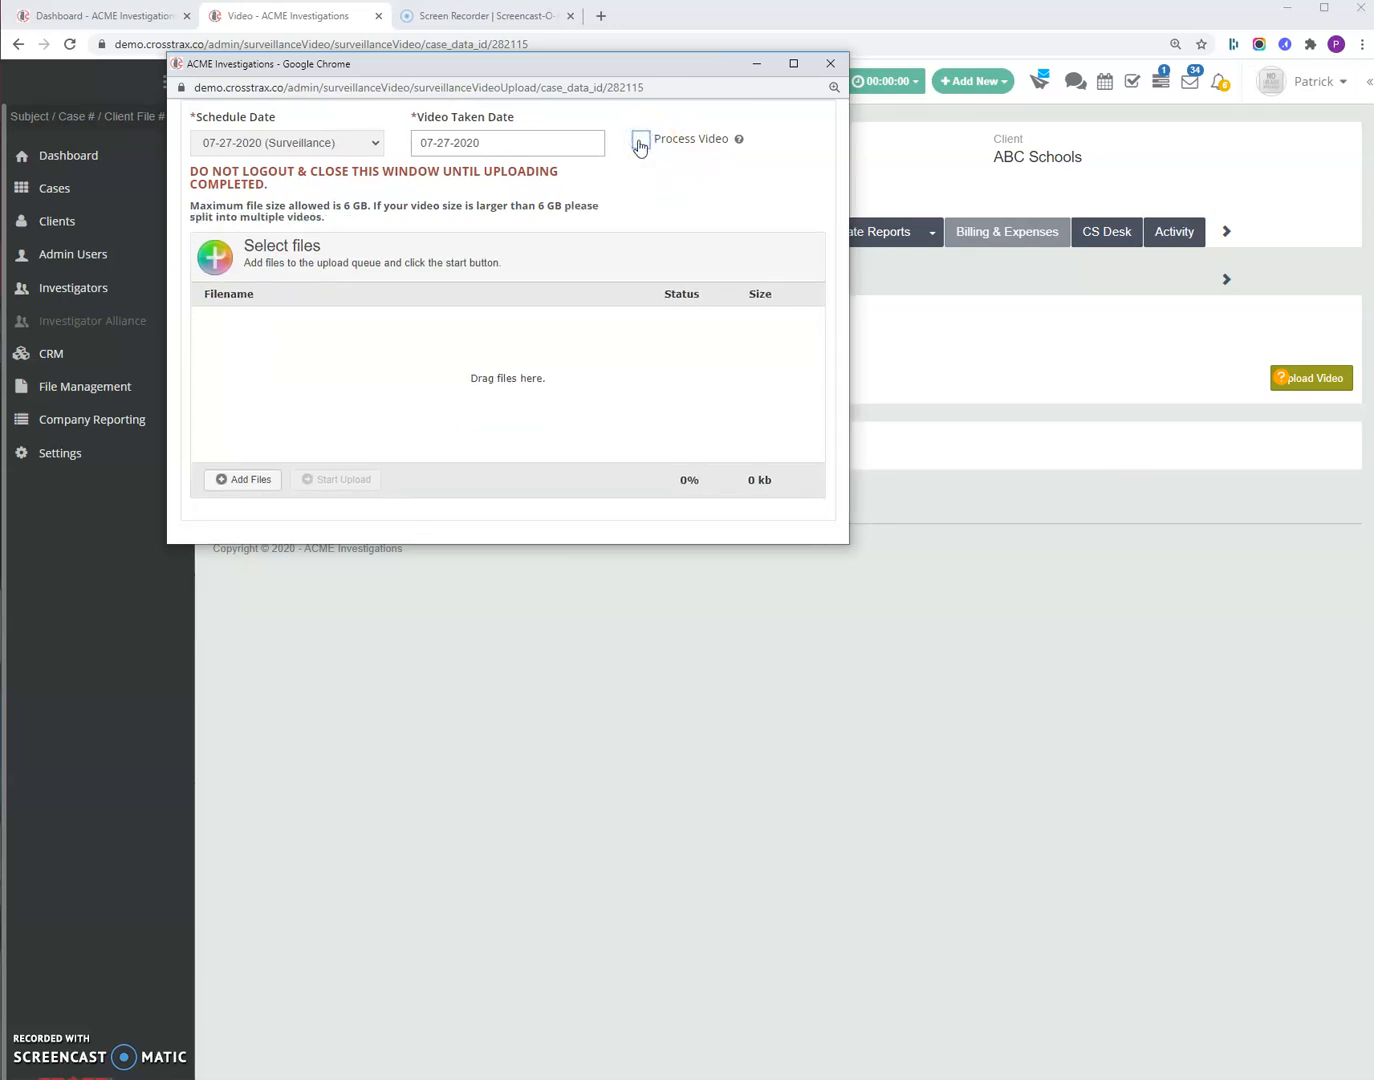
click(636, 140)
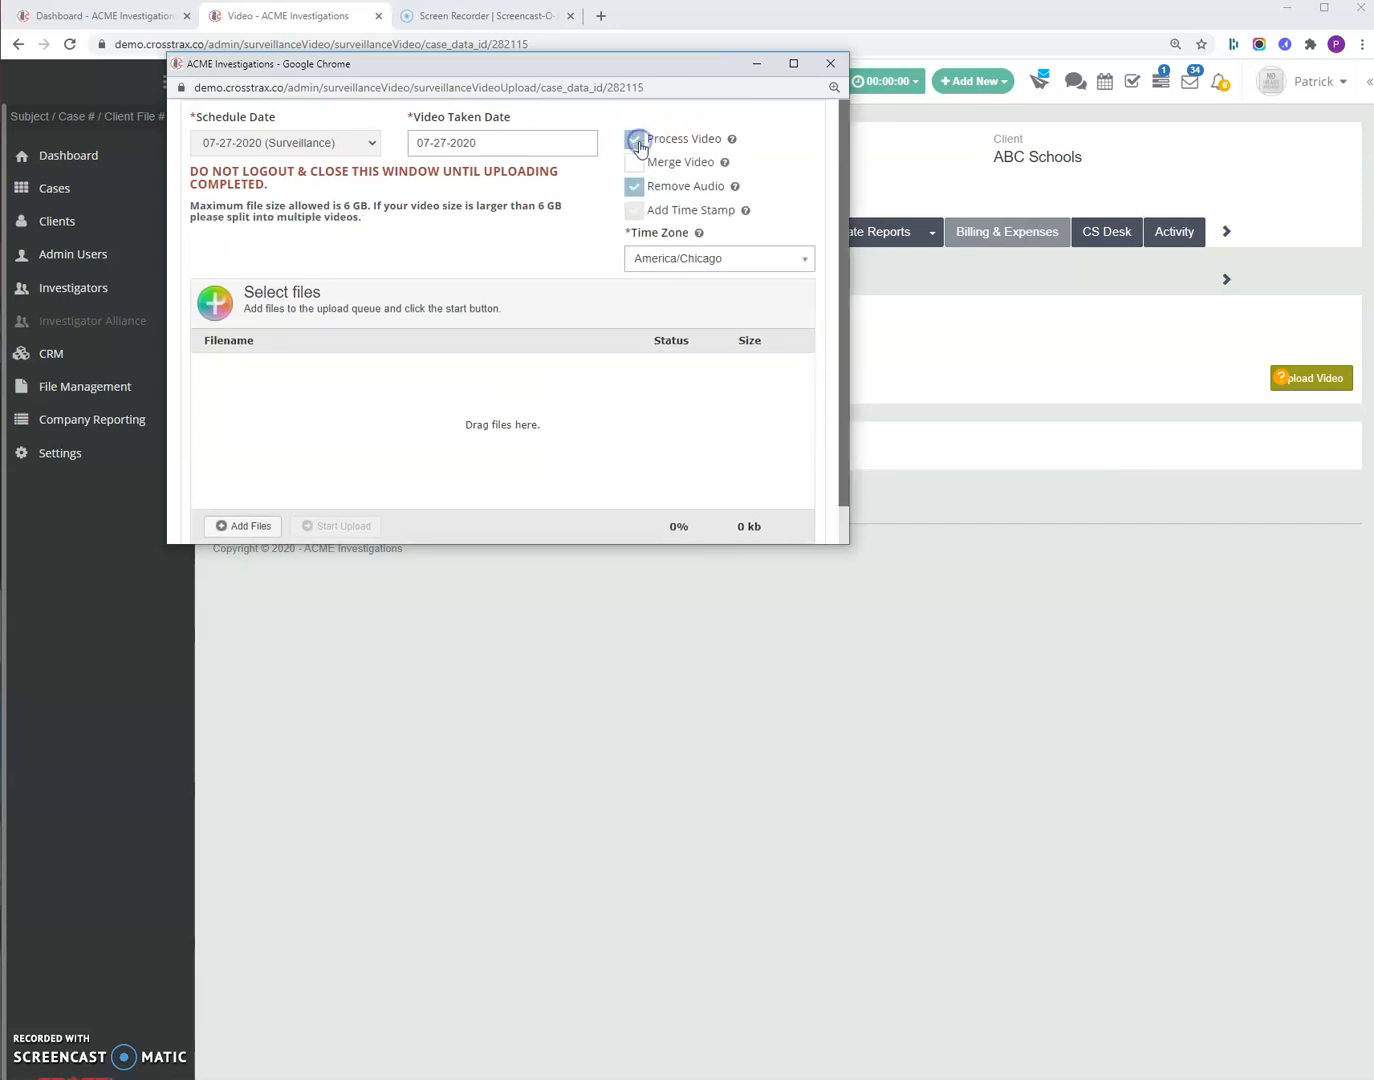
click(636, 138)
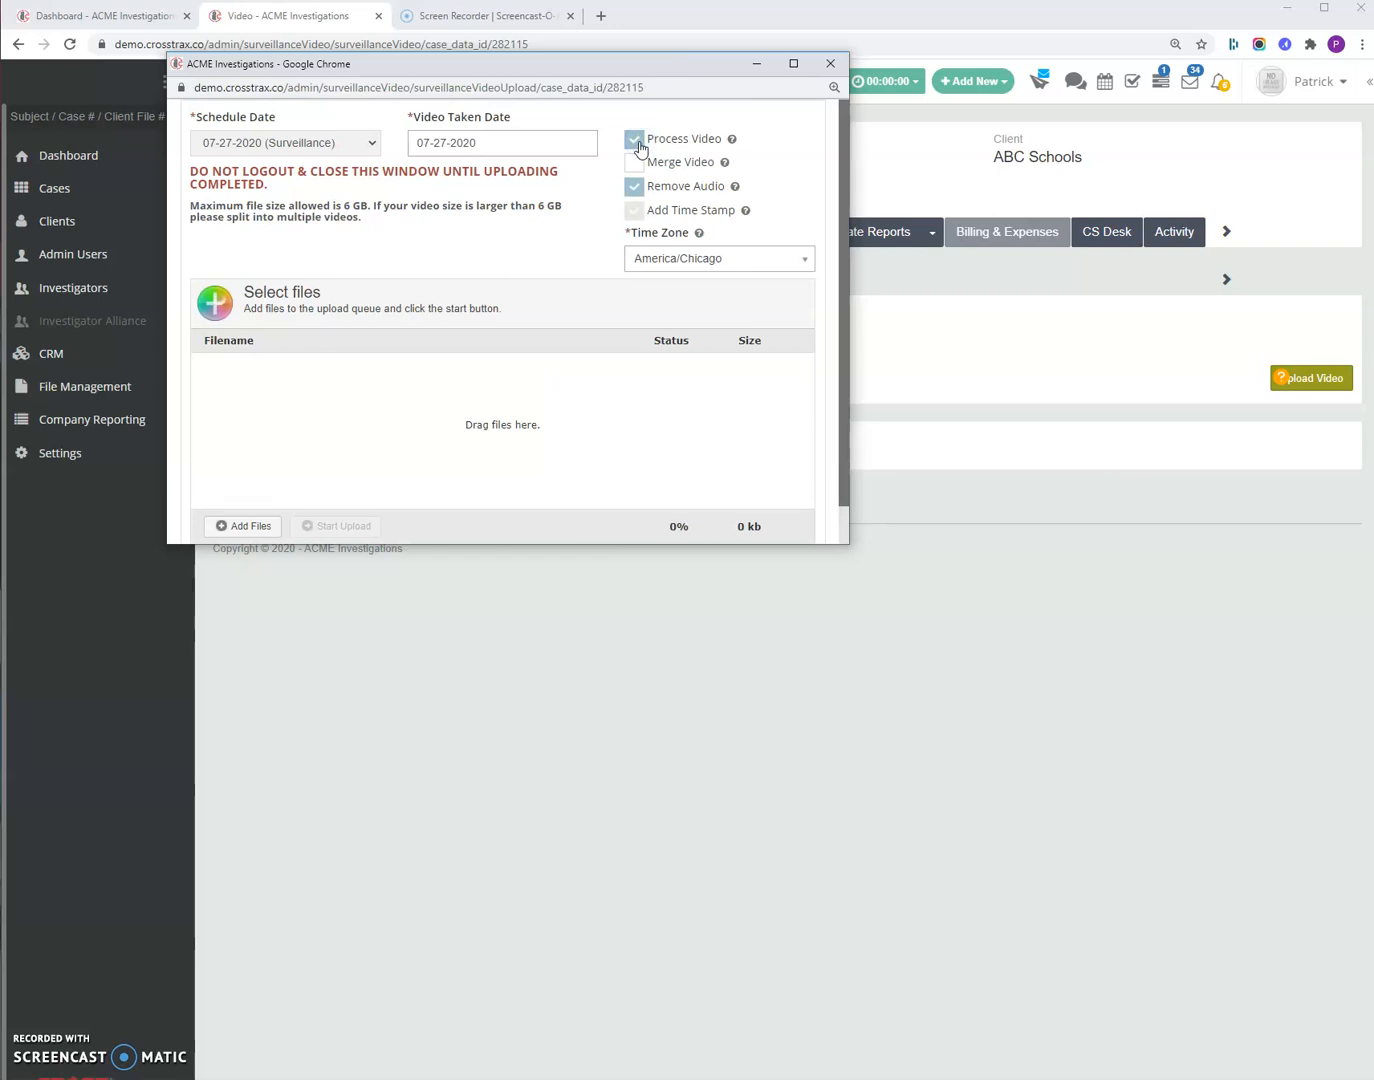
click(634, 138)
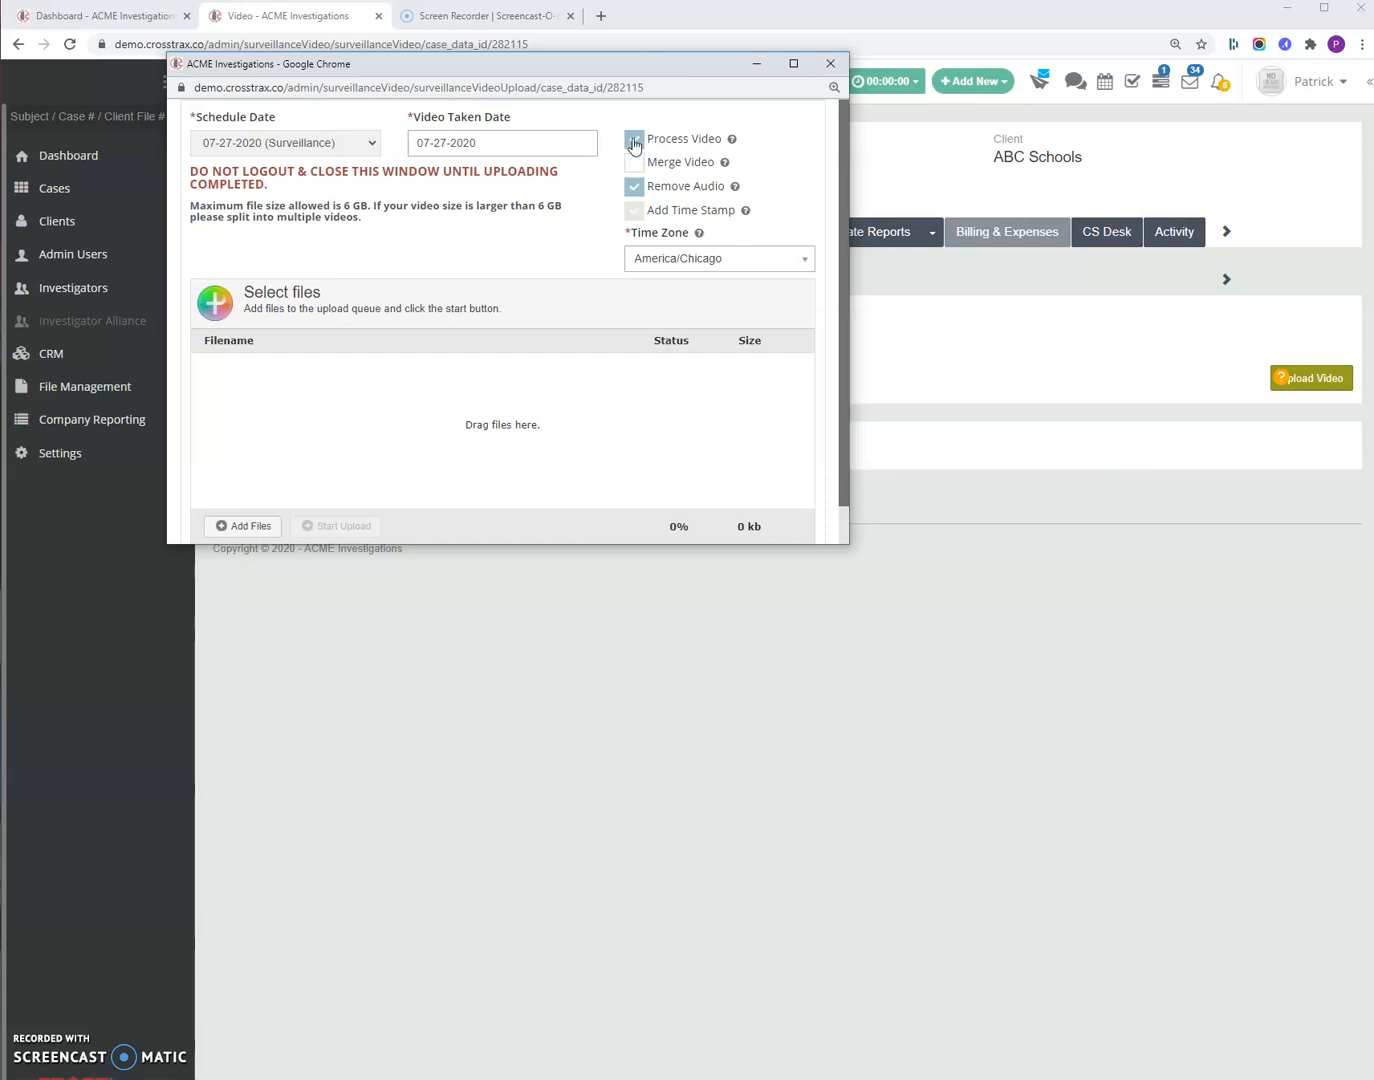
click(632, 138)
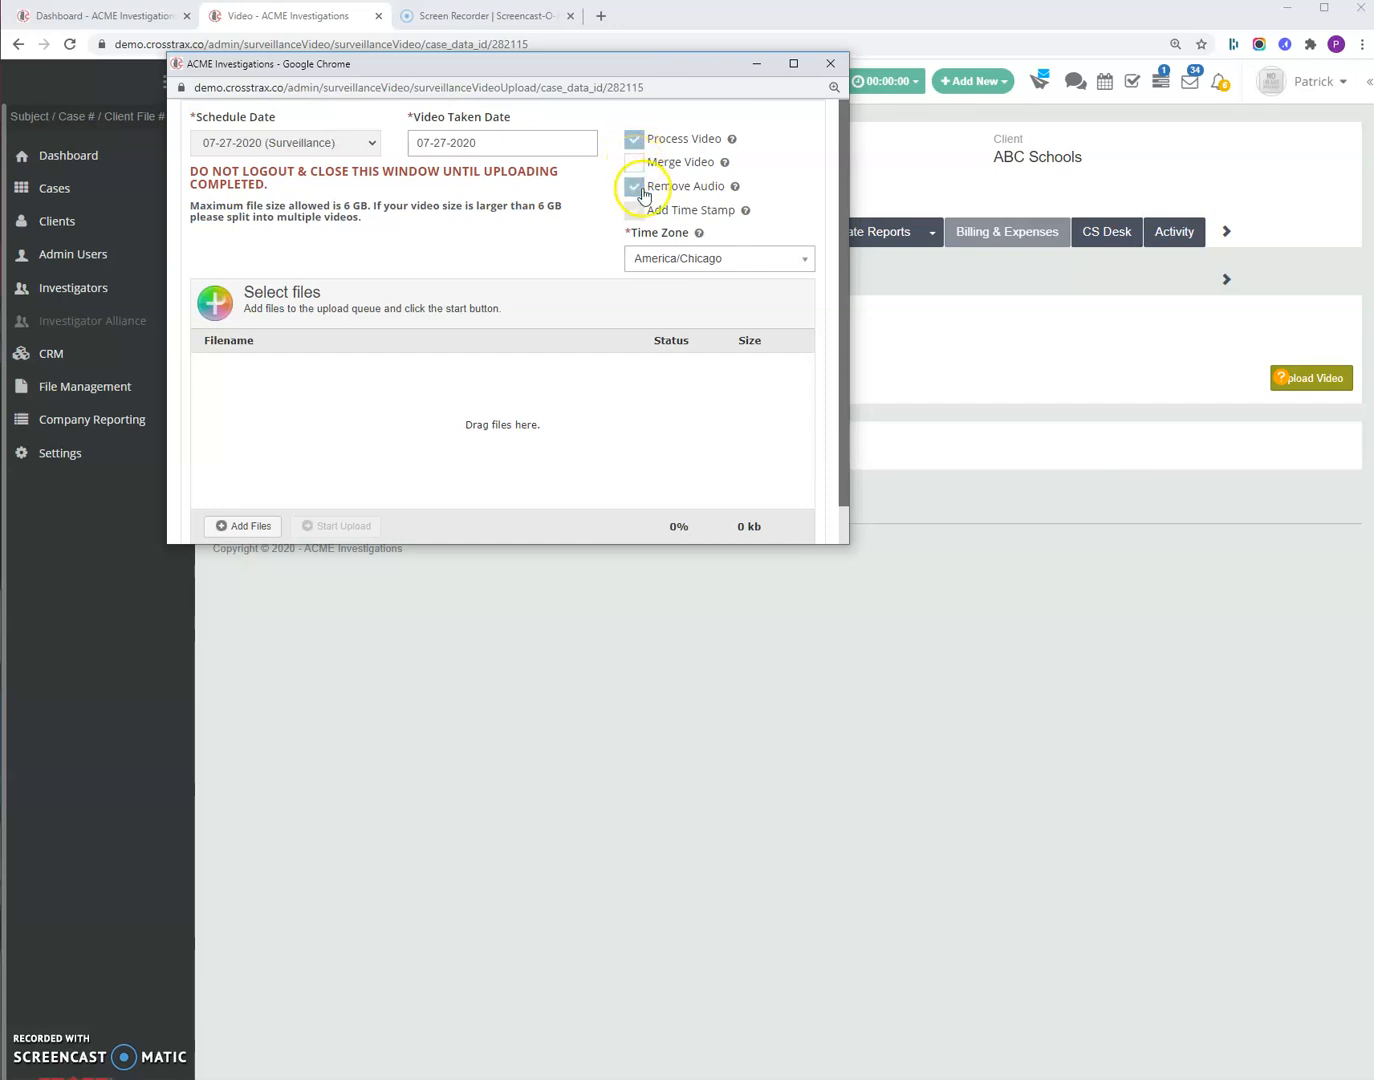
click(636, 186)
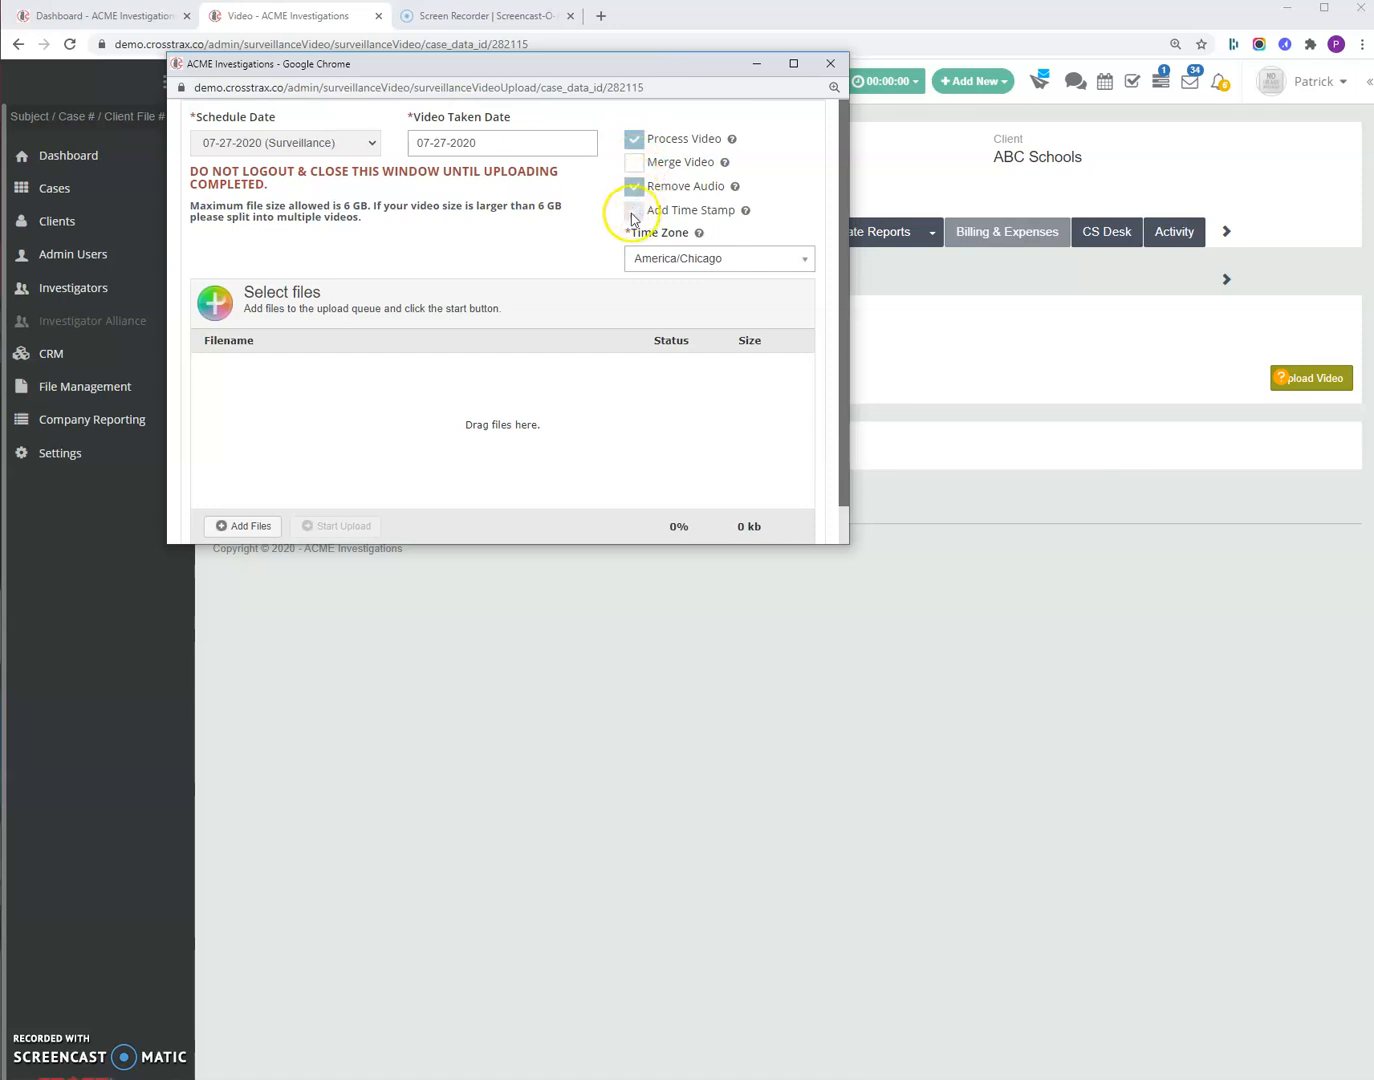
click(634, 186)
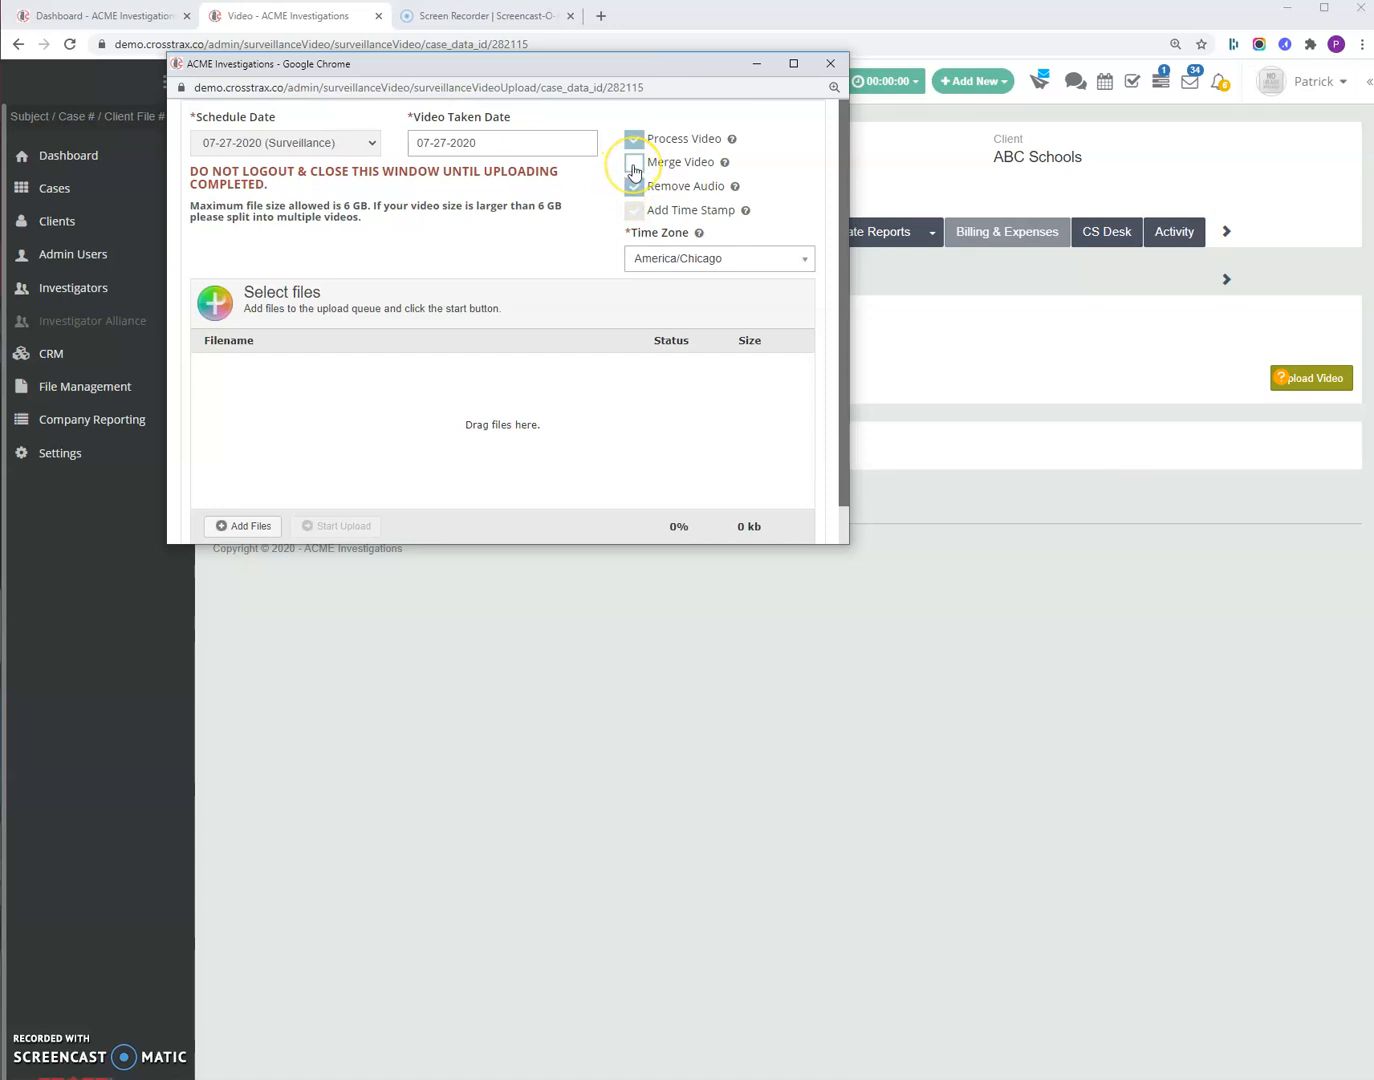
click(634, 140)
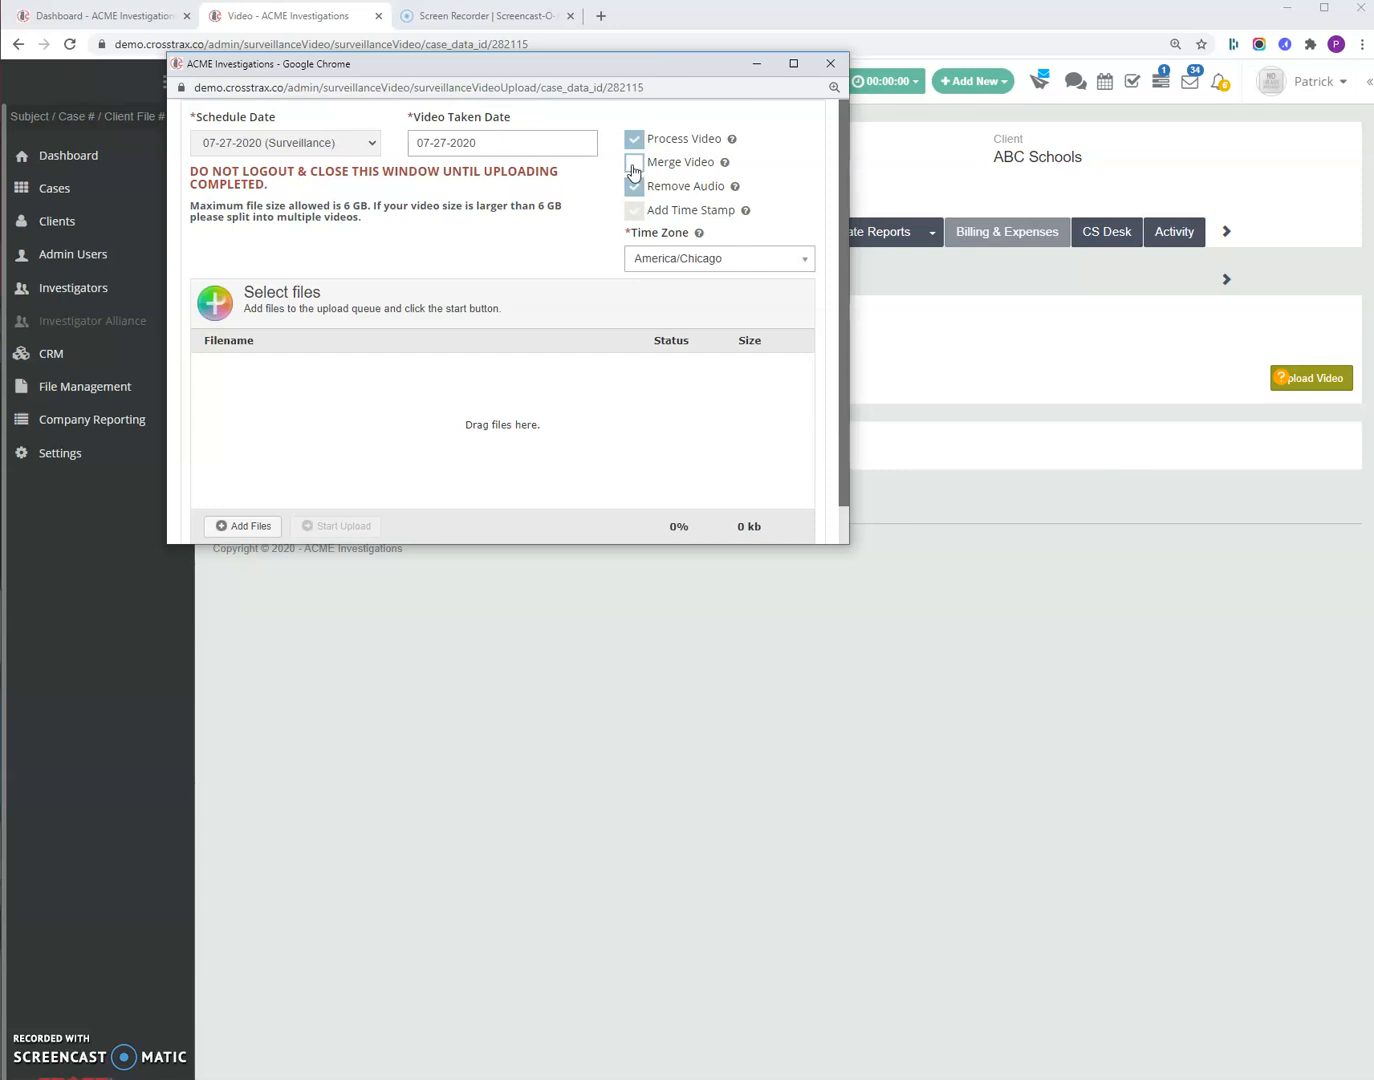
click(634, 162)
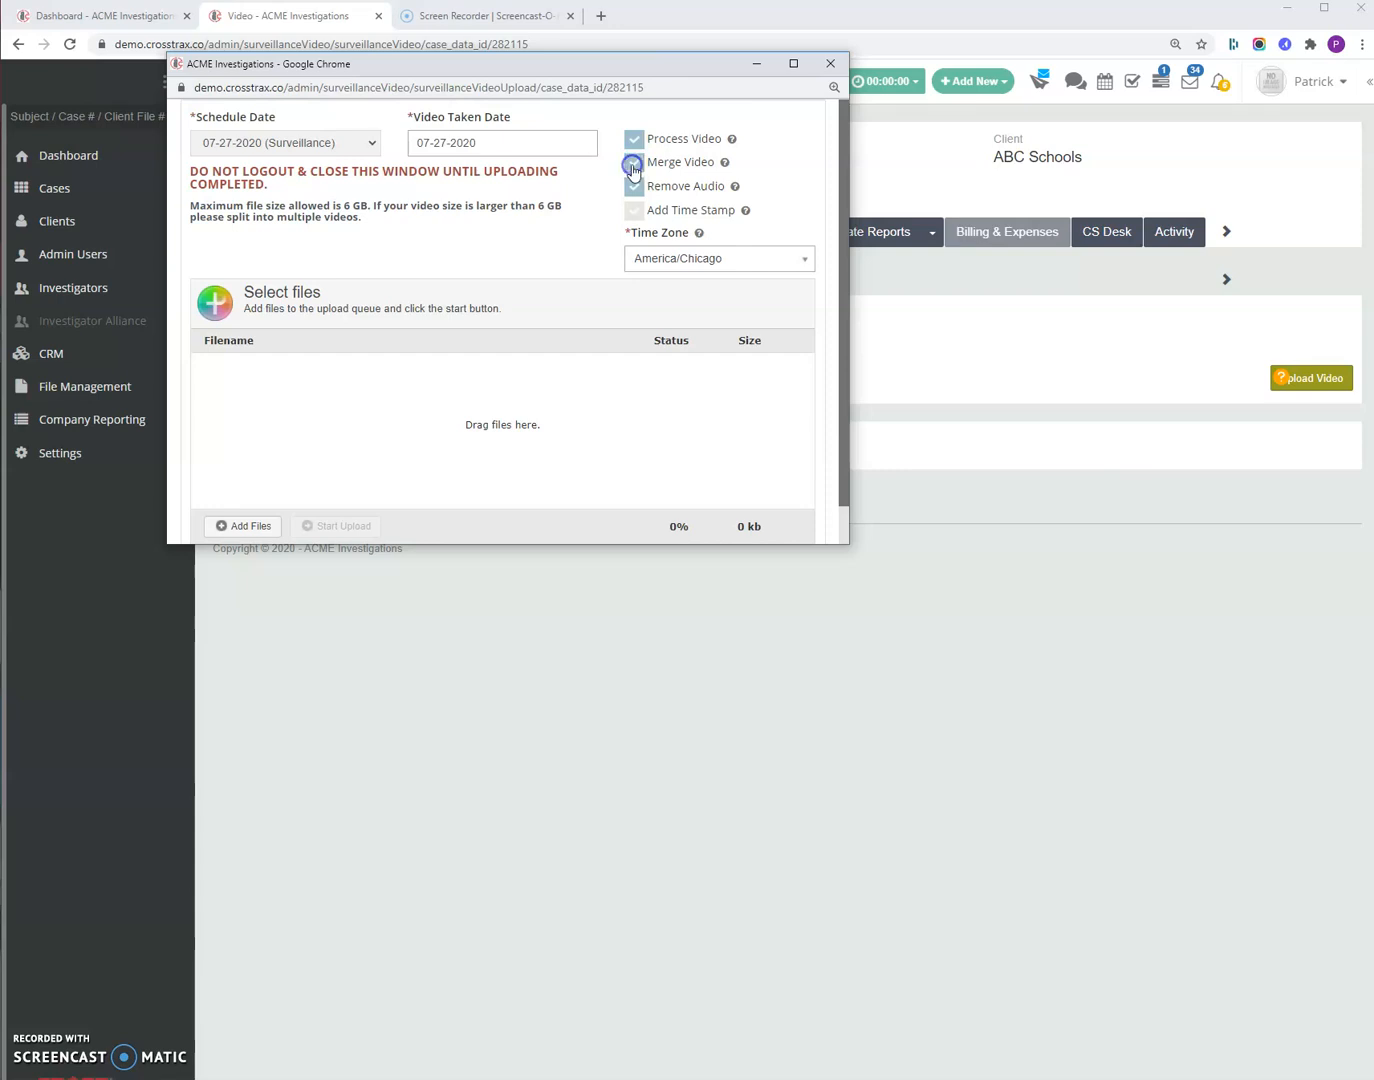
click(634, 186)
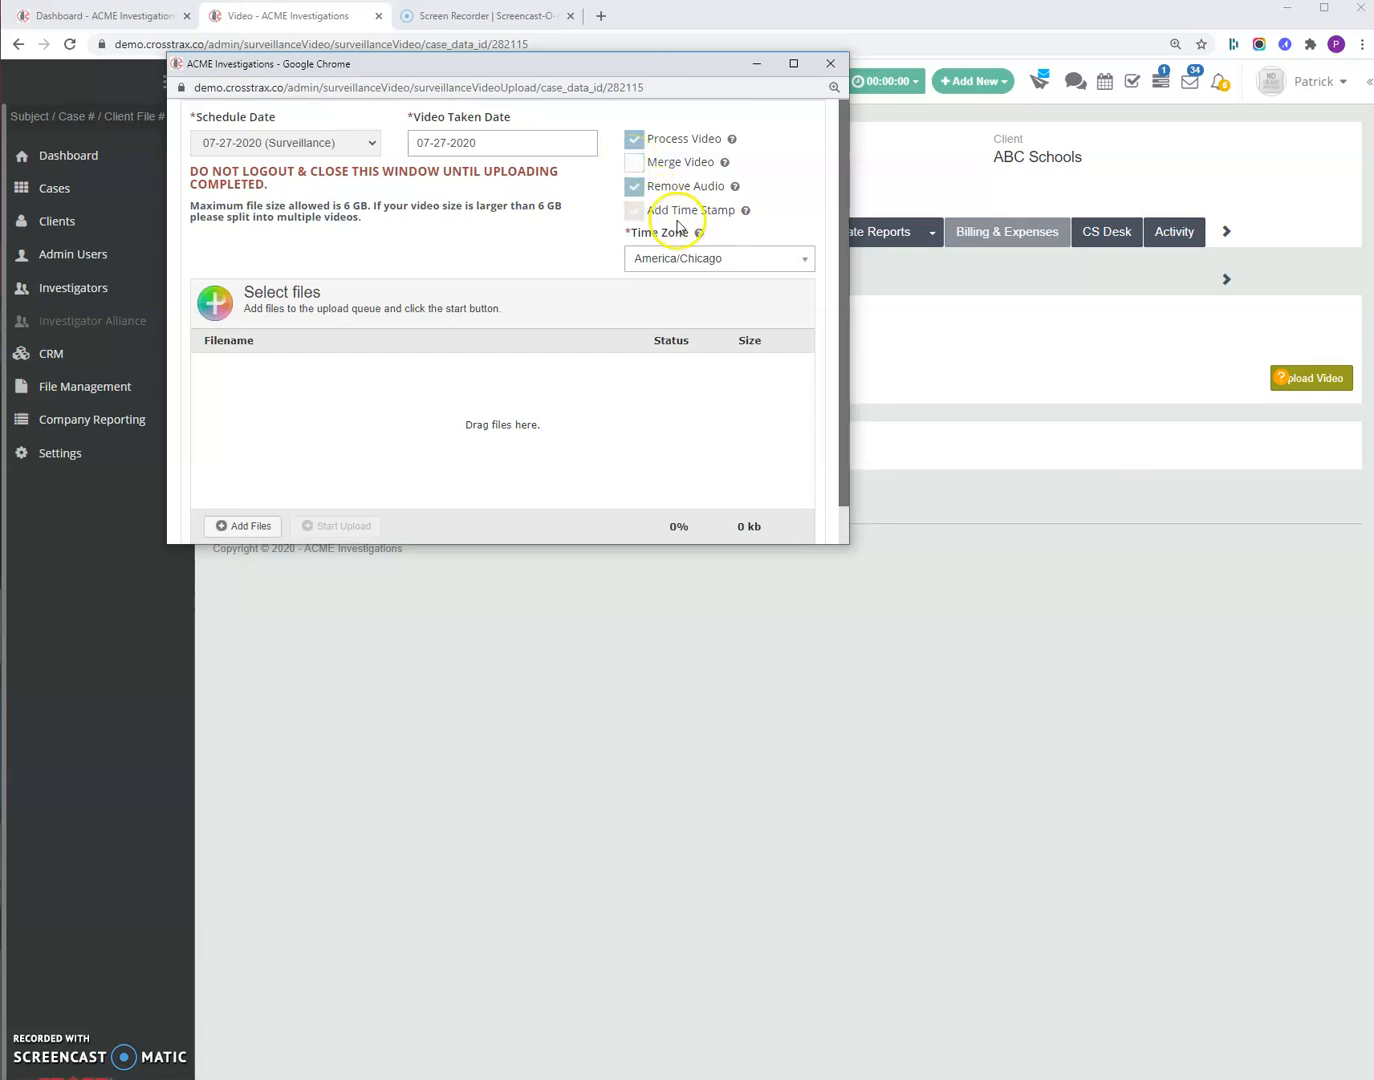
- Keep America/Chicago as the upload's time zone
click(718, 258)
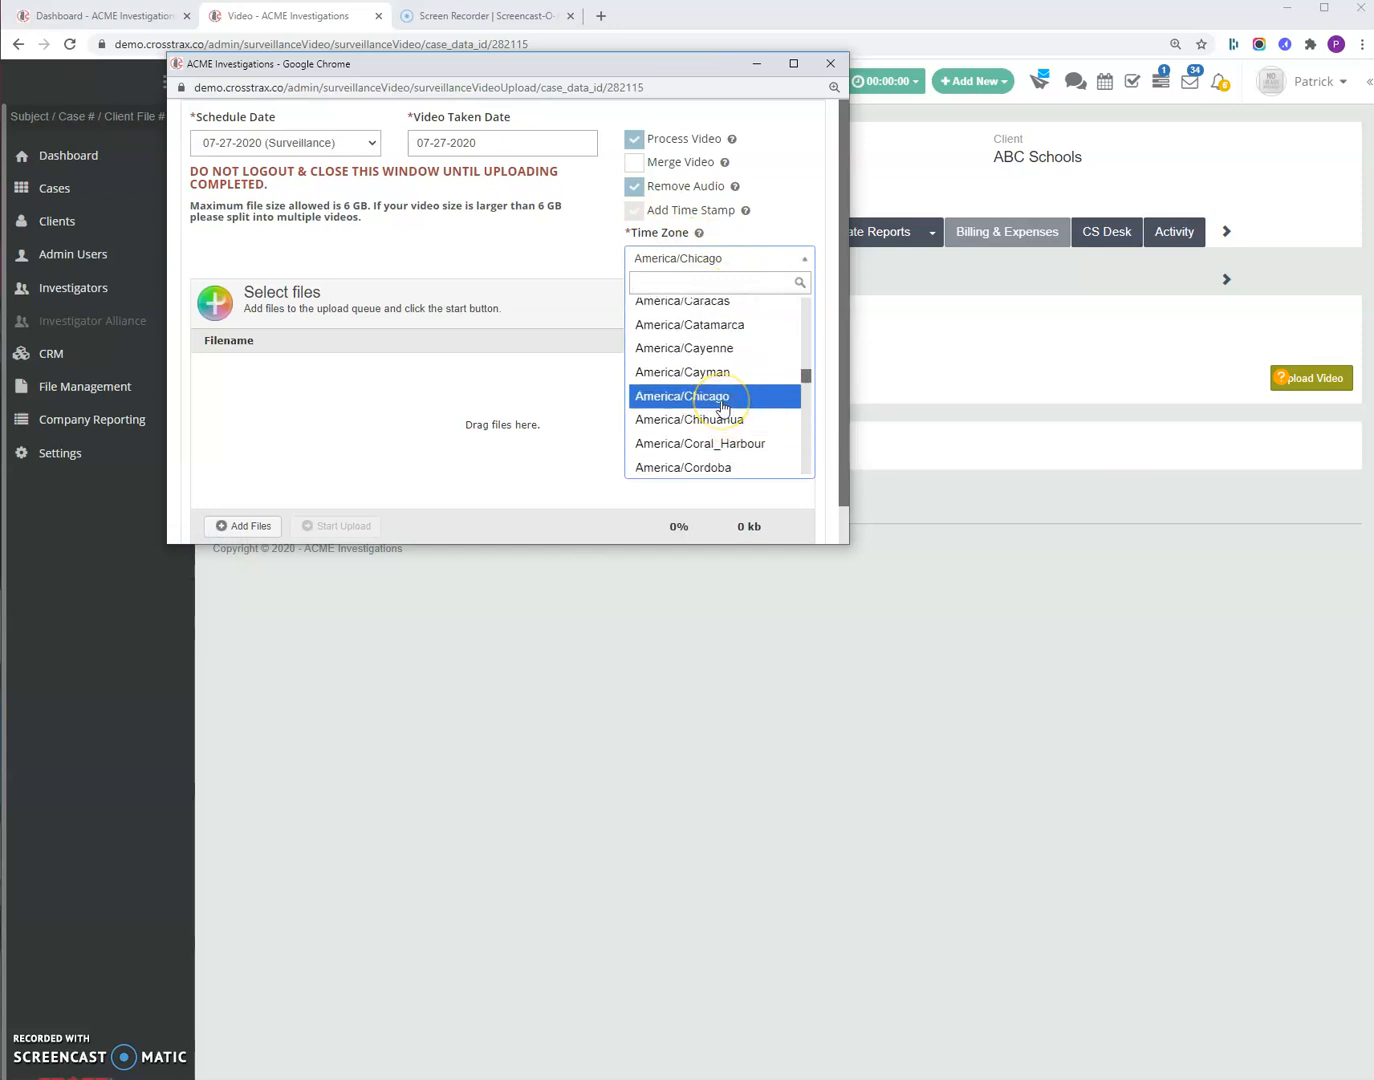
click(688, 396)
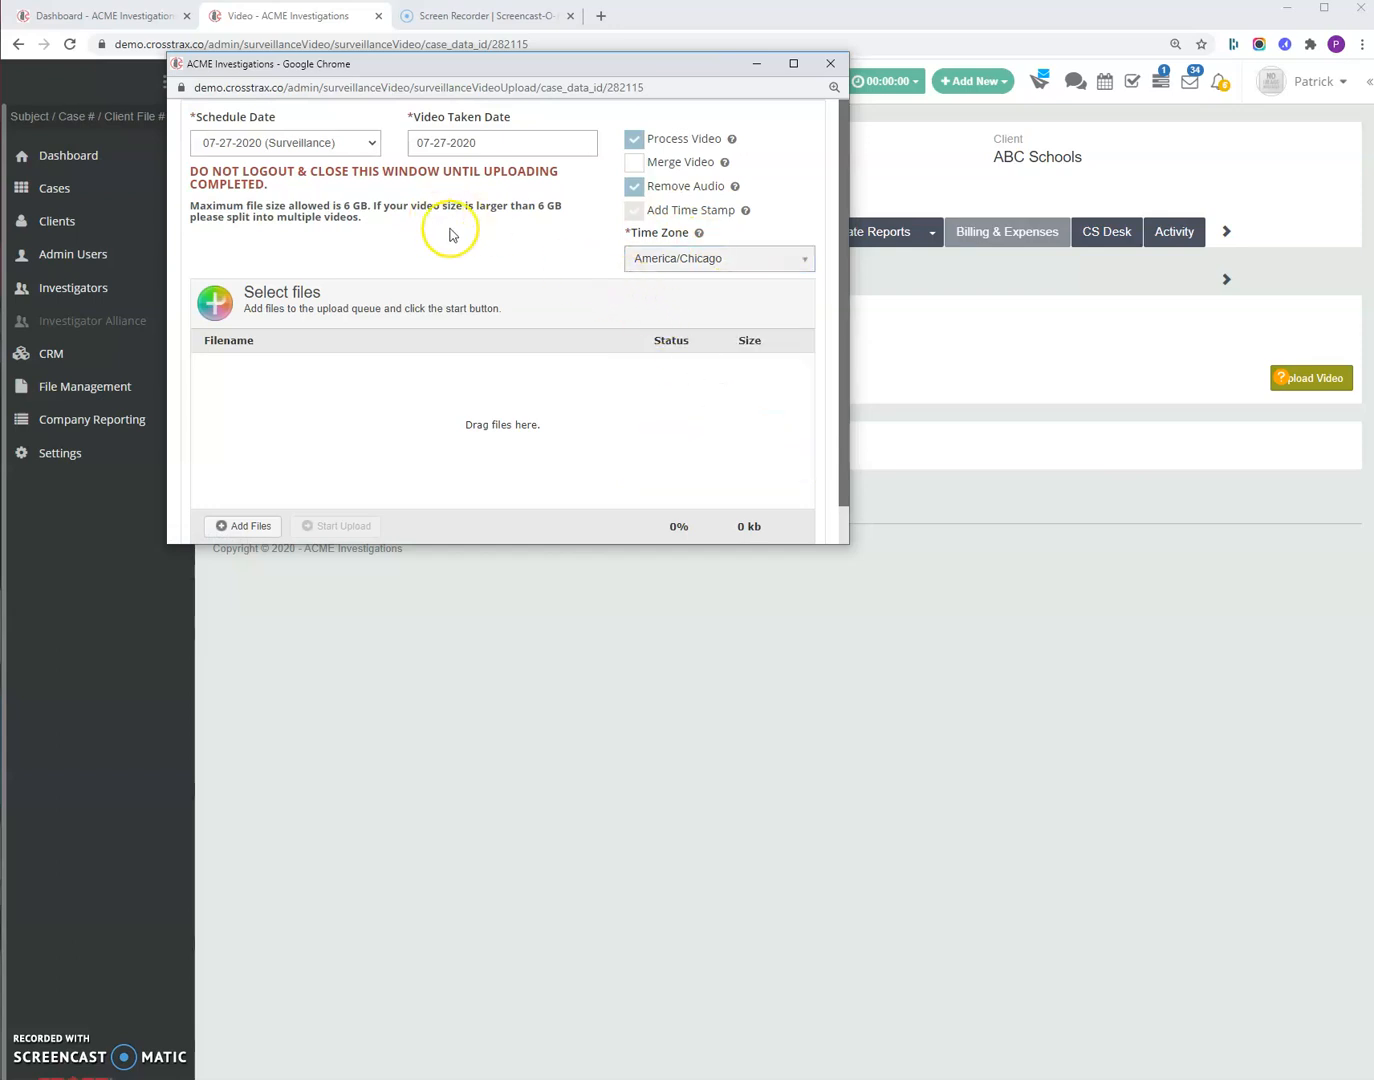
scroll(down, 3)
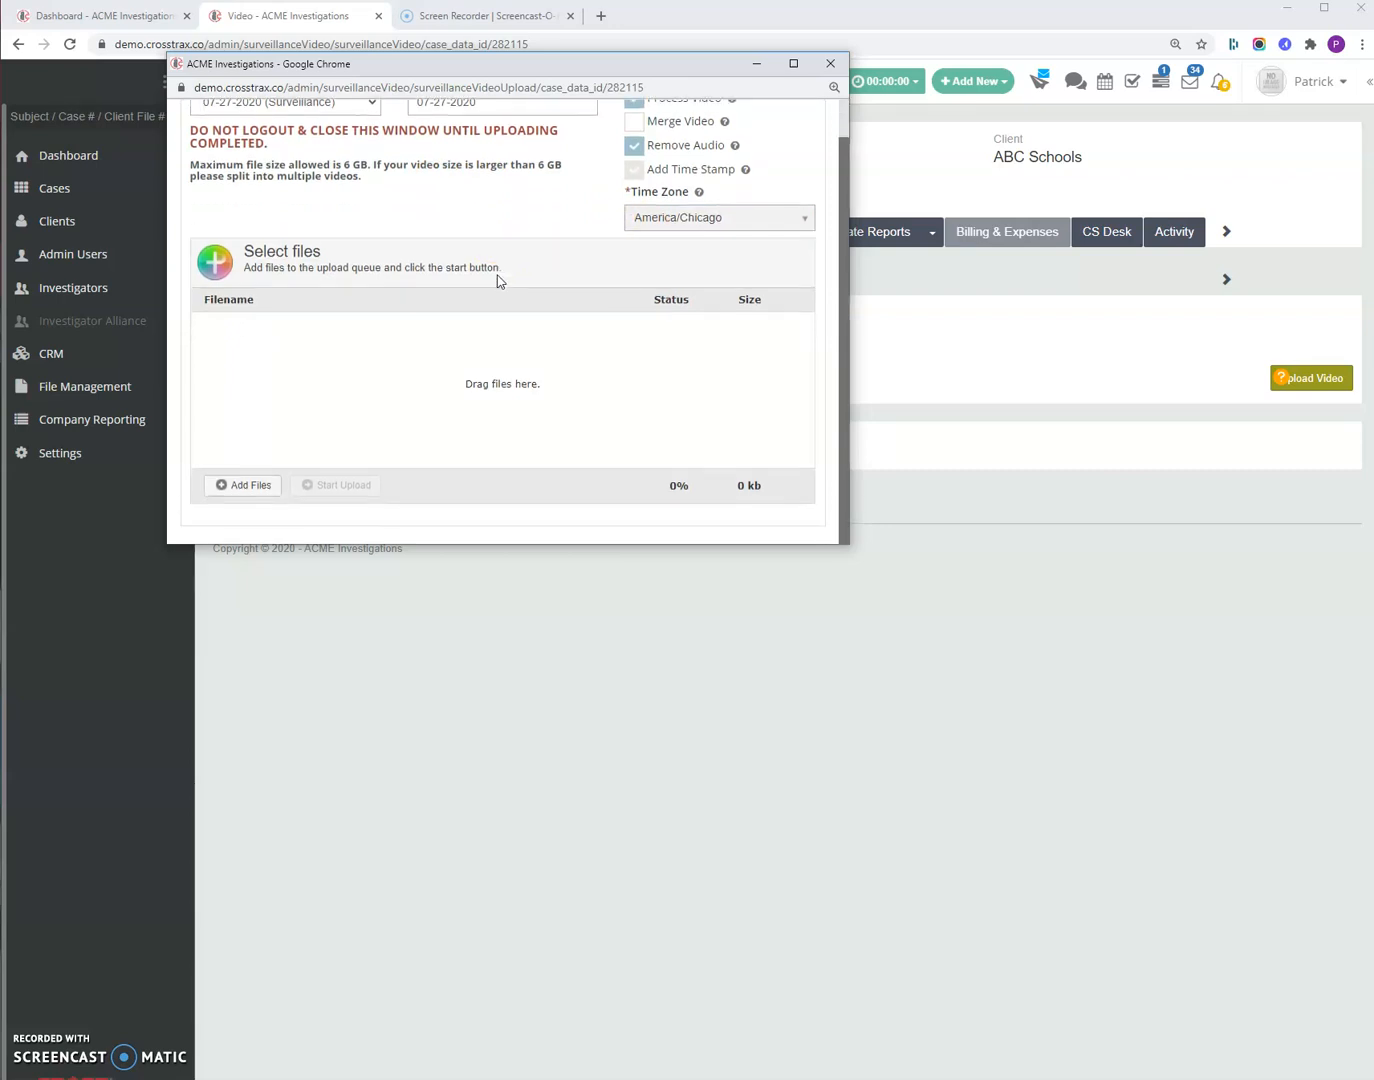
mouse_move(490, 272)
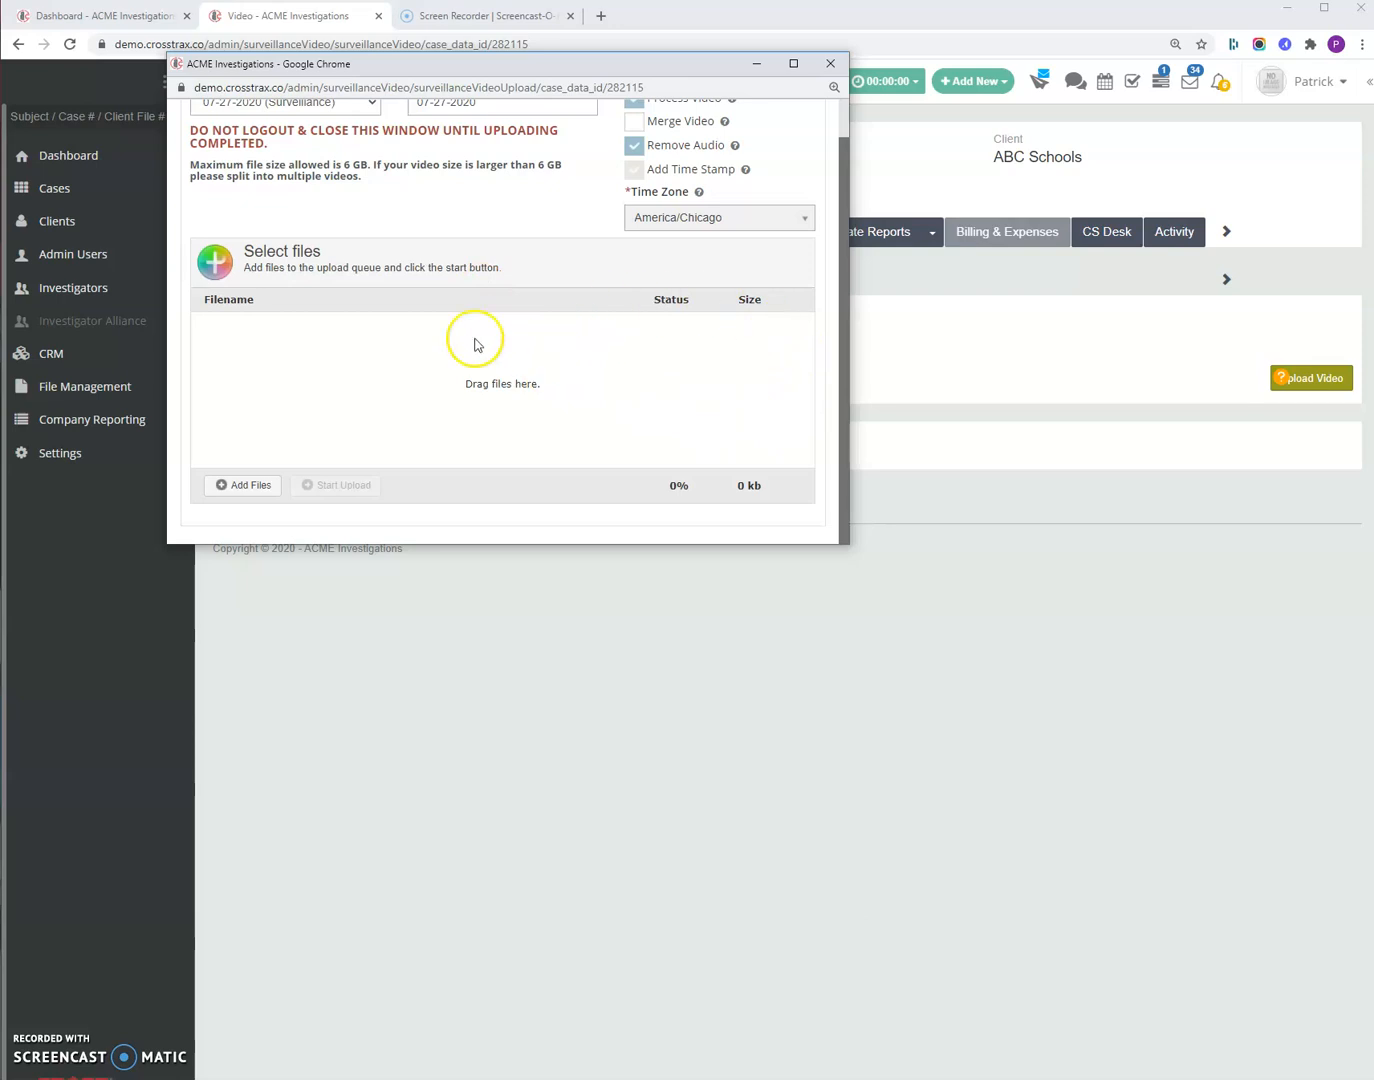
mouse_move(232, 340)
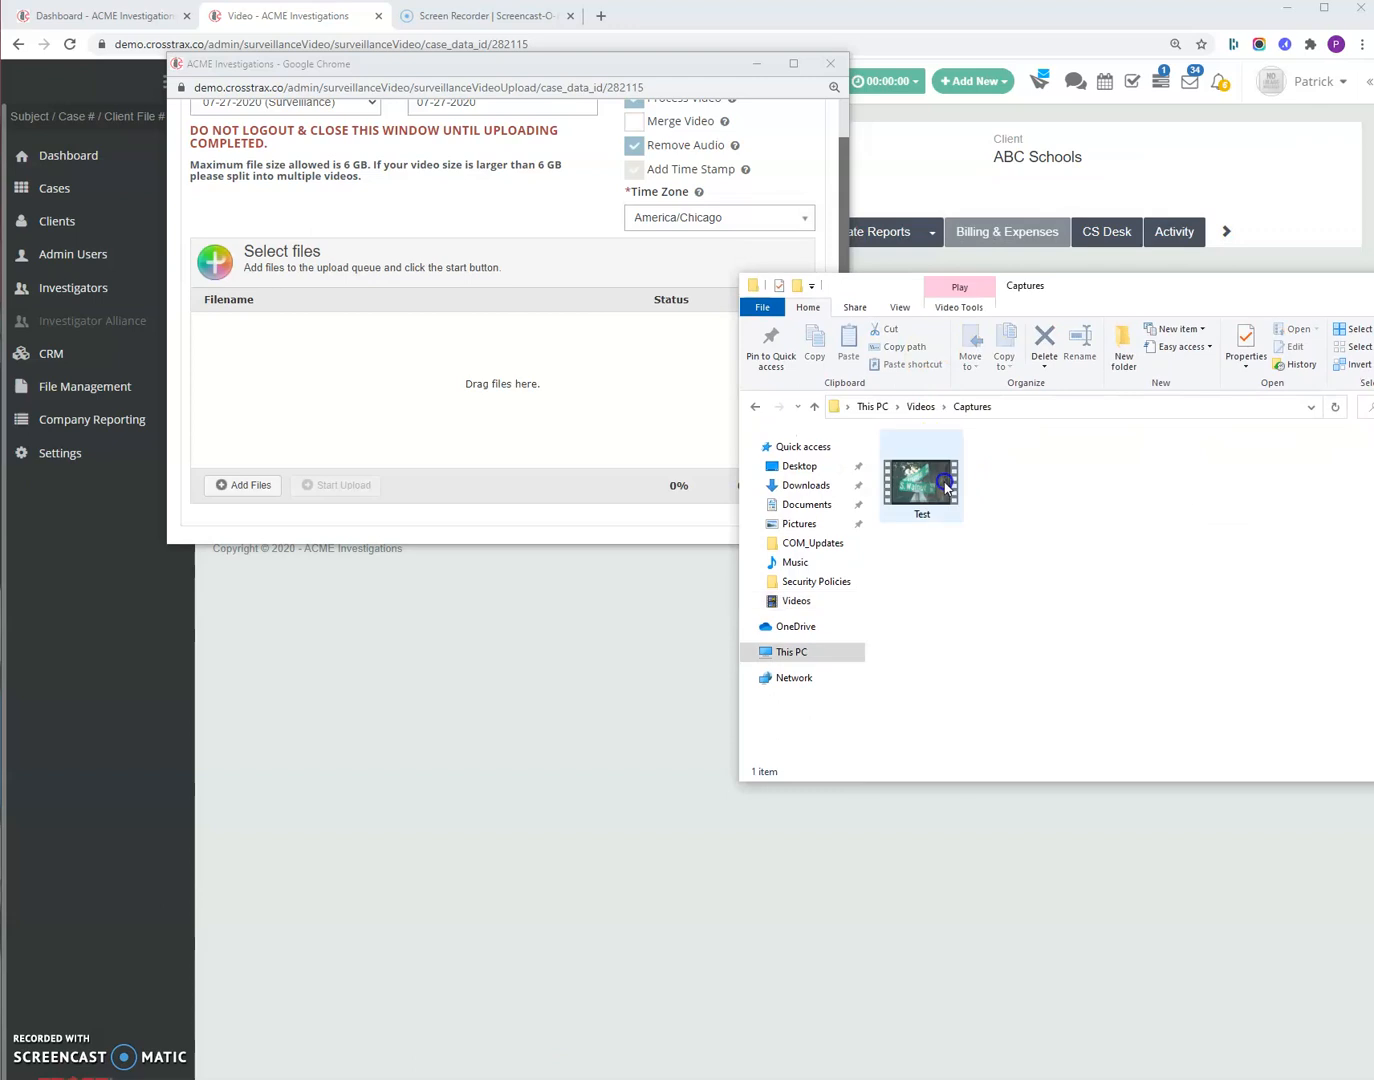
- Add Test.mp4 (20.6 MB) from Videos > Captures to the upload queue
drag(920, 476, 404, 344)
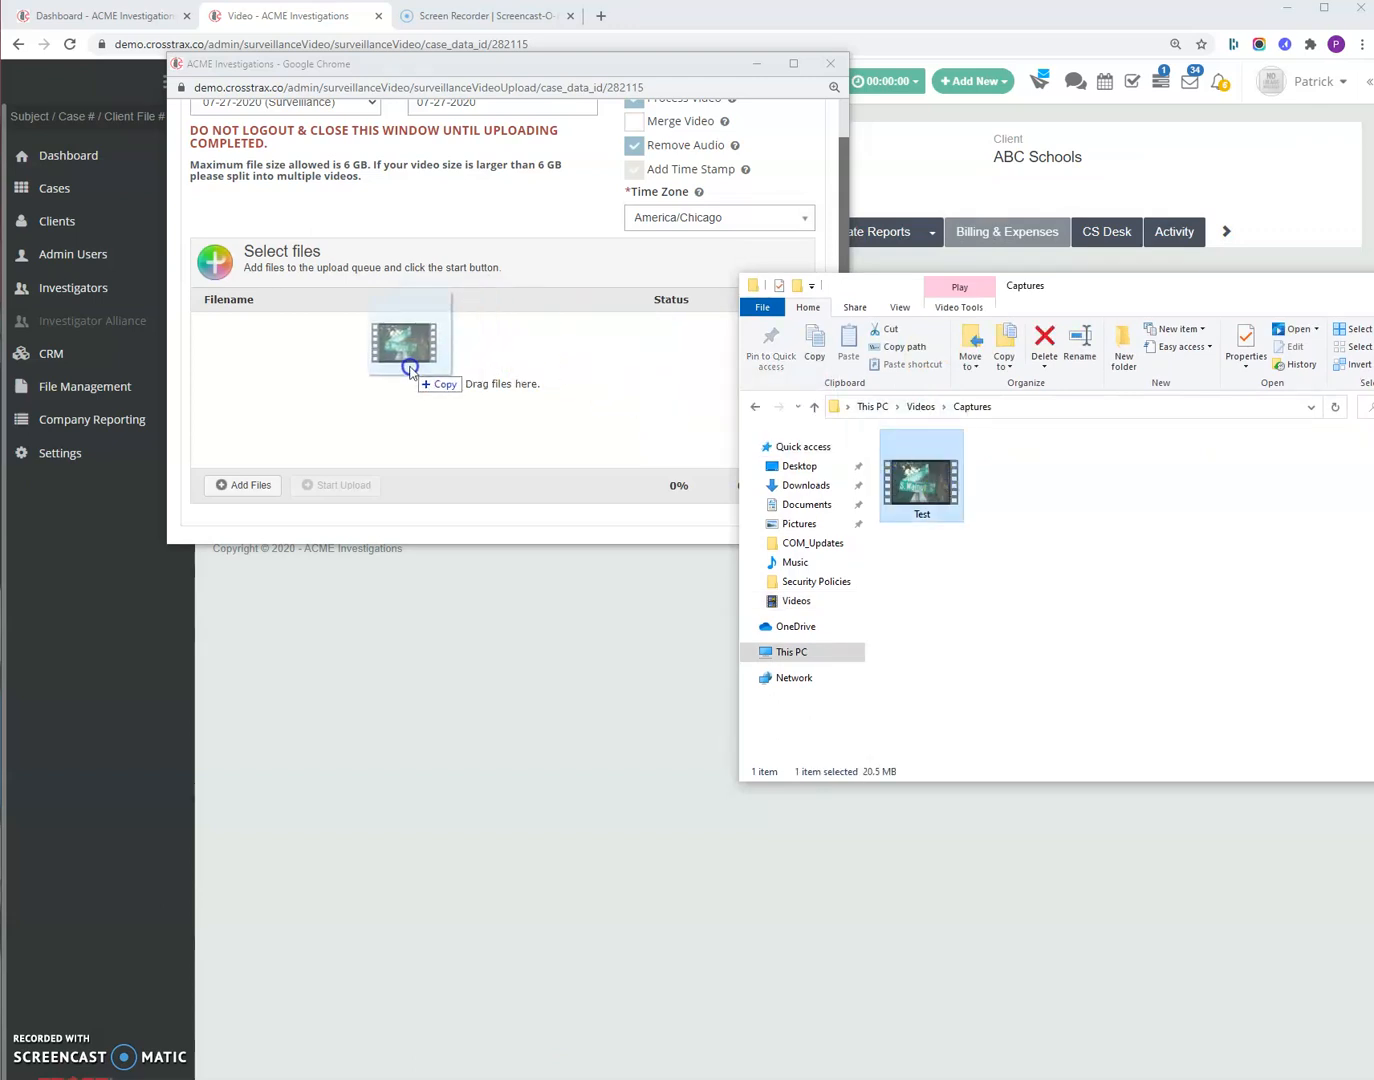
drag(404, 344, 924, 476)
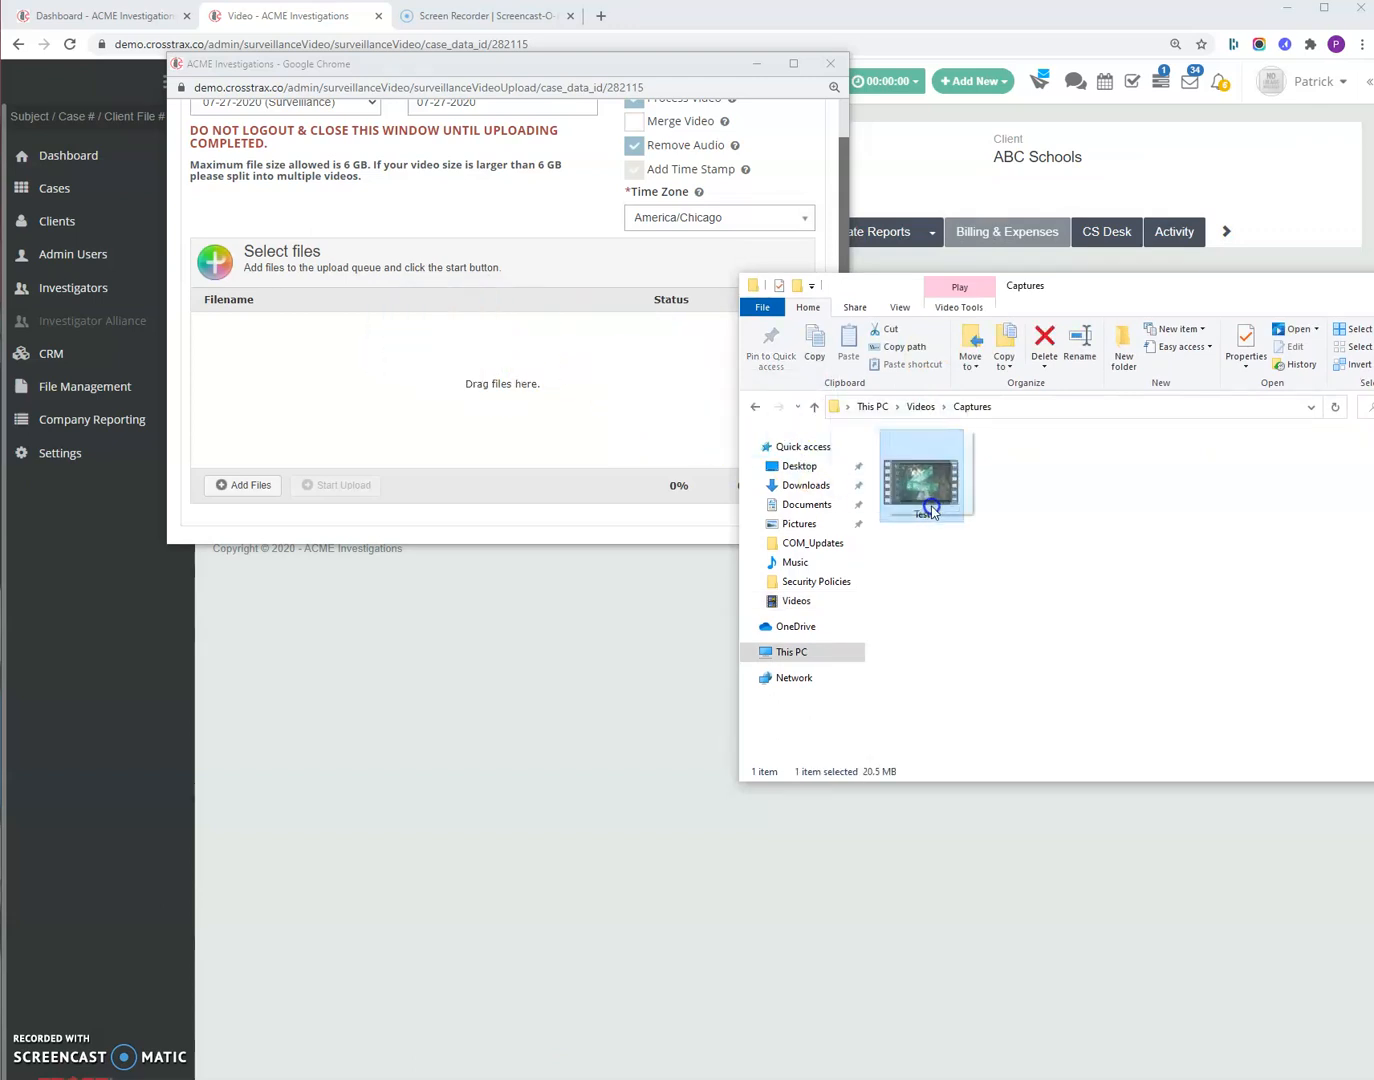
click(242, 484)
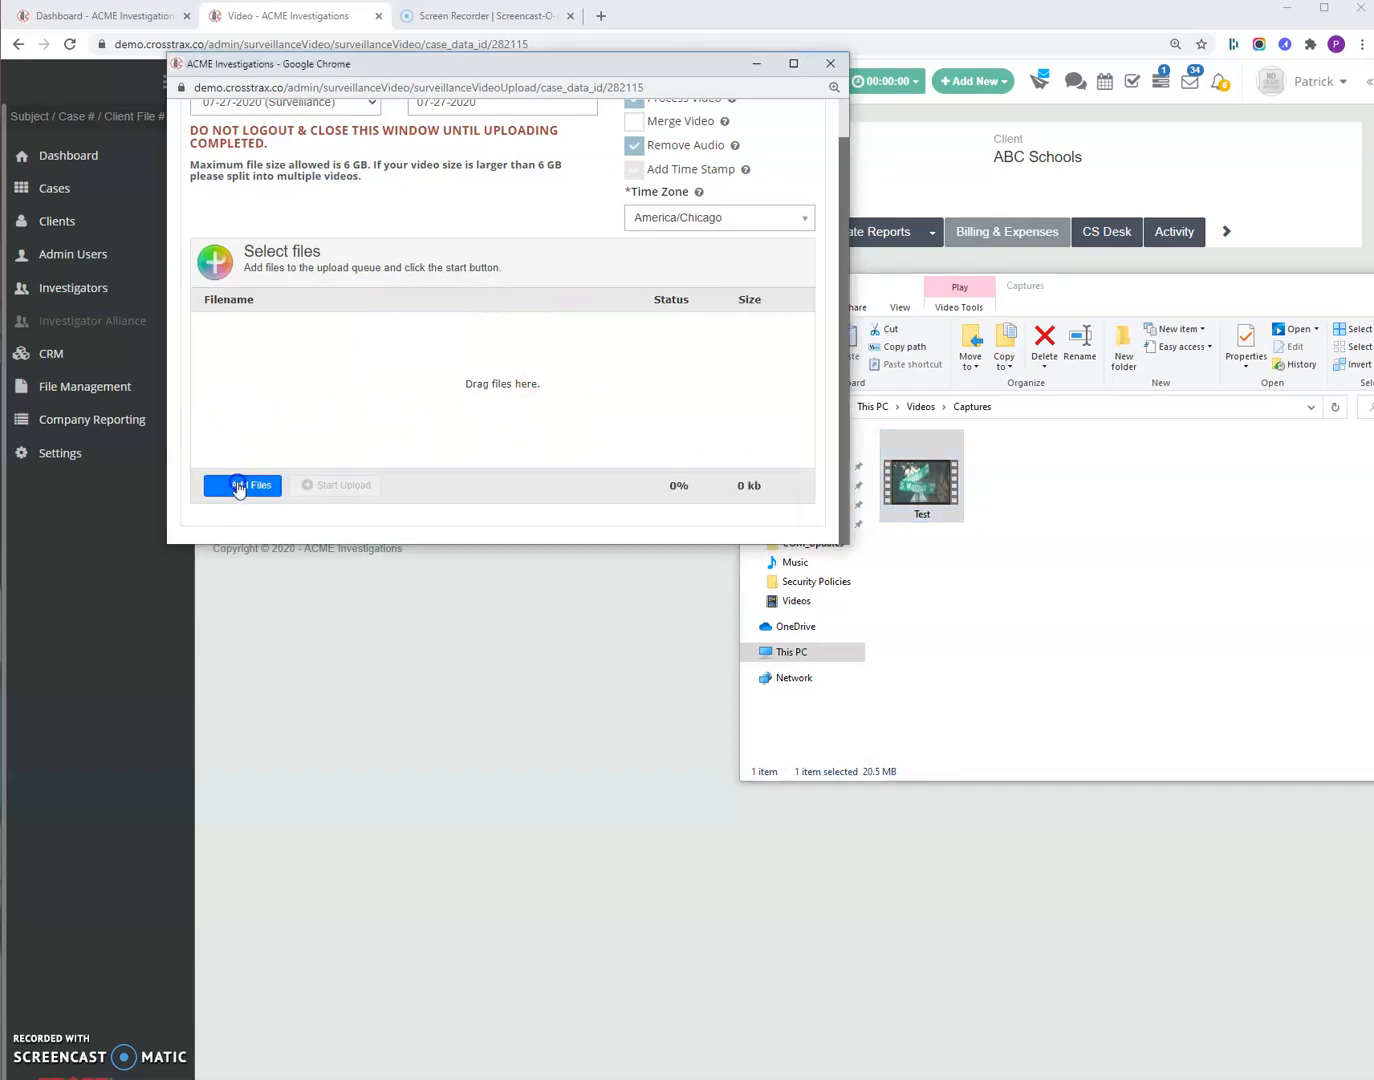
click(242, 484)
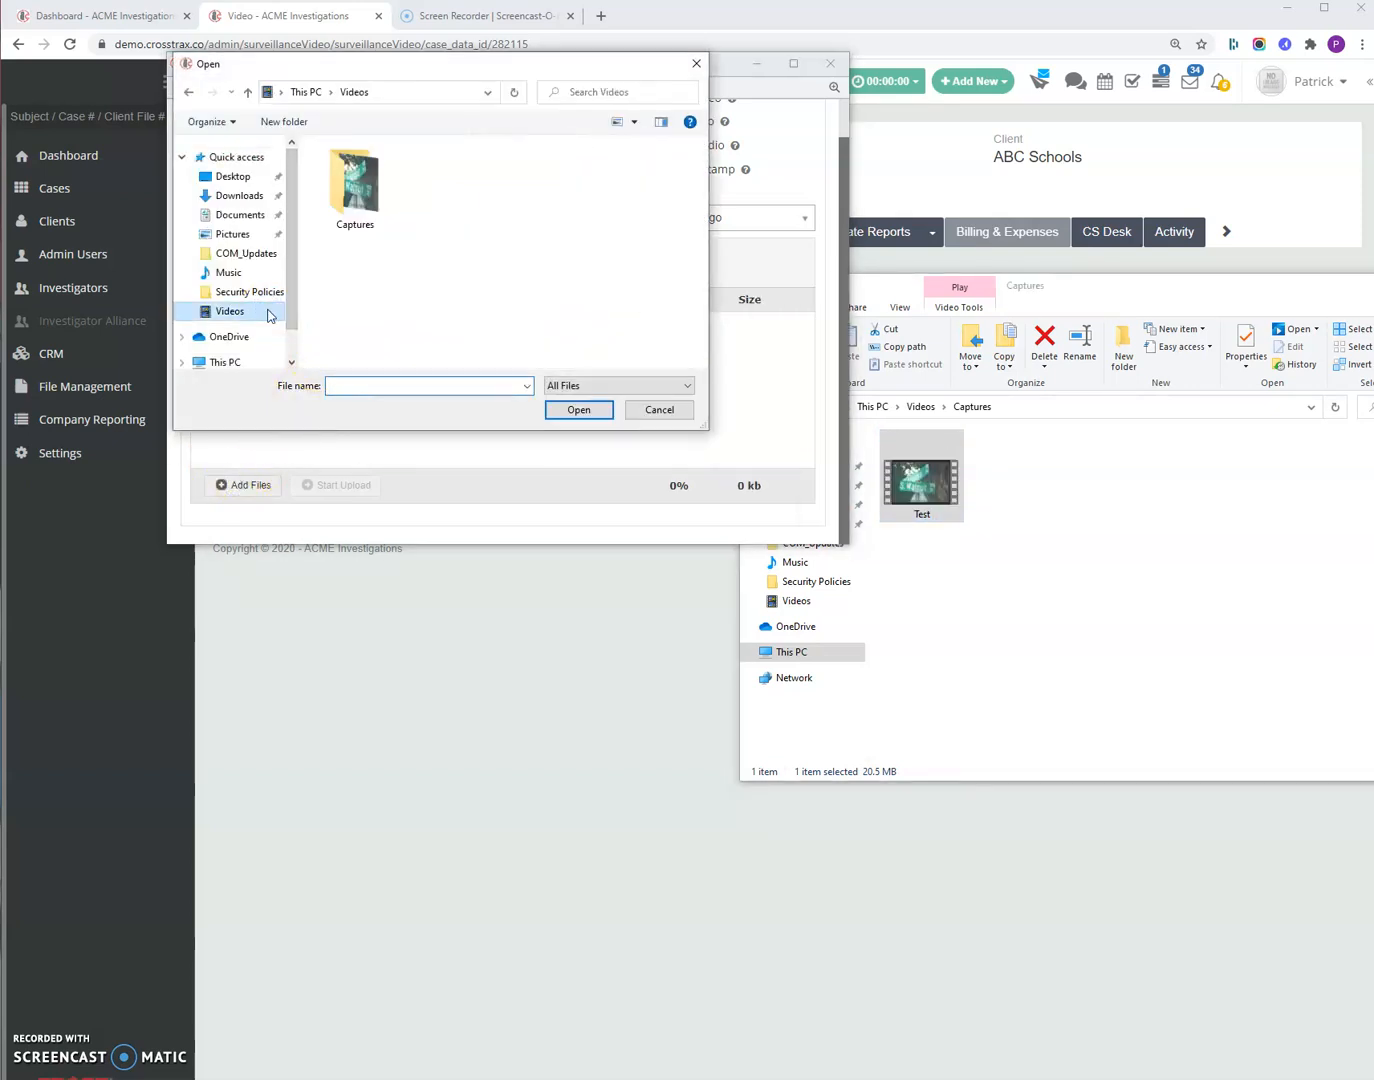
double_click(354, 184)
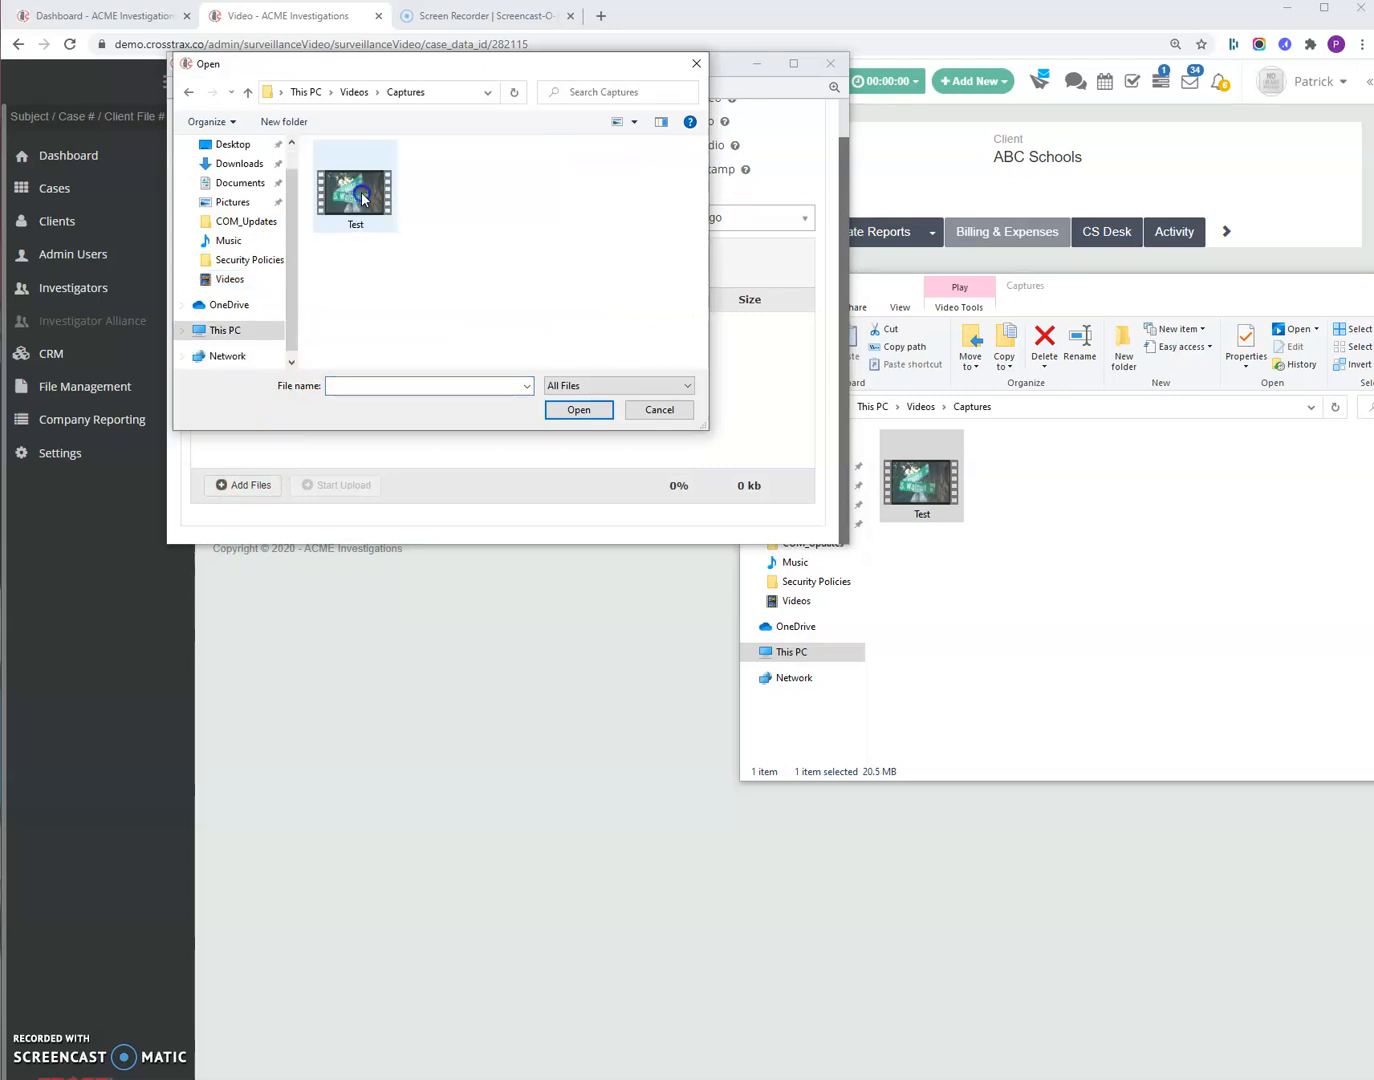
click(578, 408)
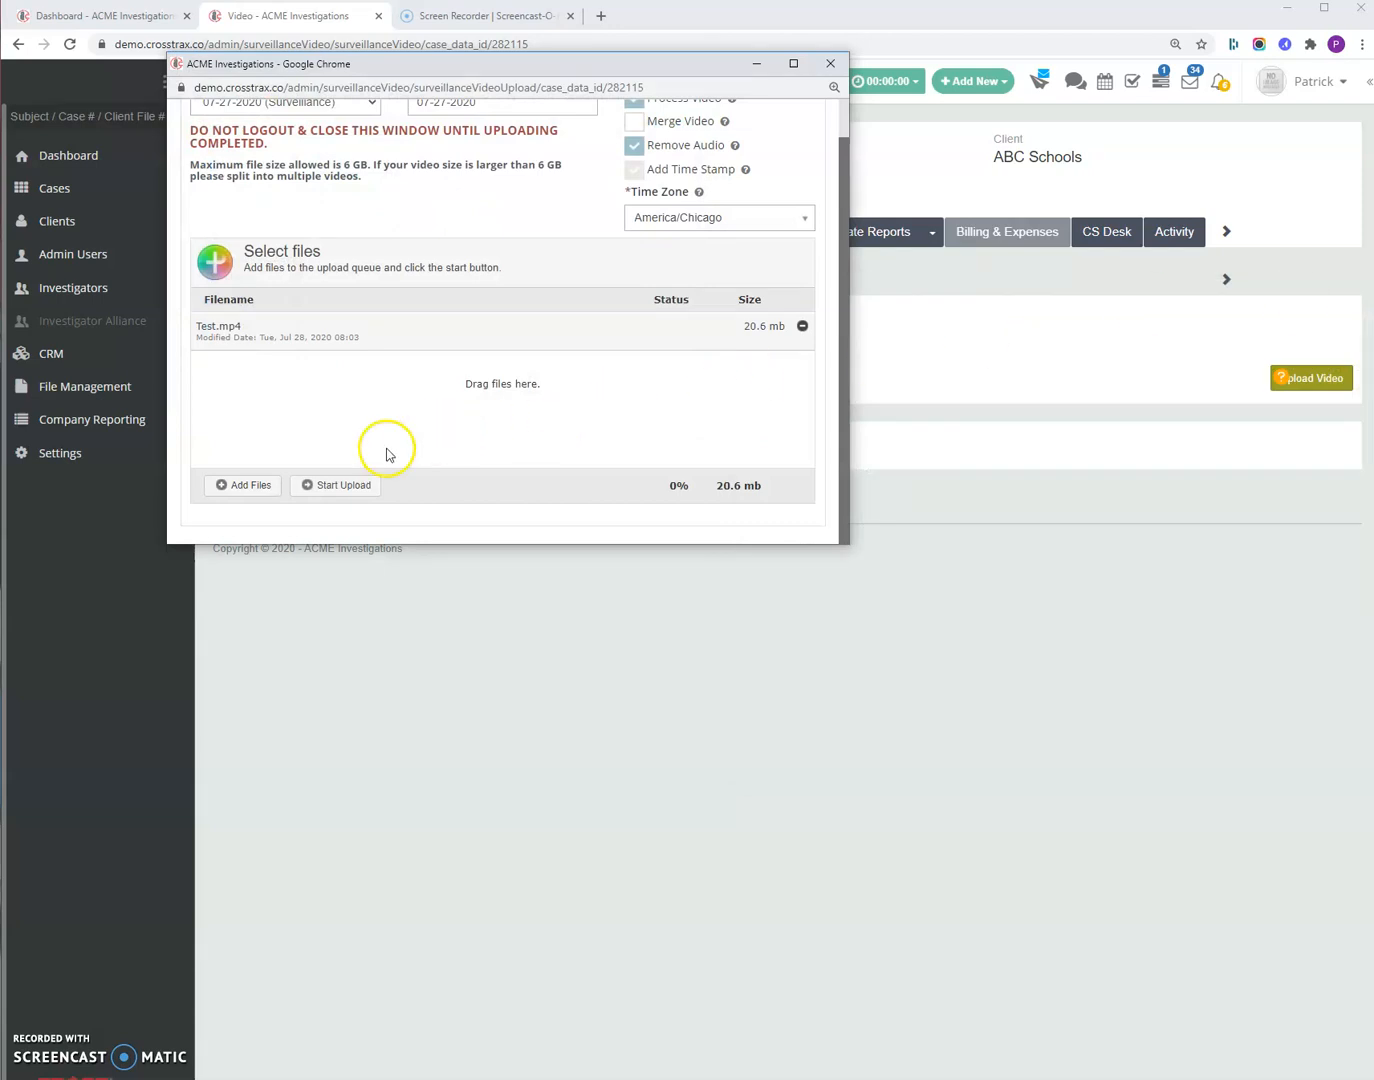
mouse_move(286, 386)
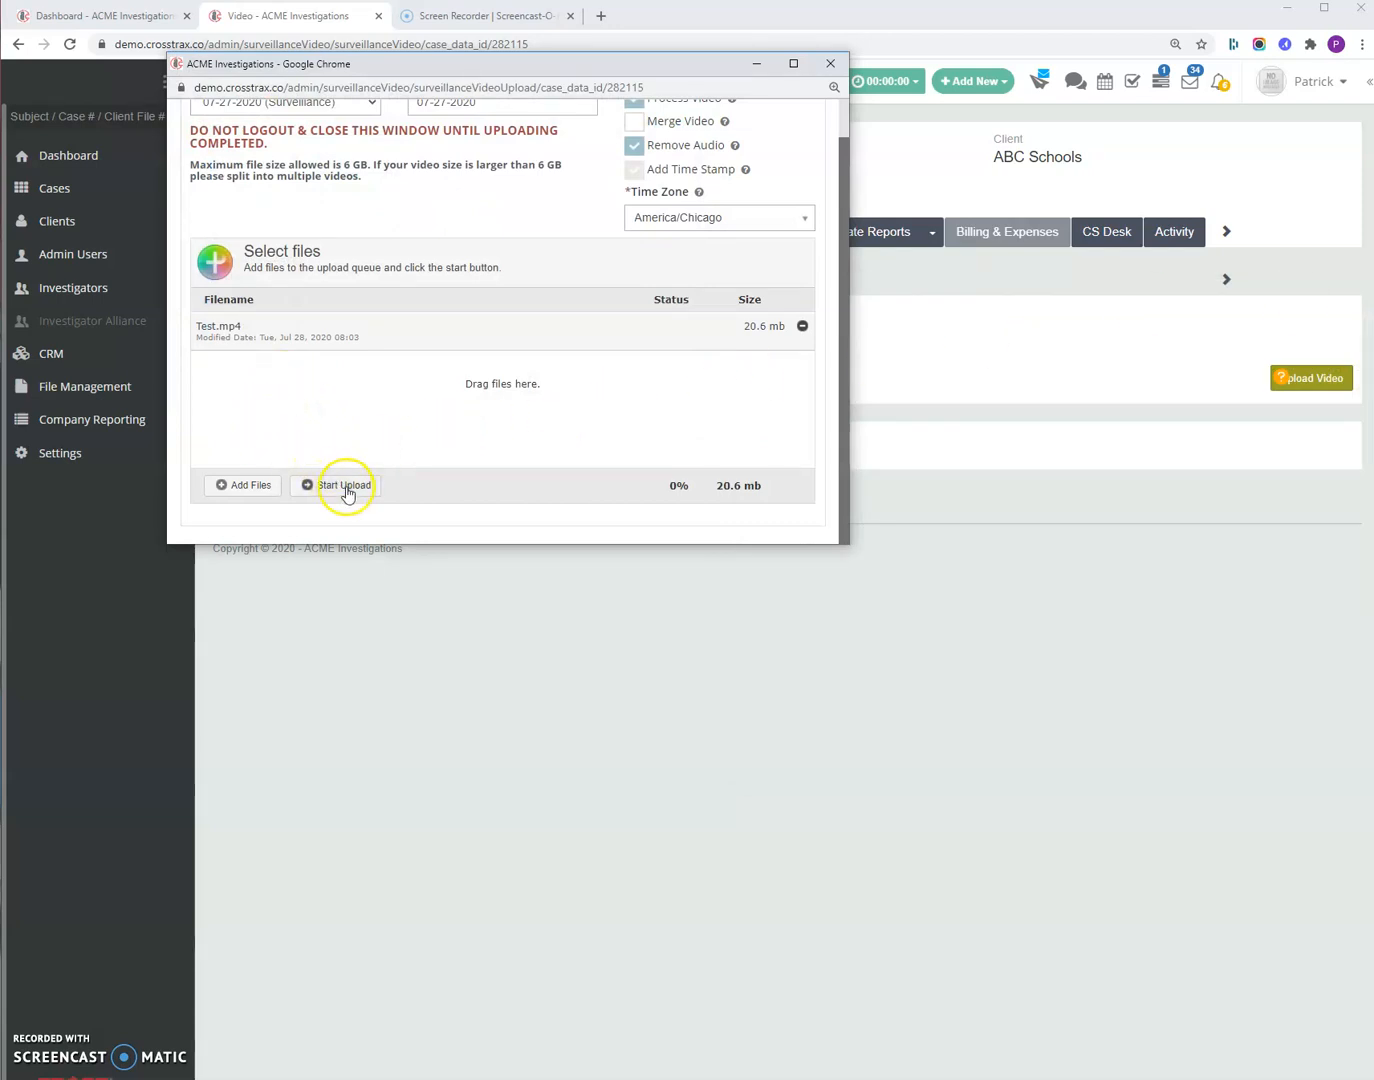
- Begin uploading the queued Test.mp4 file
click(344, 484)
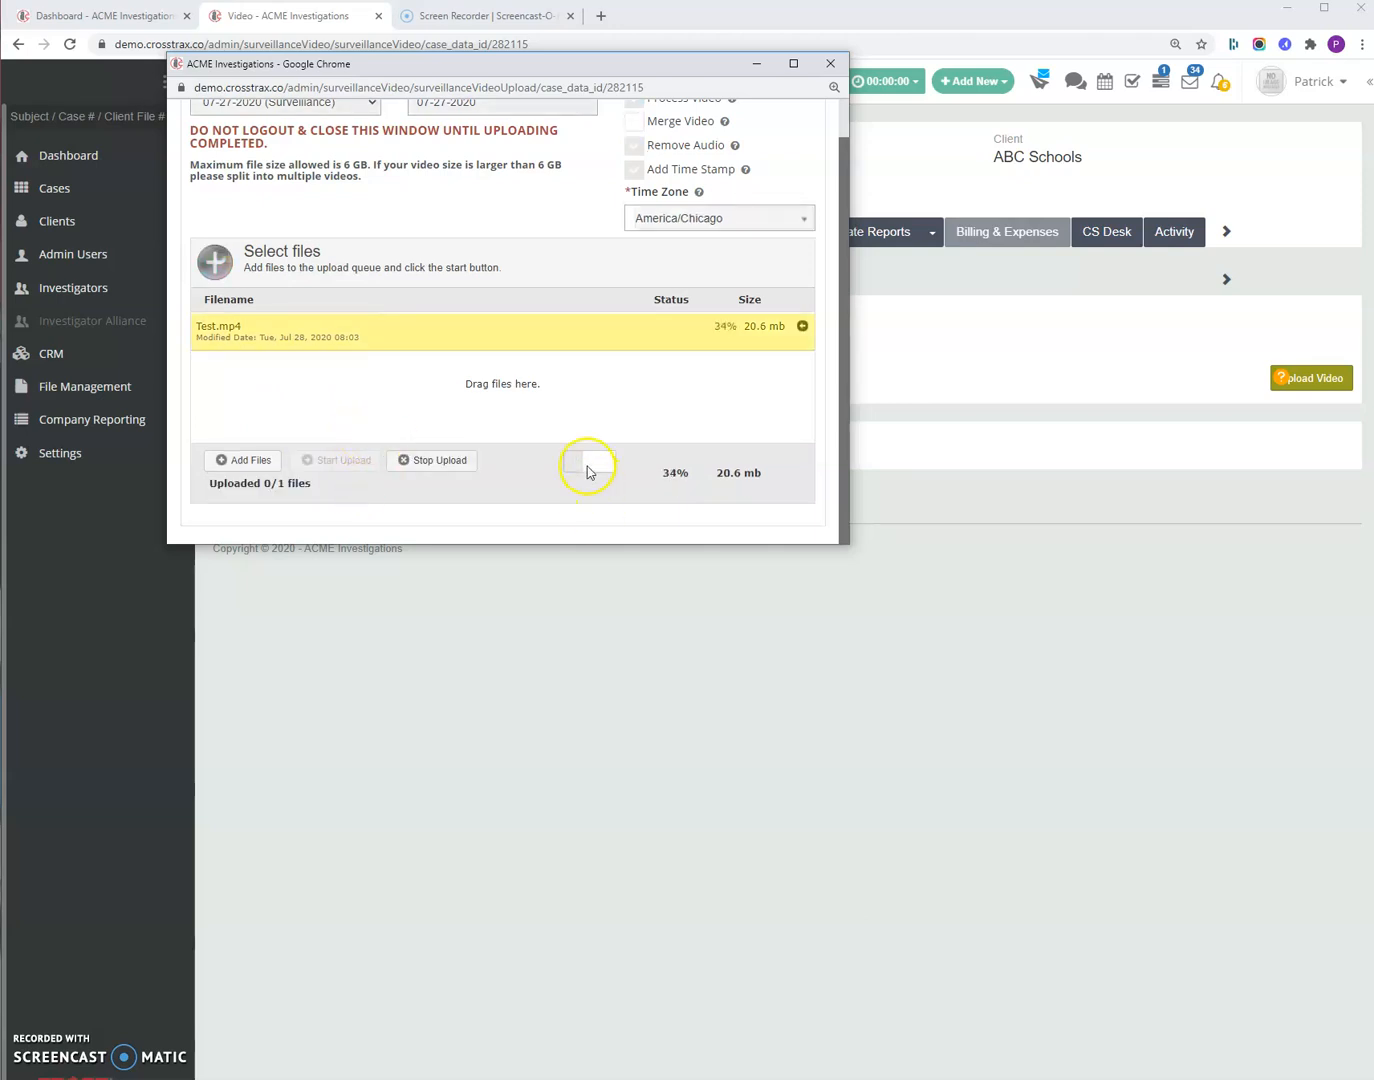
mouse_move(634, 474)
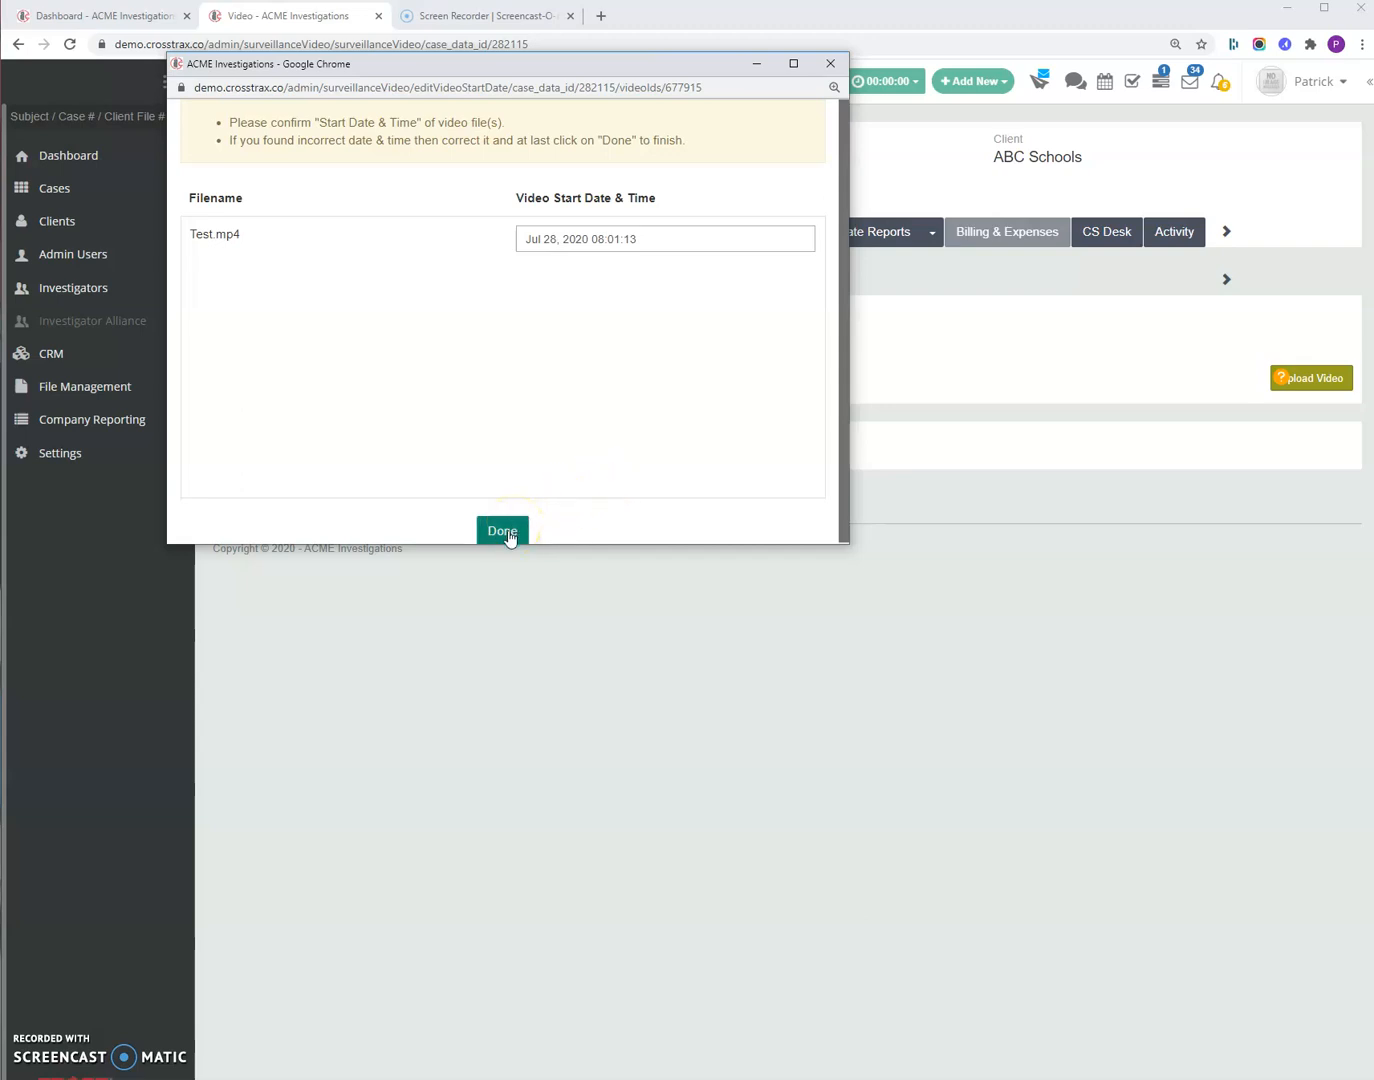
- Confirm and save the video's start date and time (Jul 28, 2020 08:01:13)
click(502, 530)
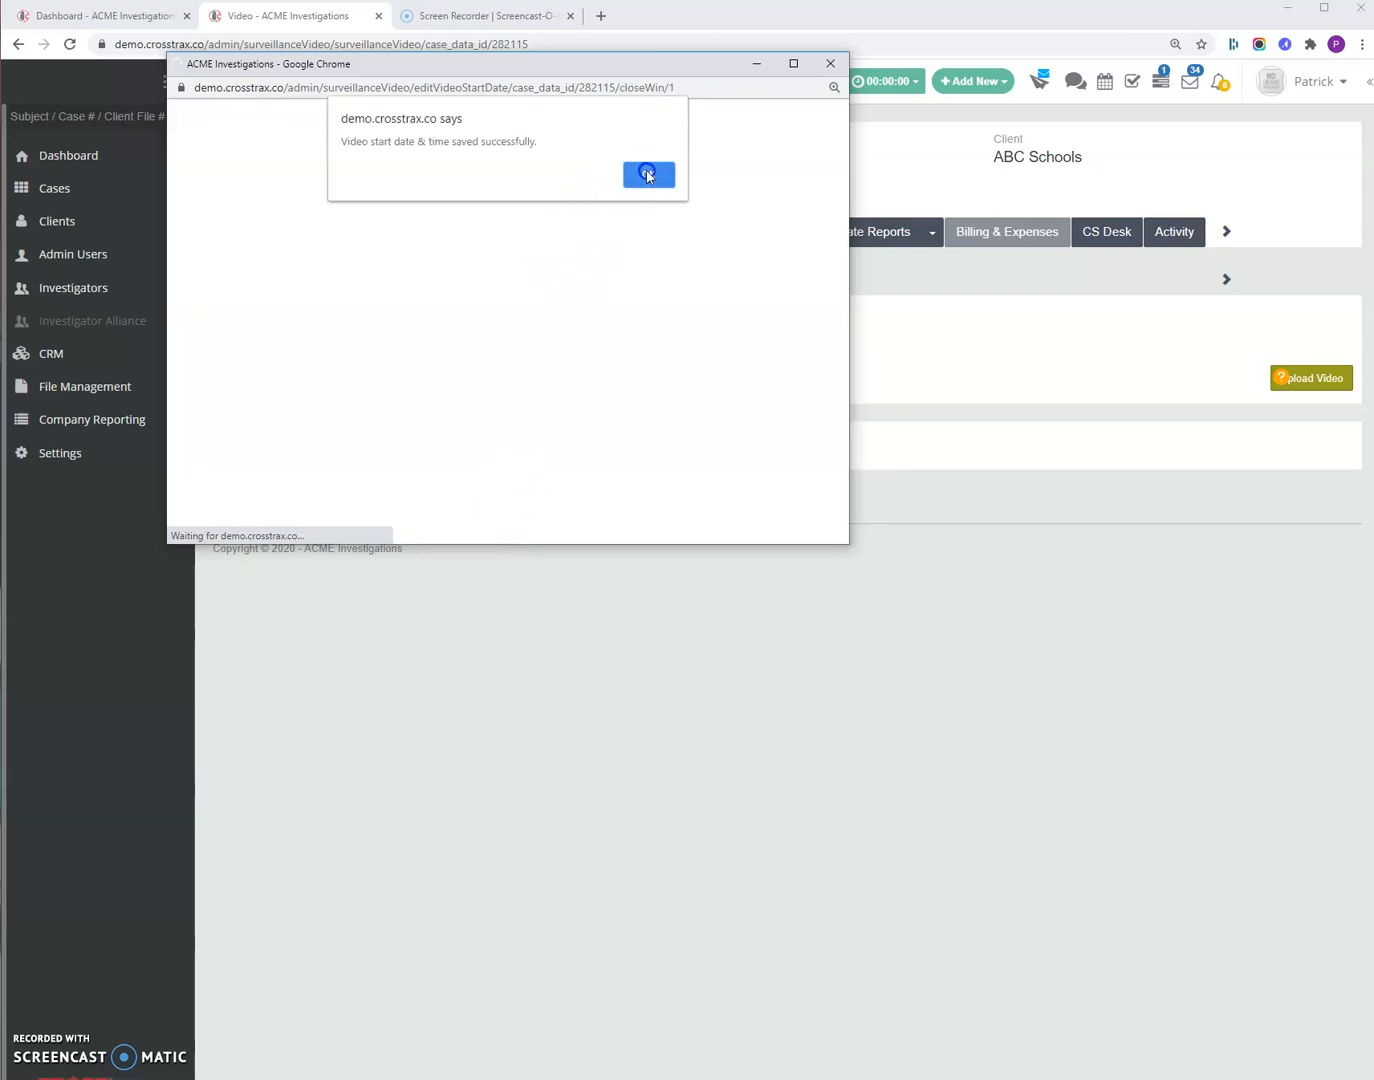
click(648, 176)
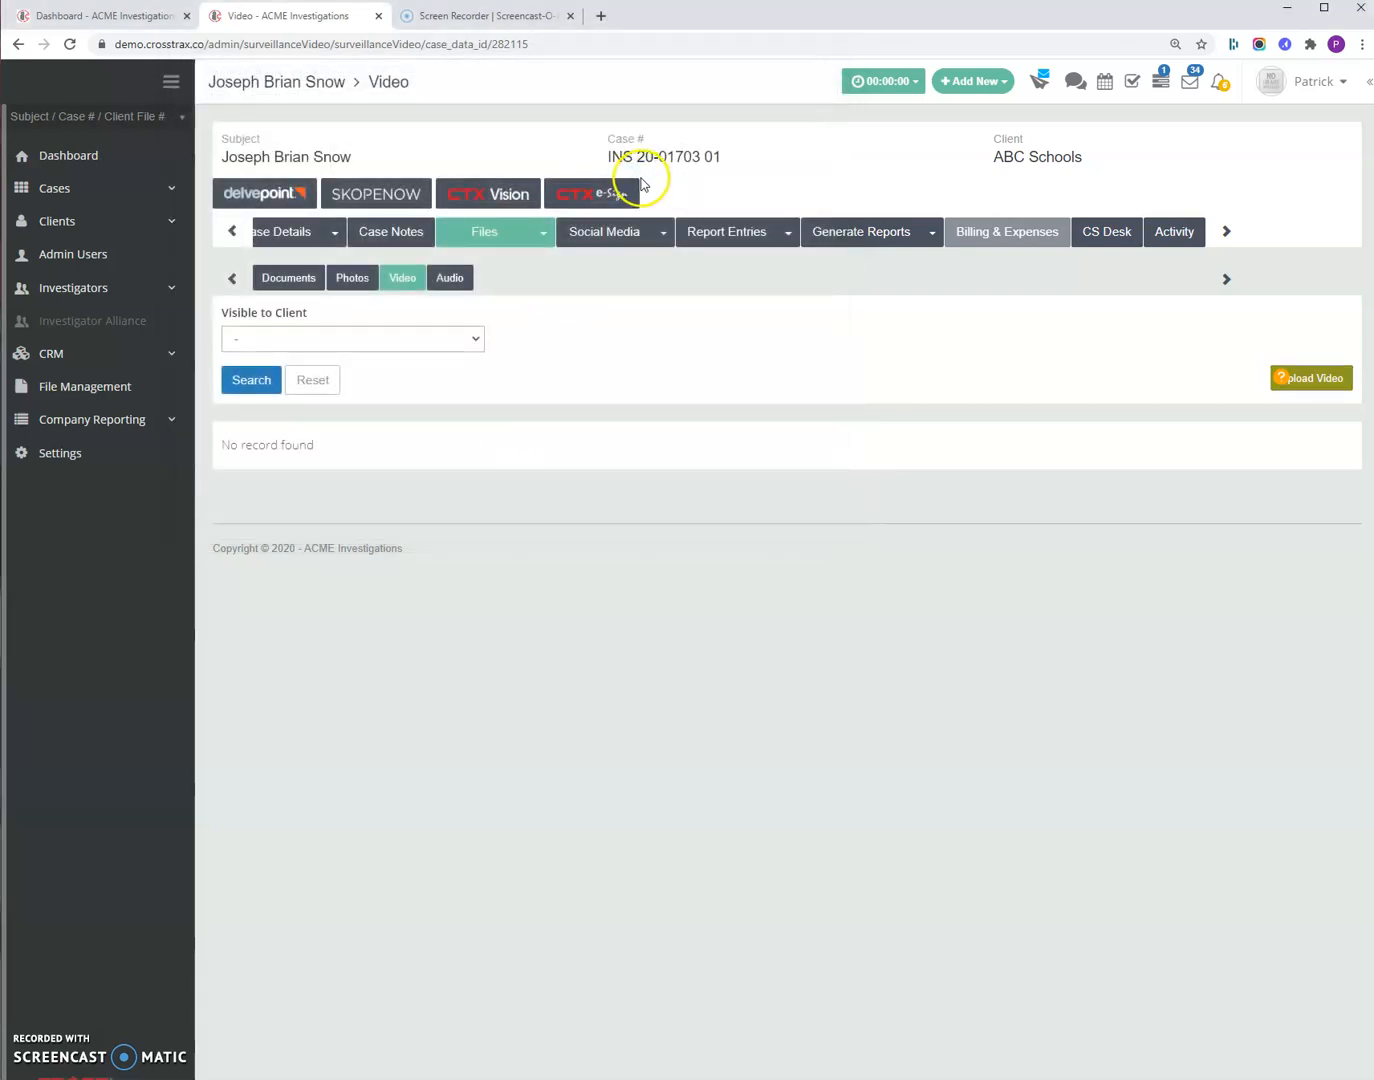
mouse_move(516, 366)
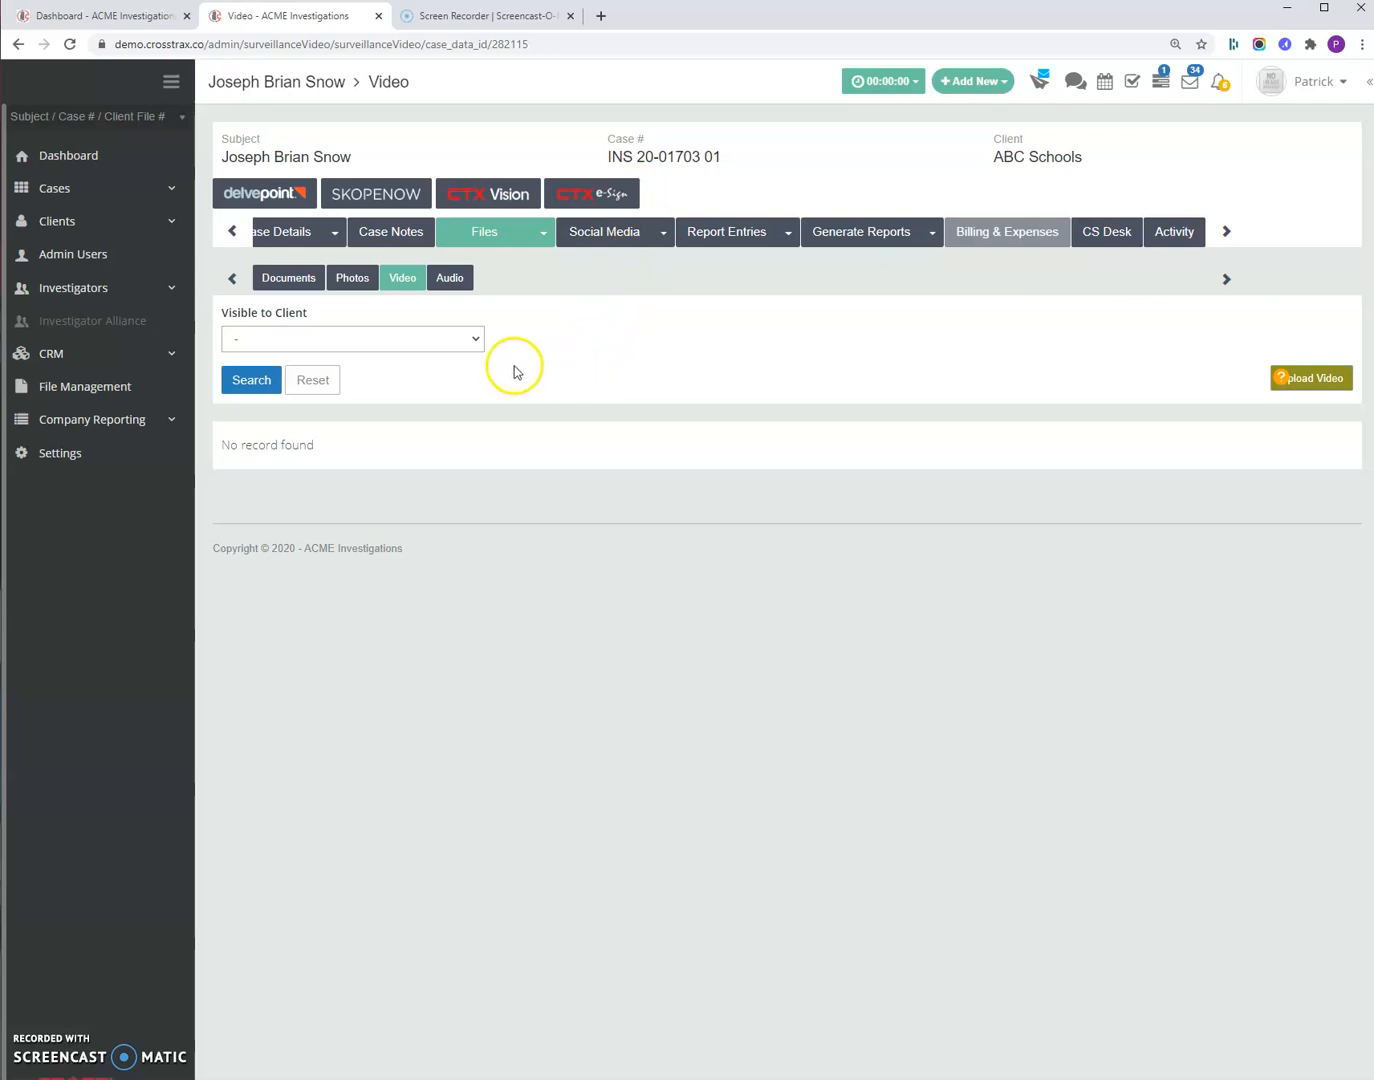
mouse_move(344, 108)
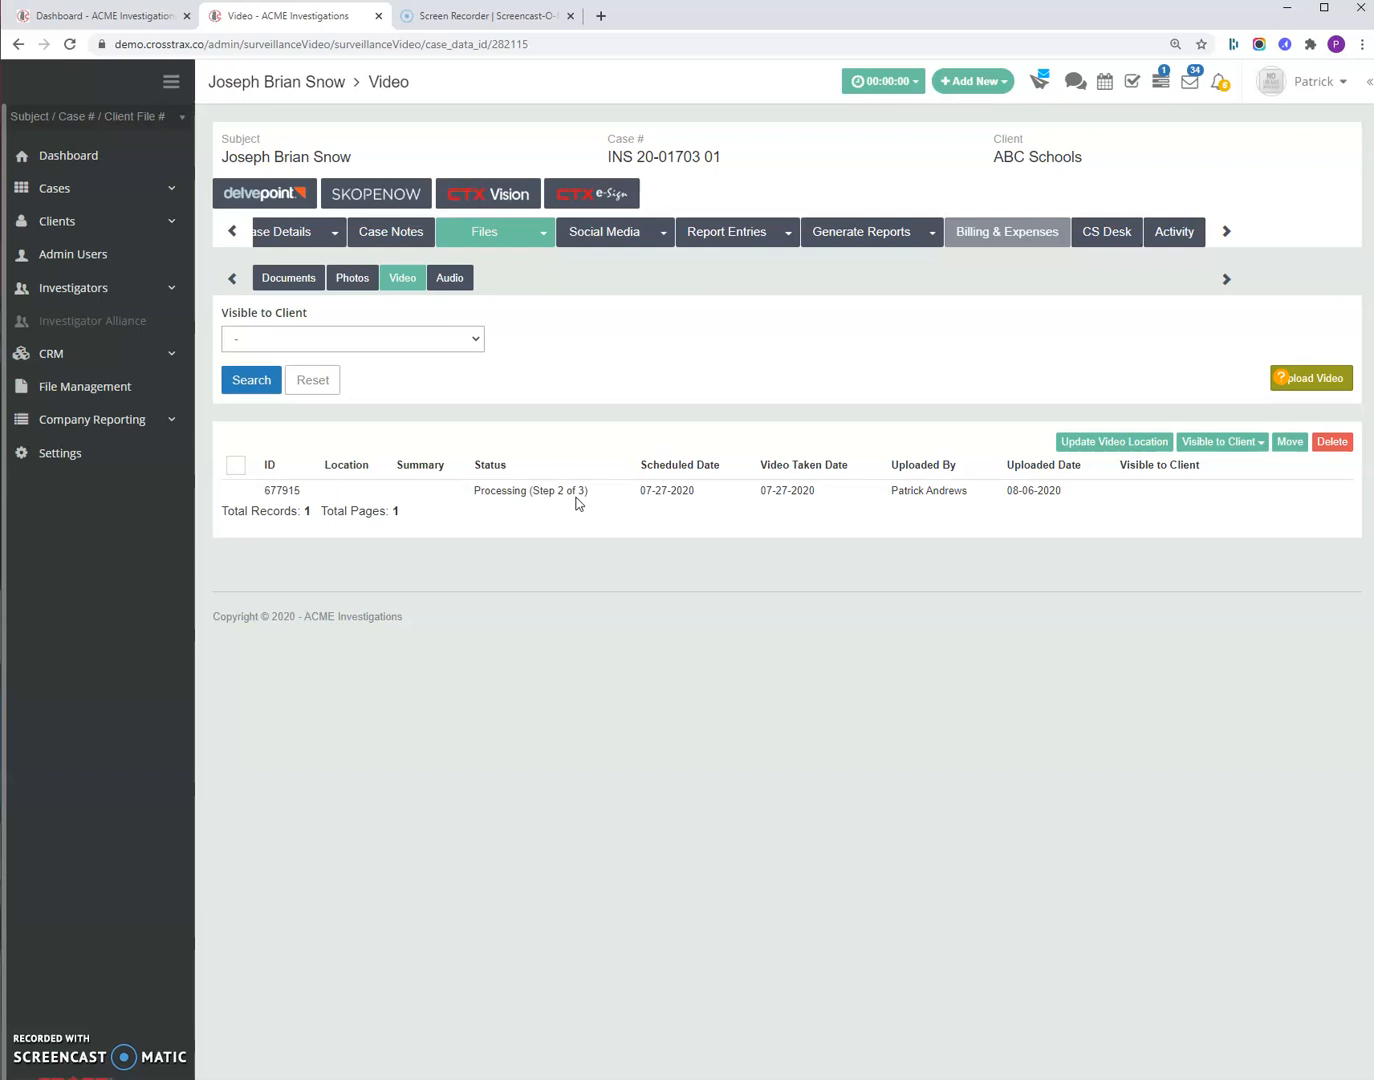
mouse_move(1124, 504)
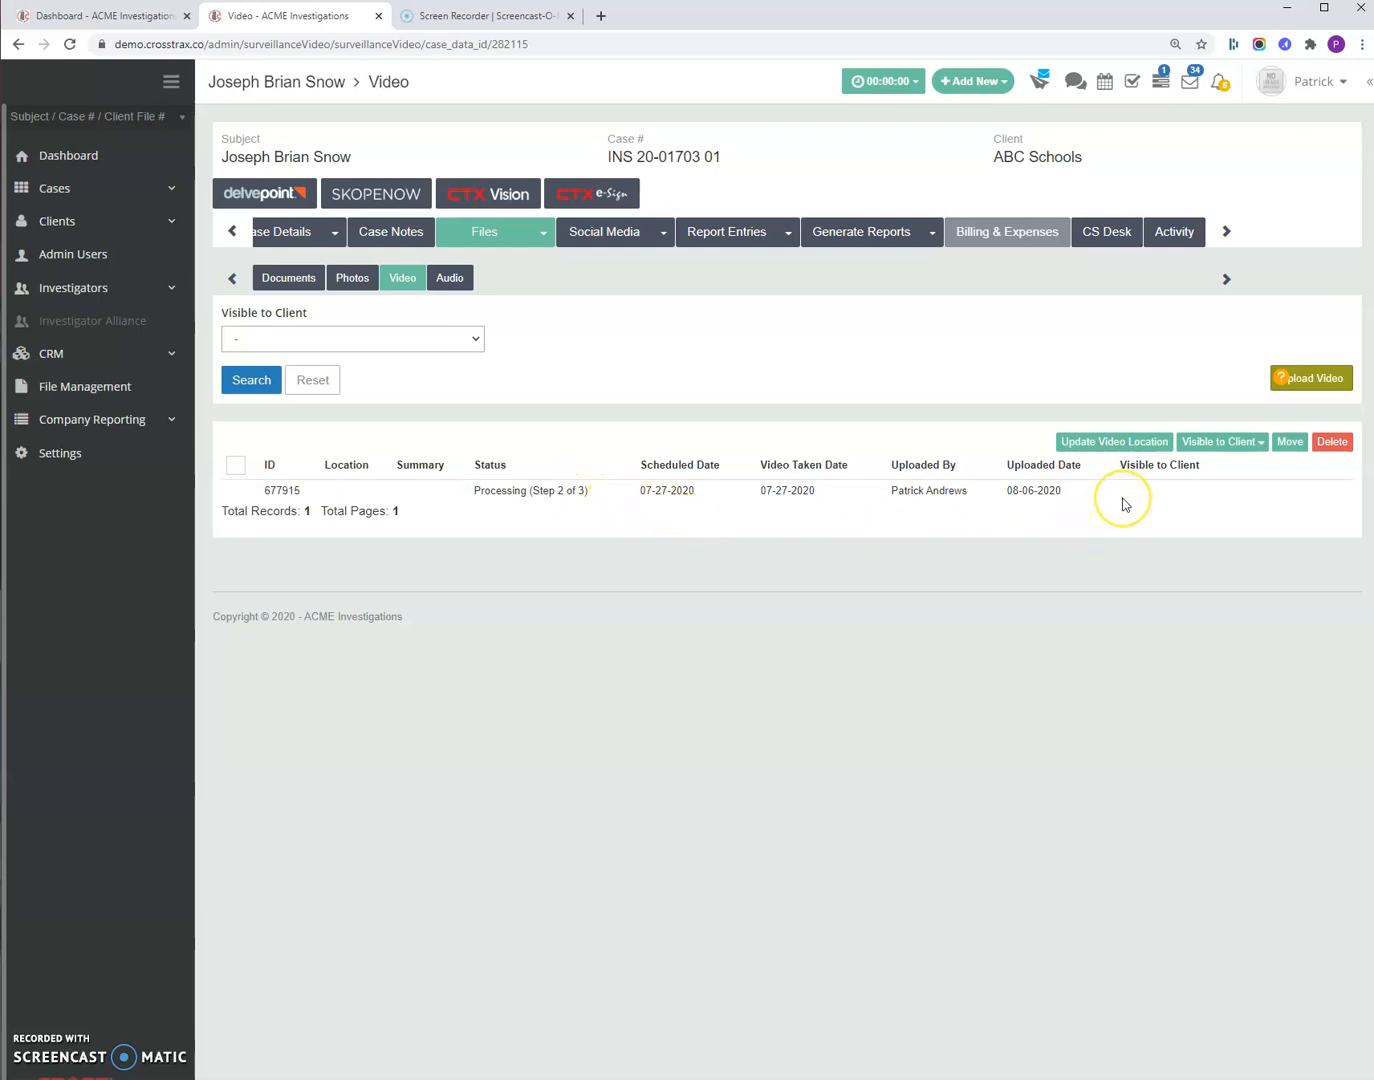
mouse_move(1204, 520)
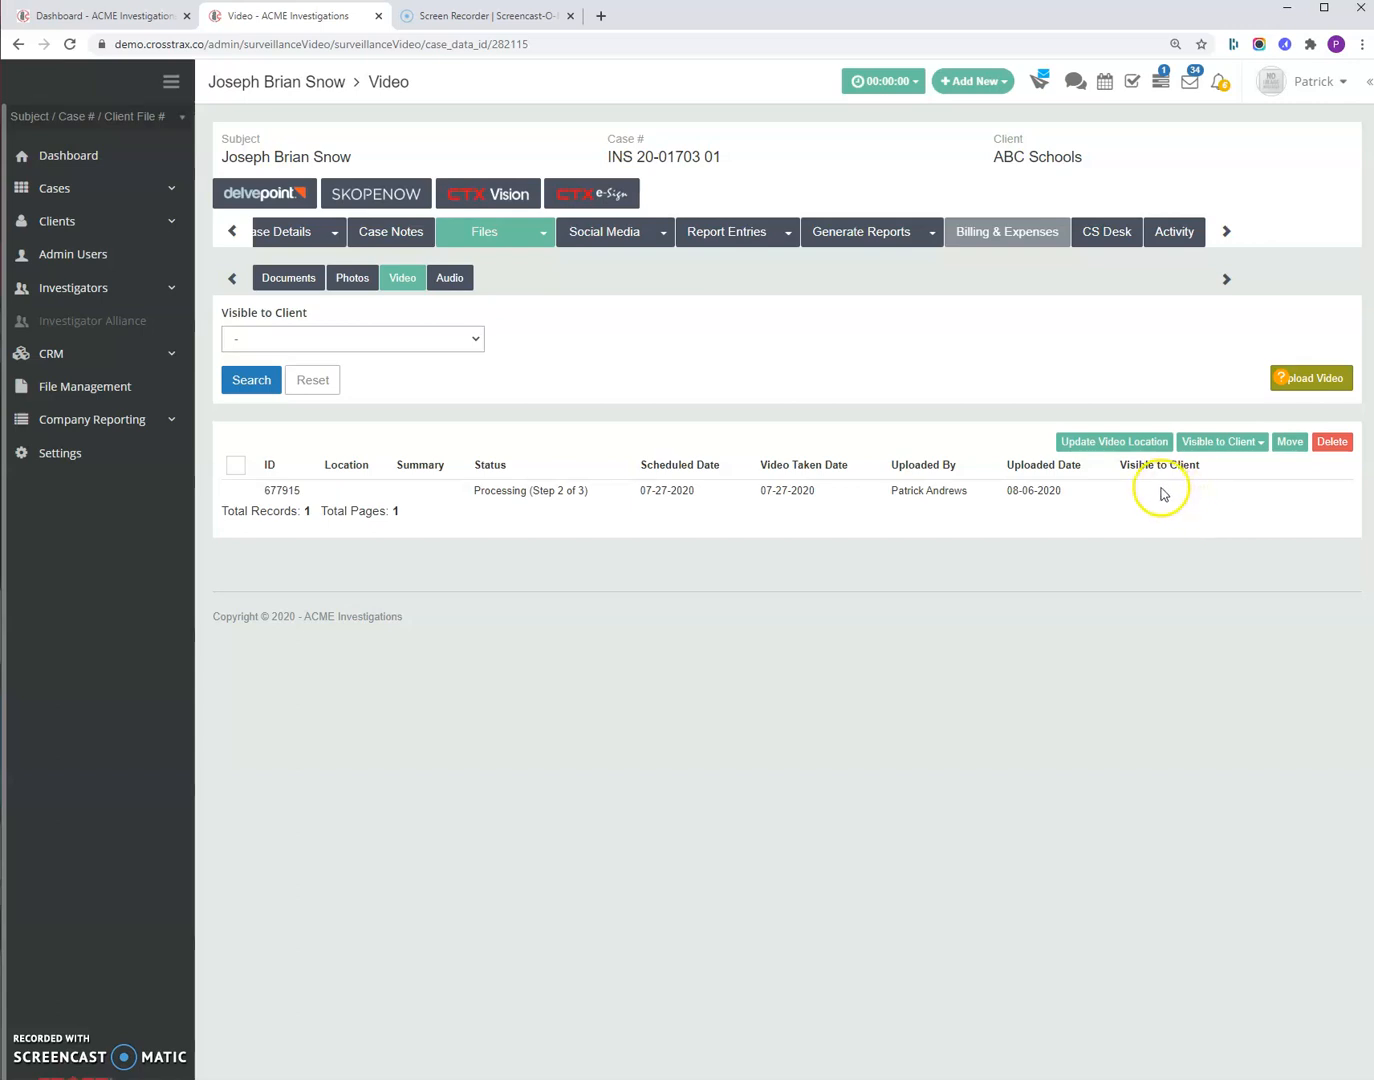
mouse_move(1328, 498)
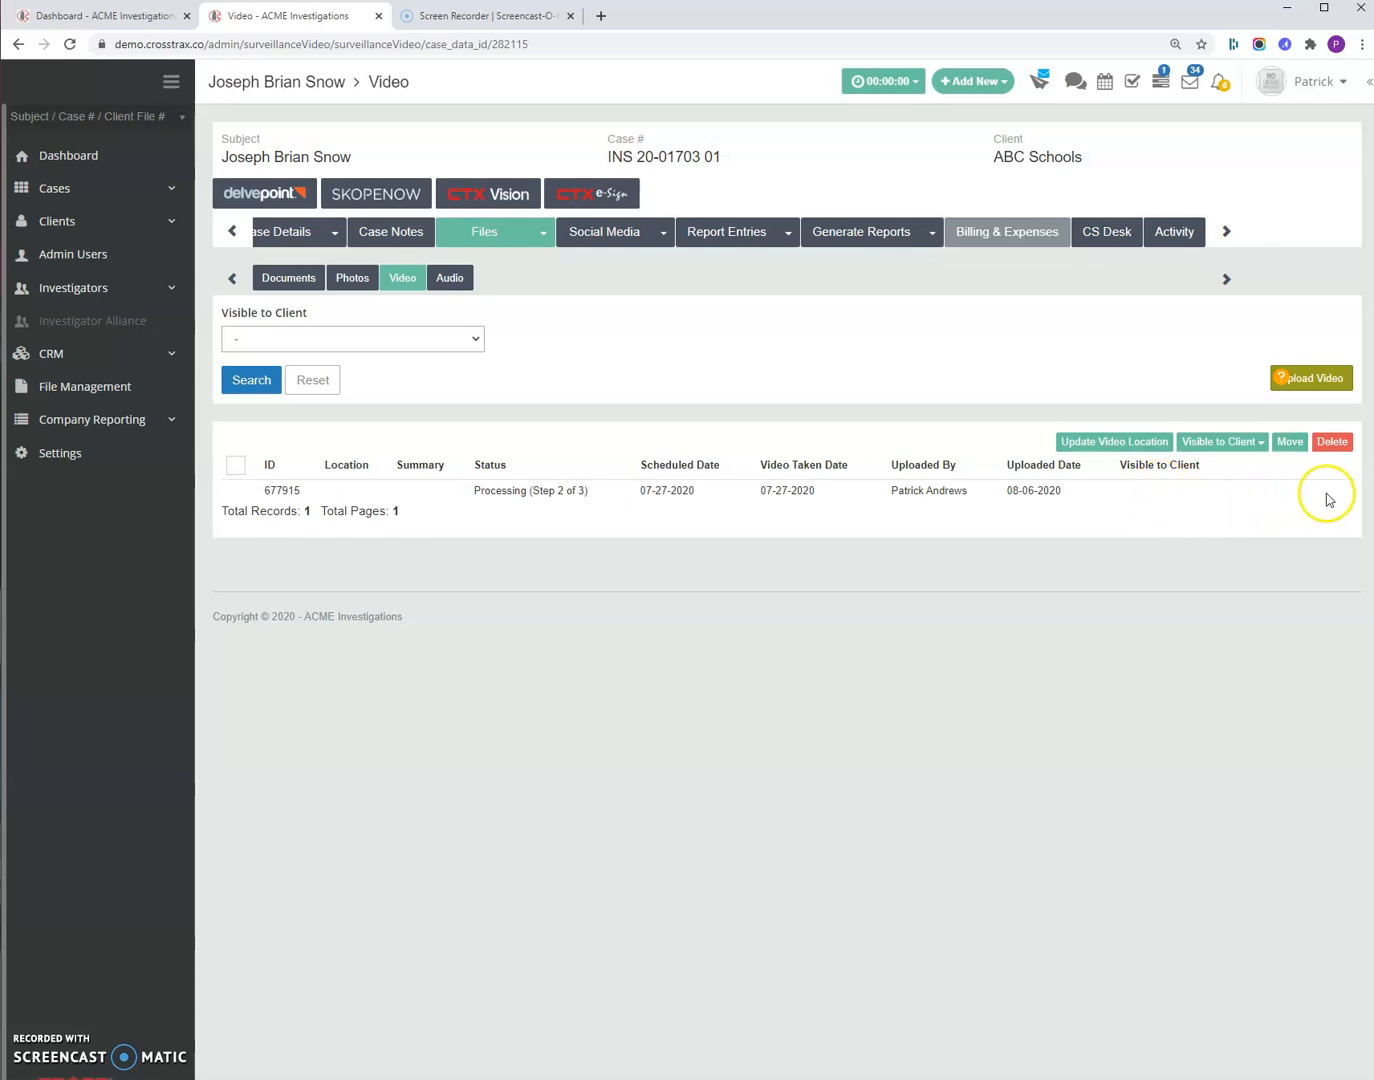
mouse_move(440, 490)
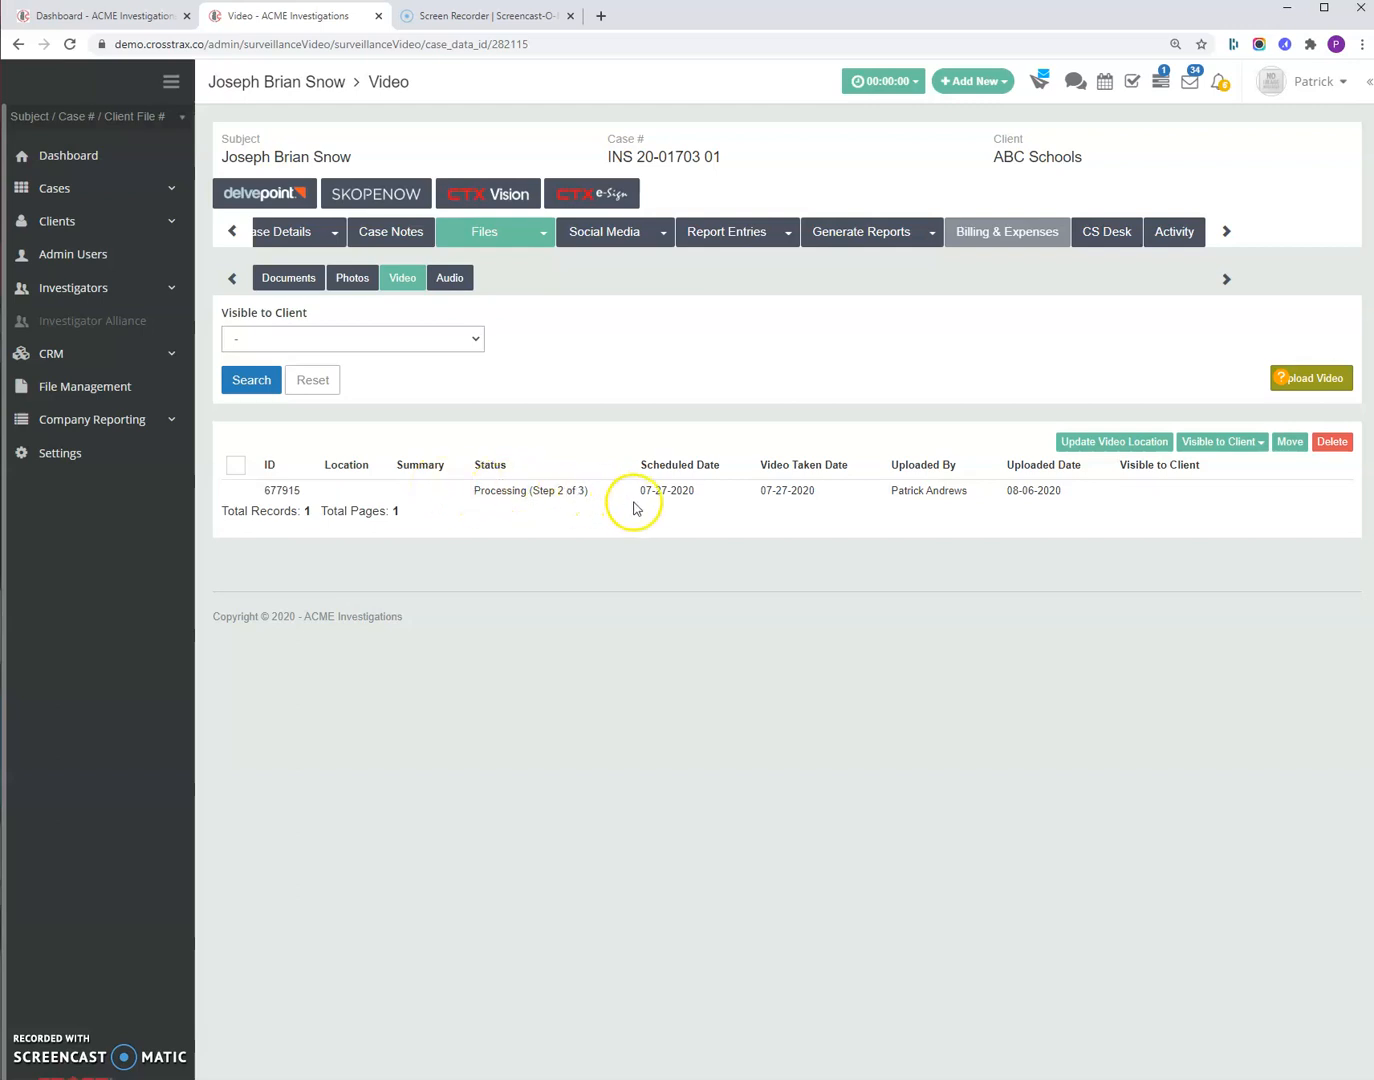
mouse_move(696, 504)
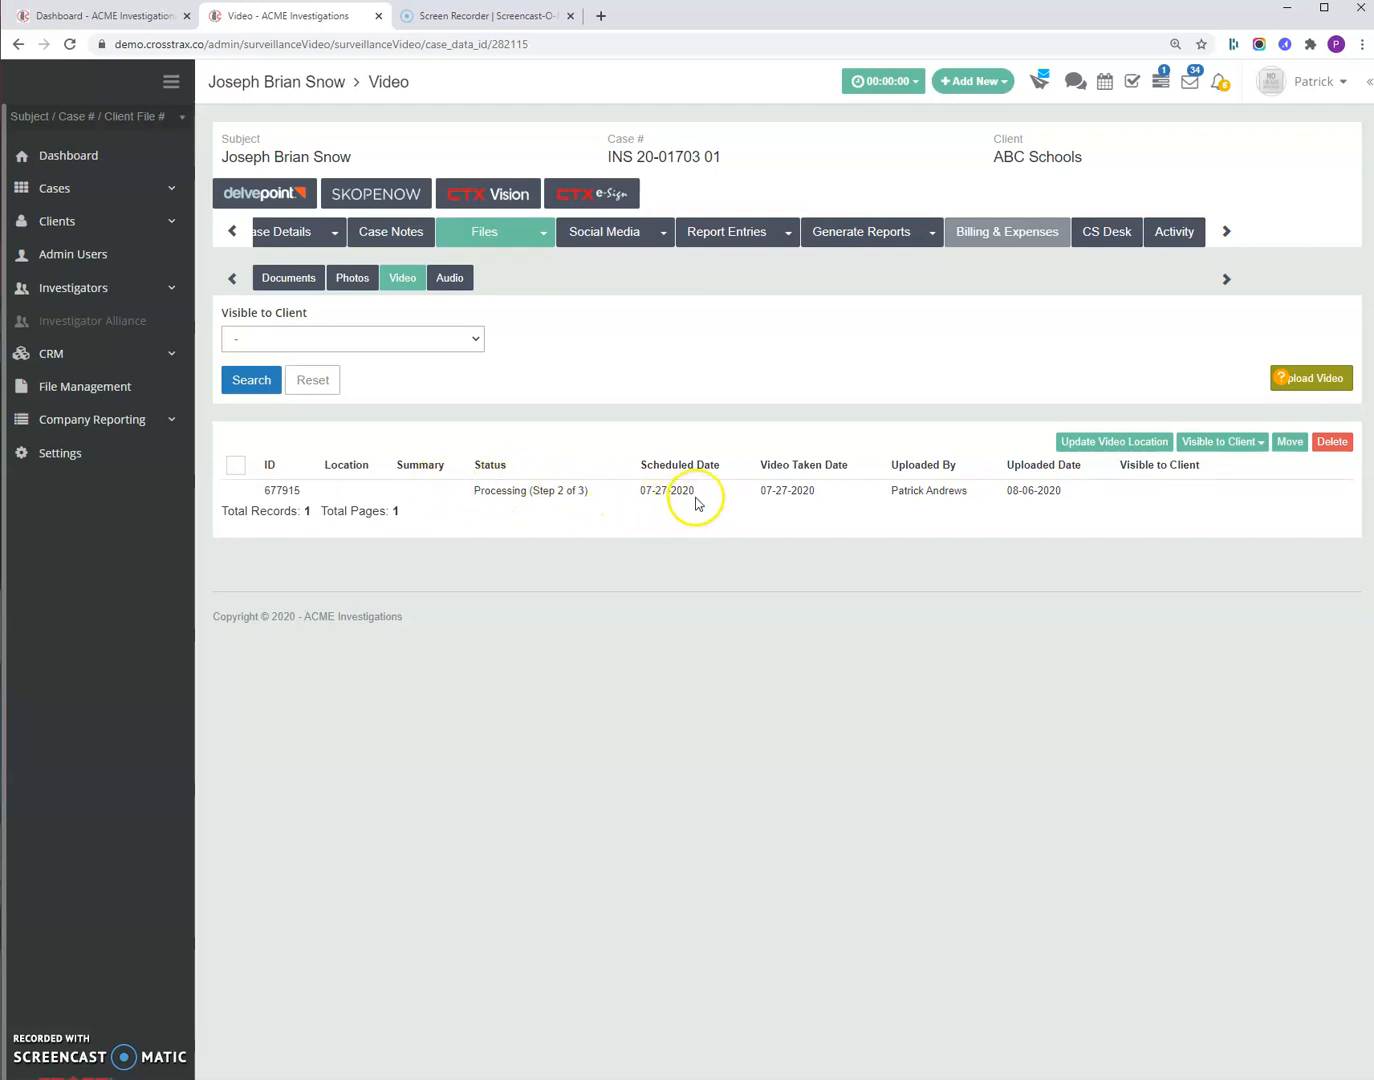
mouse_move(462, 644)
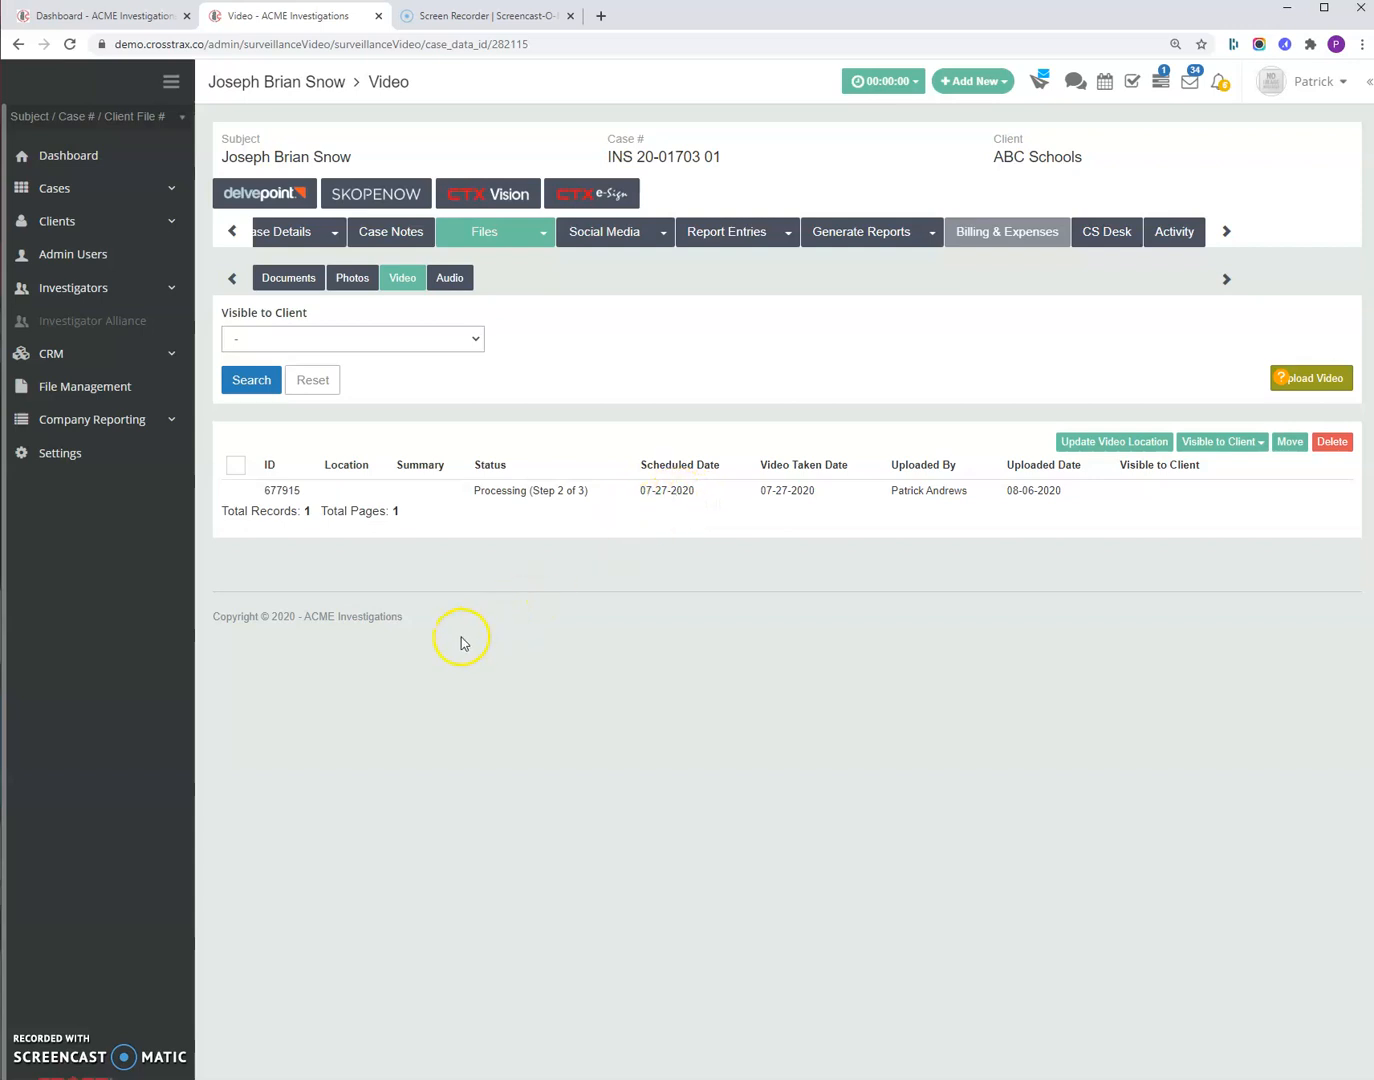
mouse_move(36, 1076)
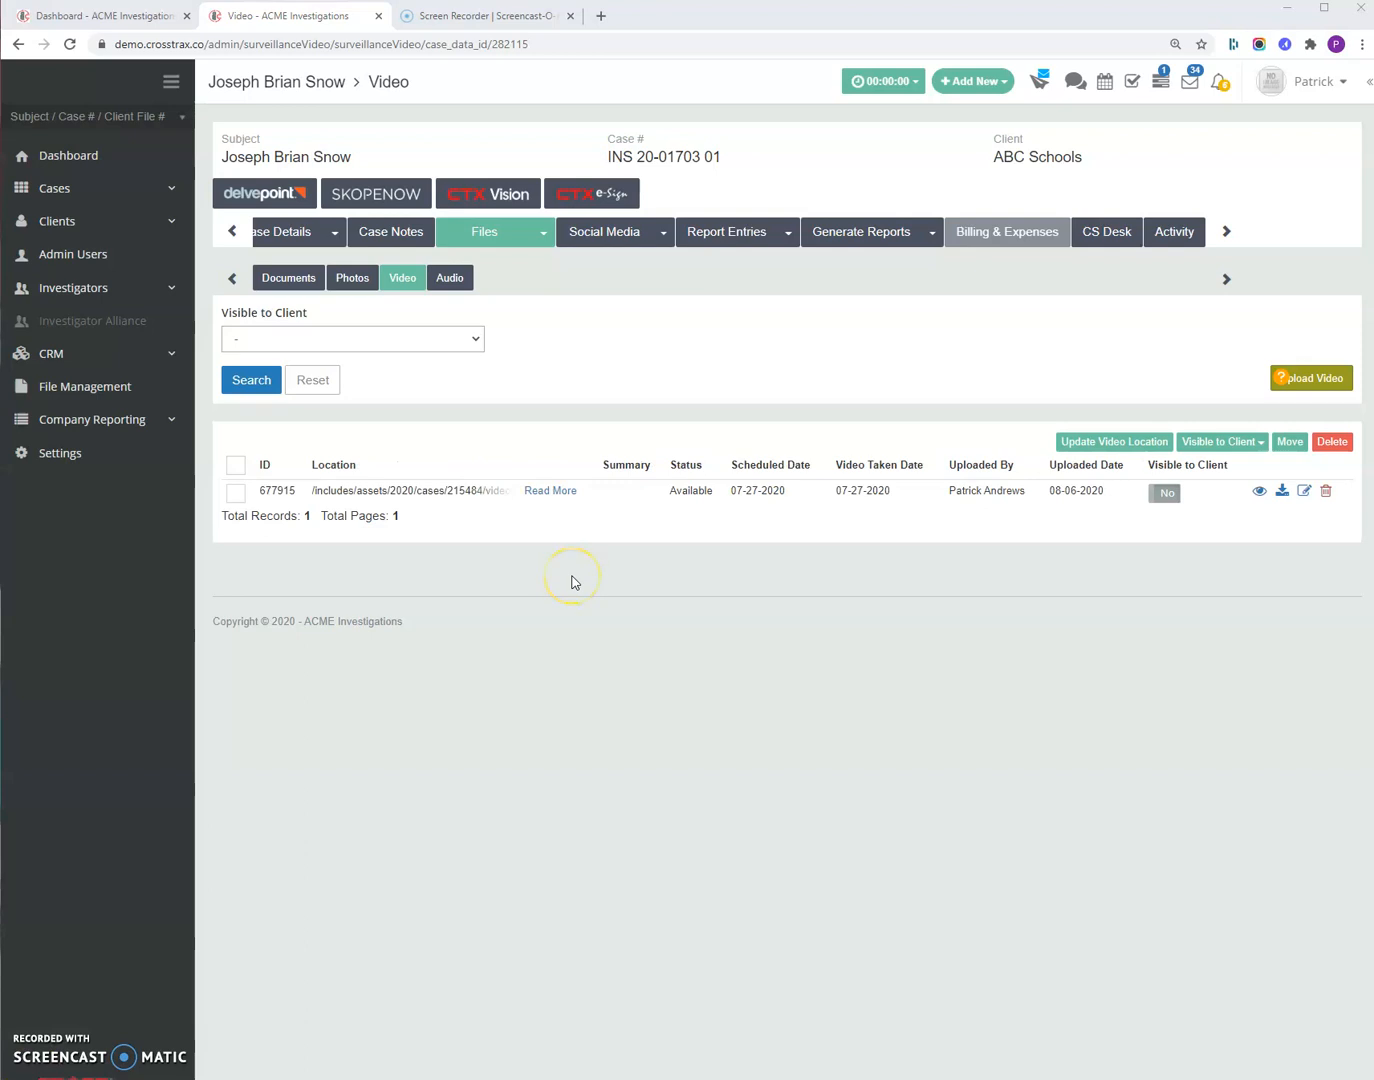
mouse_move(622, 538)
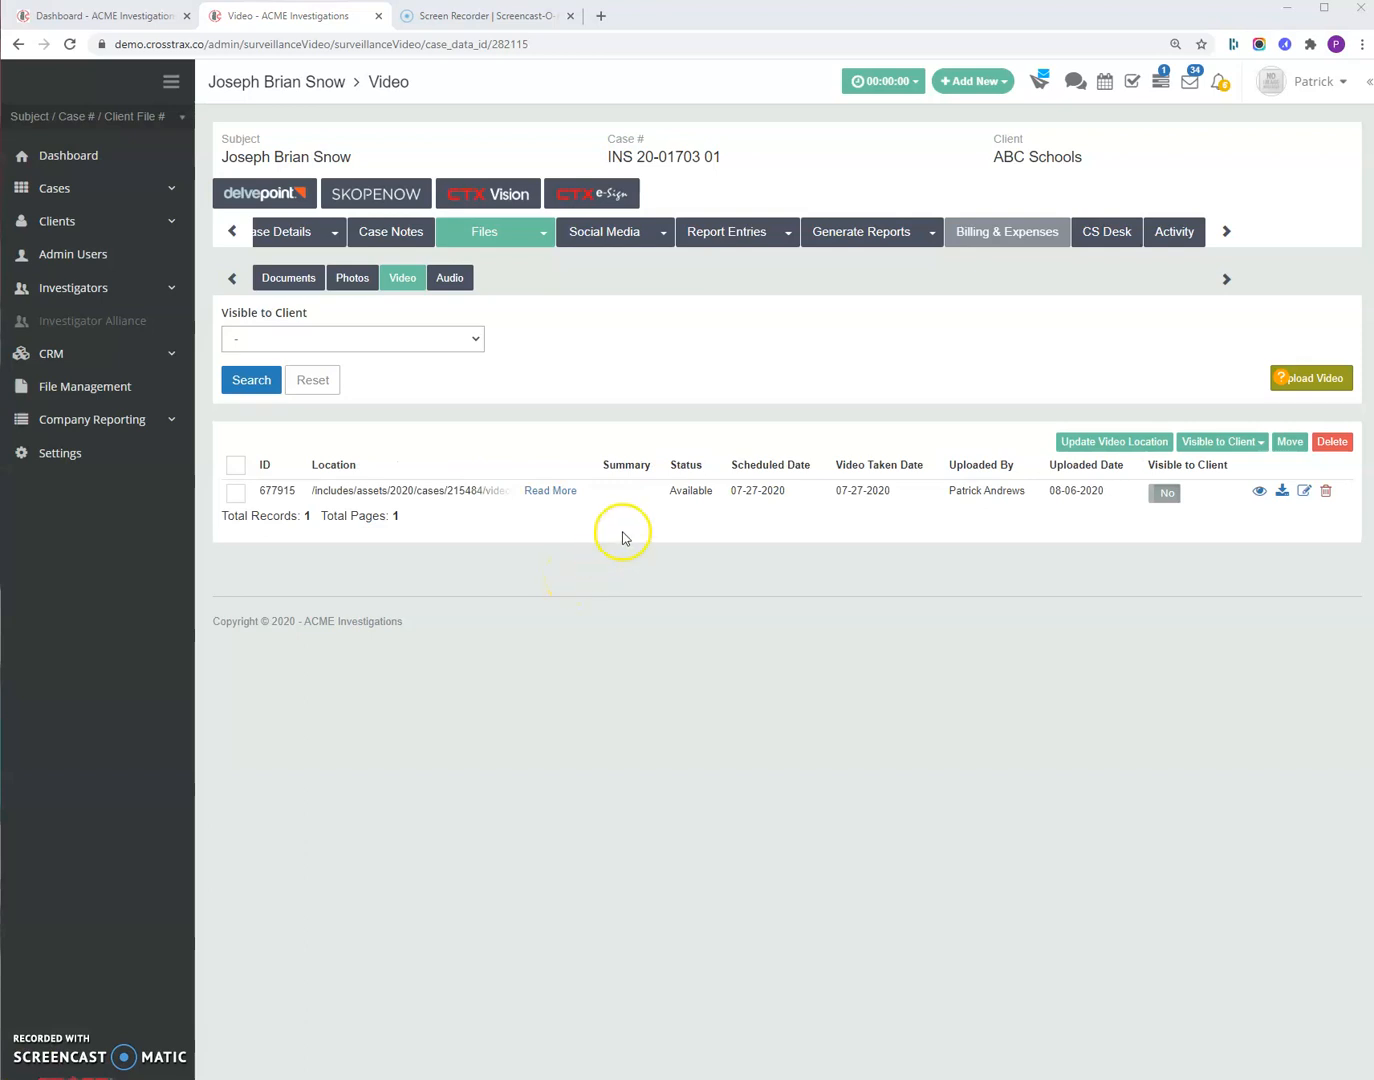
mouse_move(578, 504)
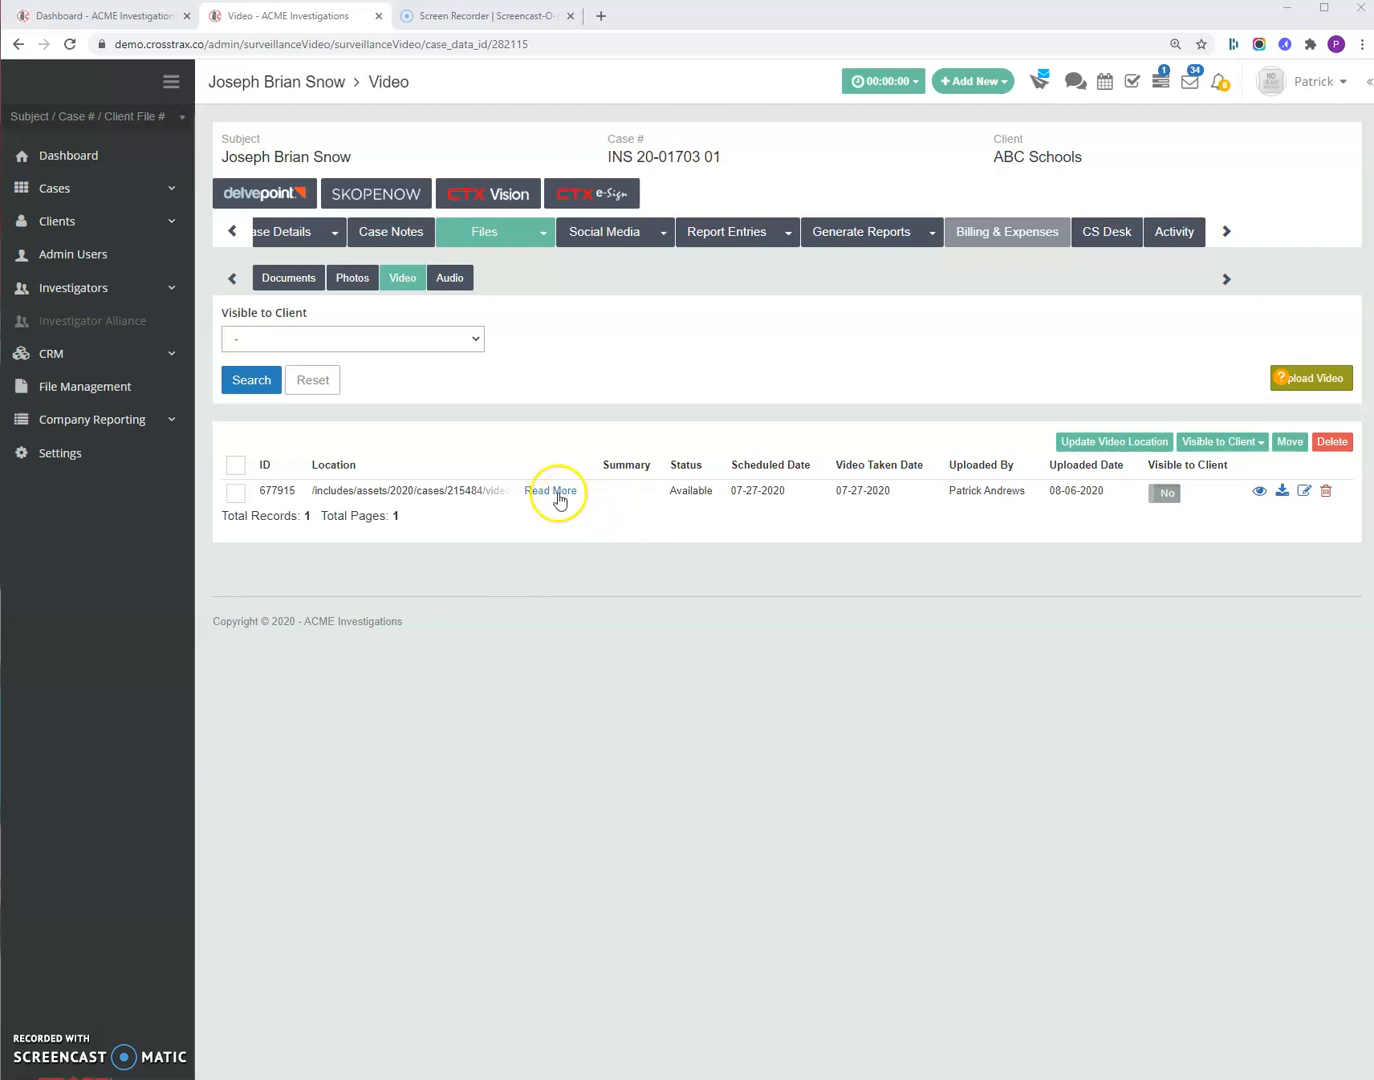
mouse_move(1172, 510)
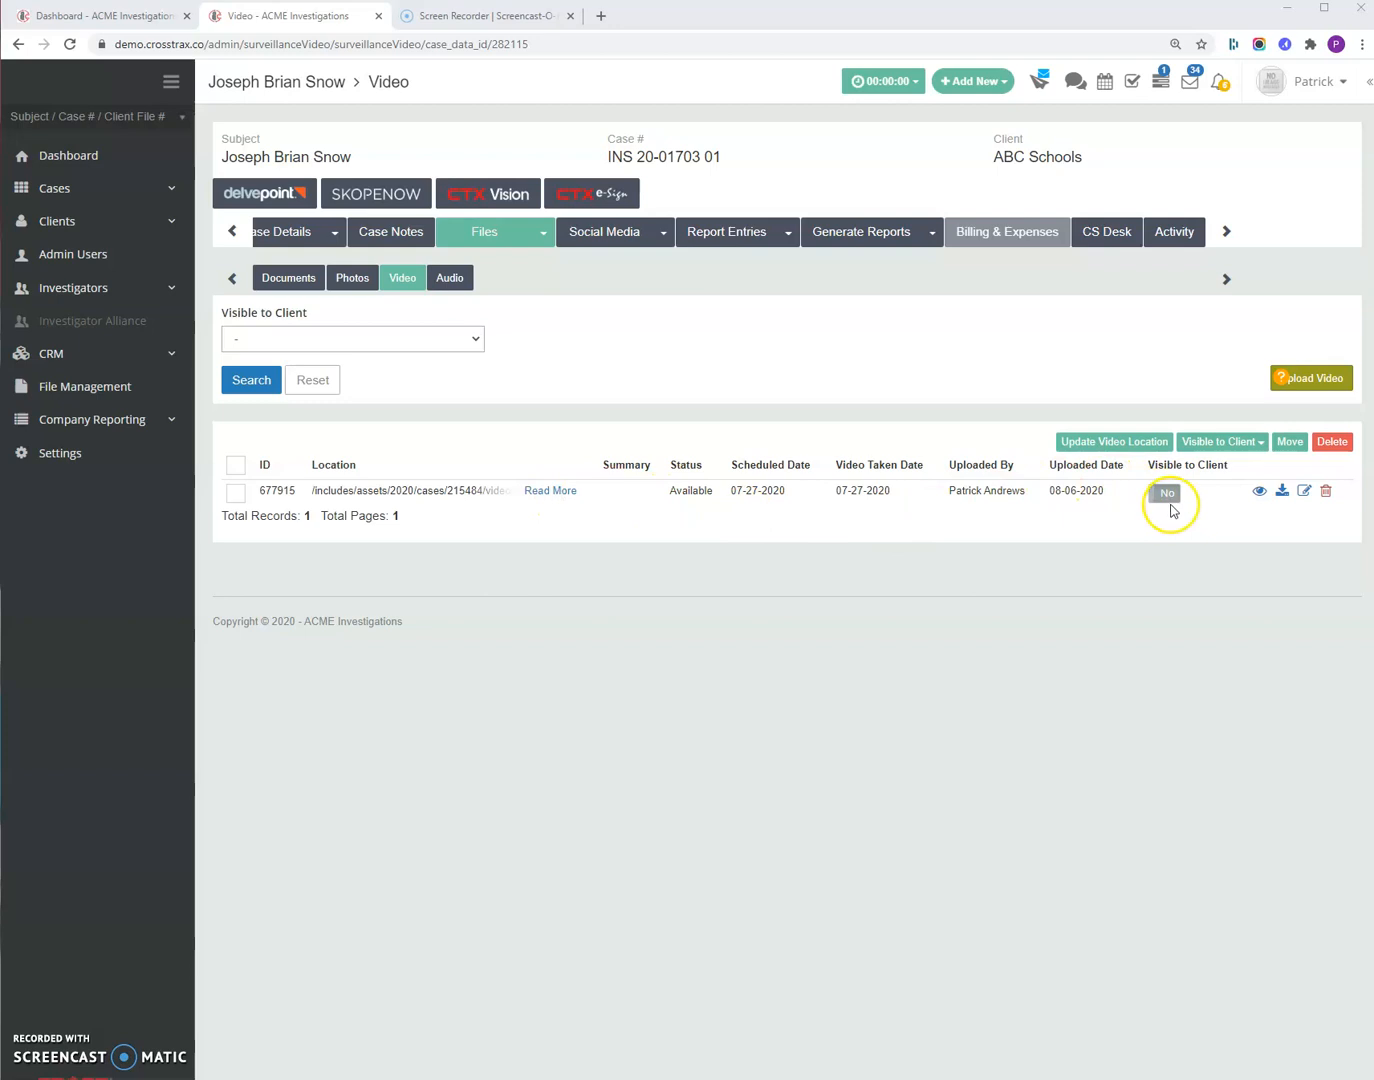
mouse_move(1168, 494)
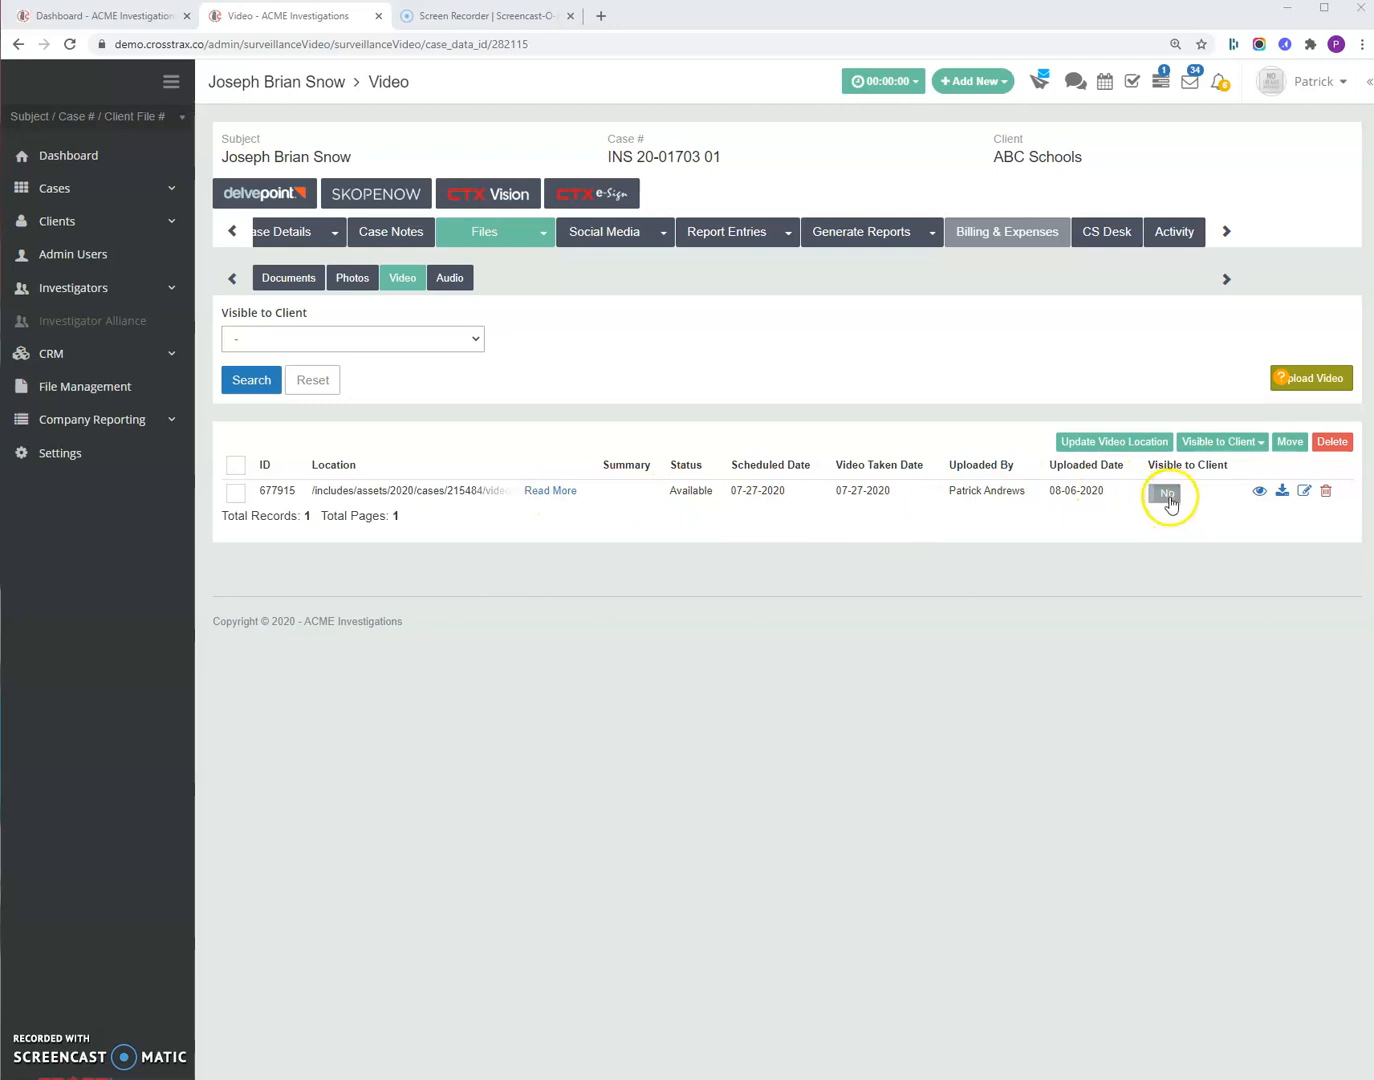
- Mark video 677915 as visible to the client
click(1168, 494)
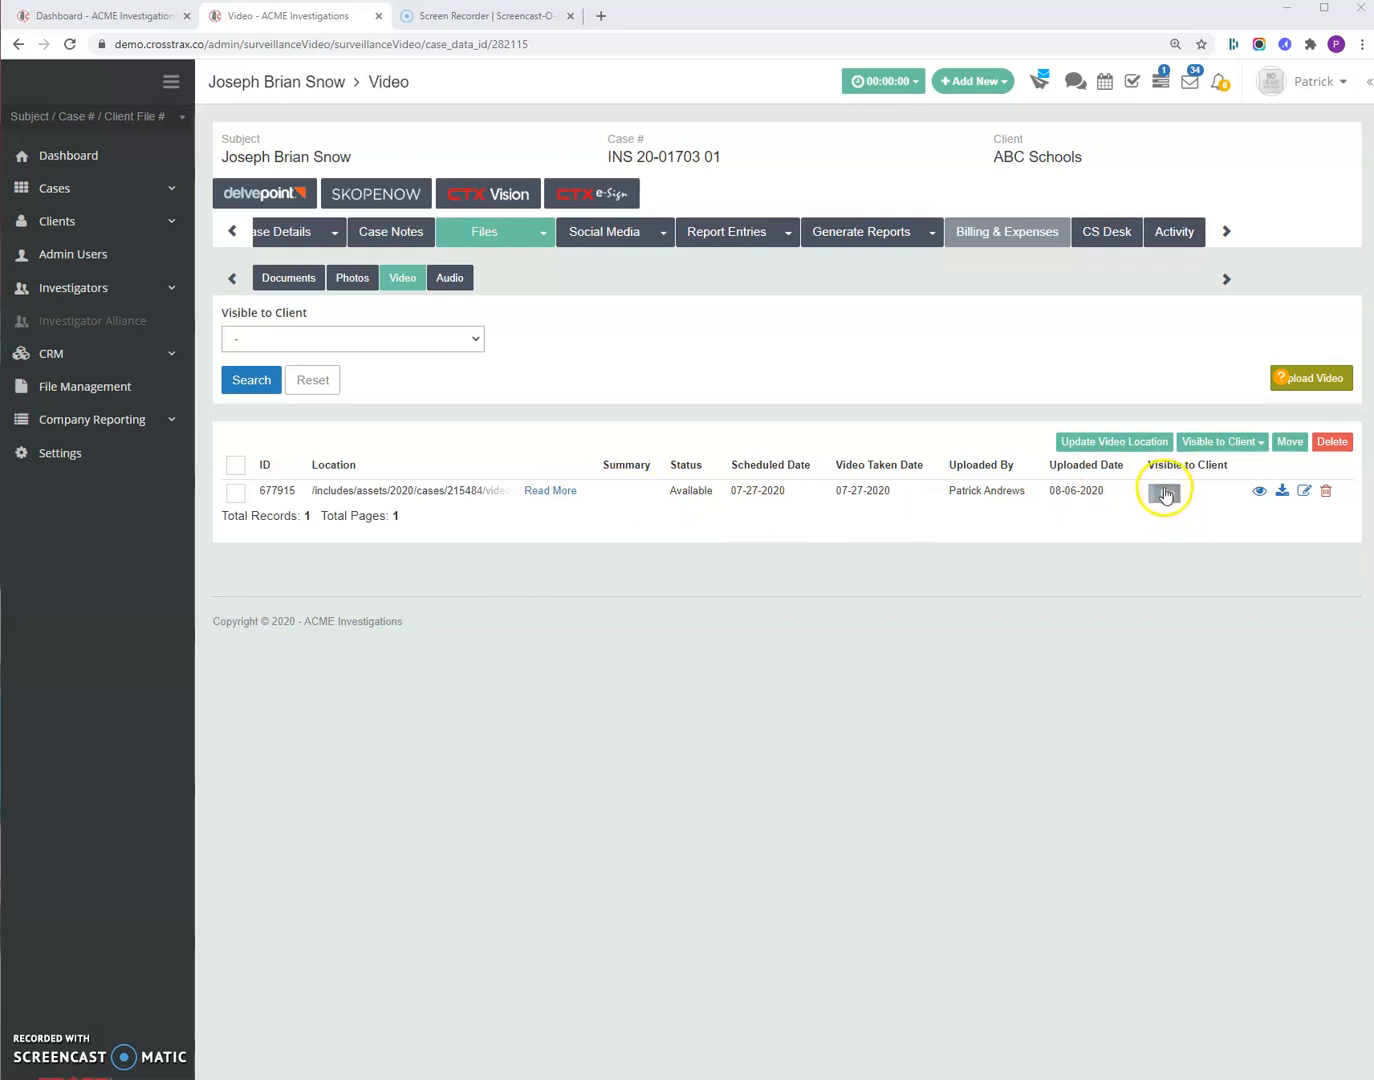
click(1166, 492)
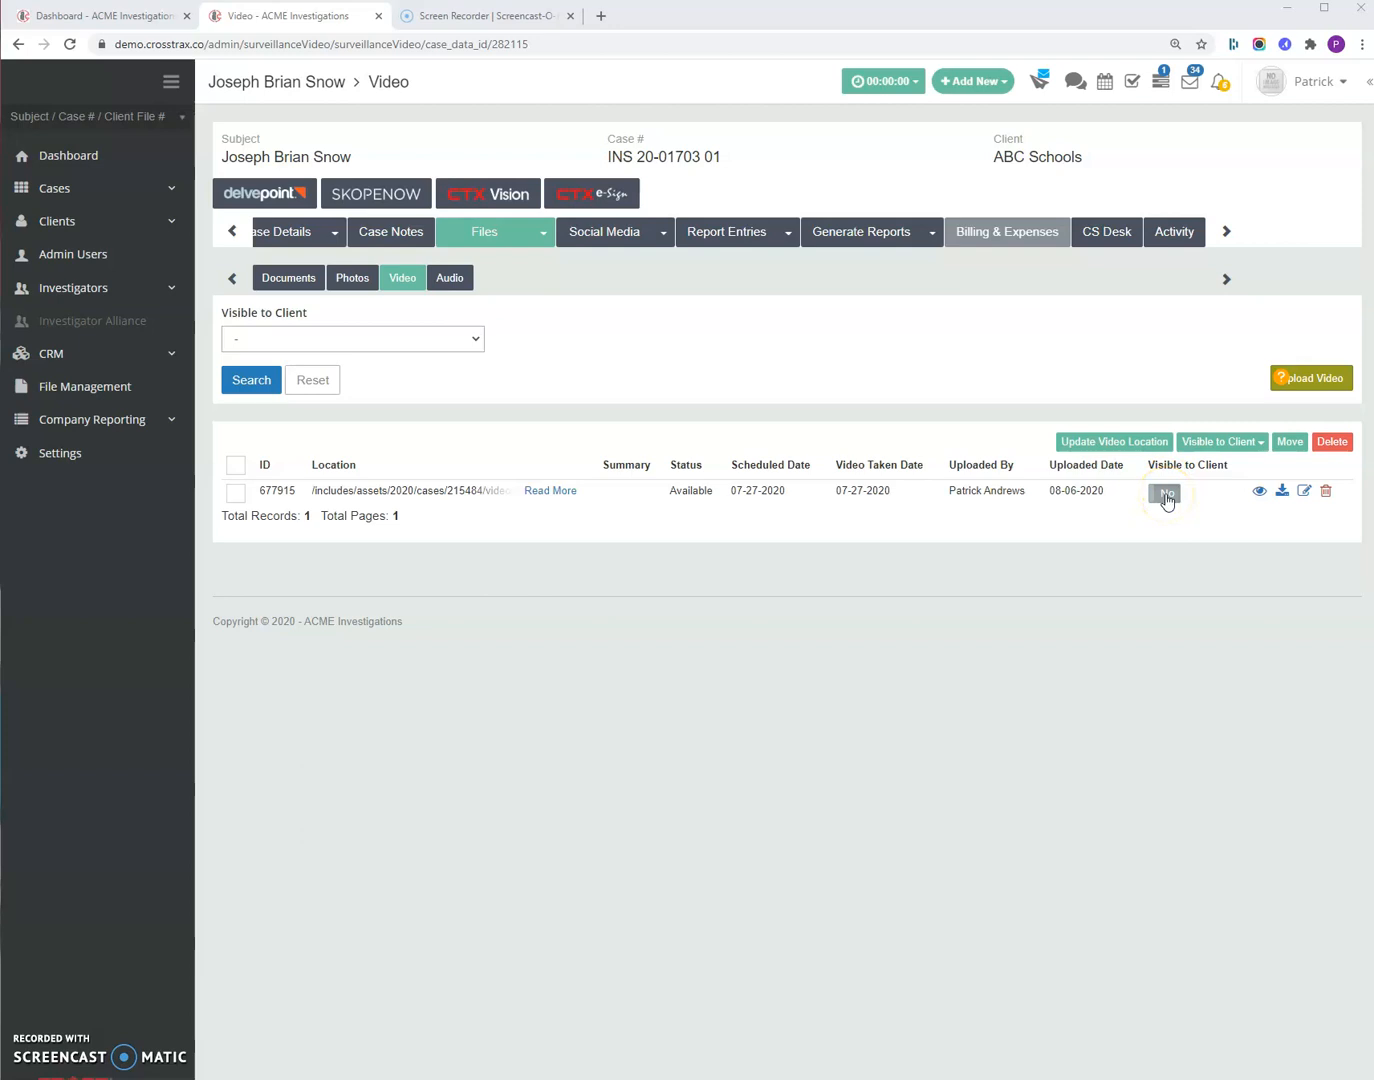
click(1164, 496)
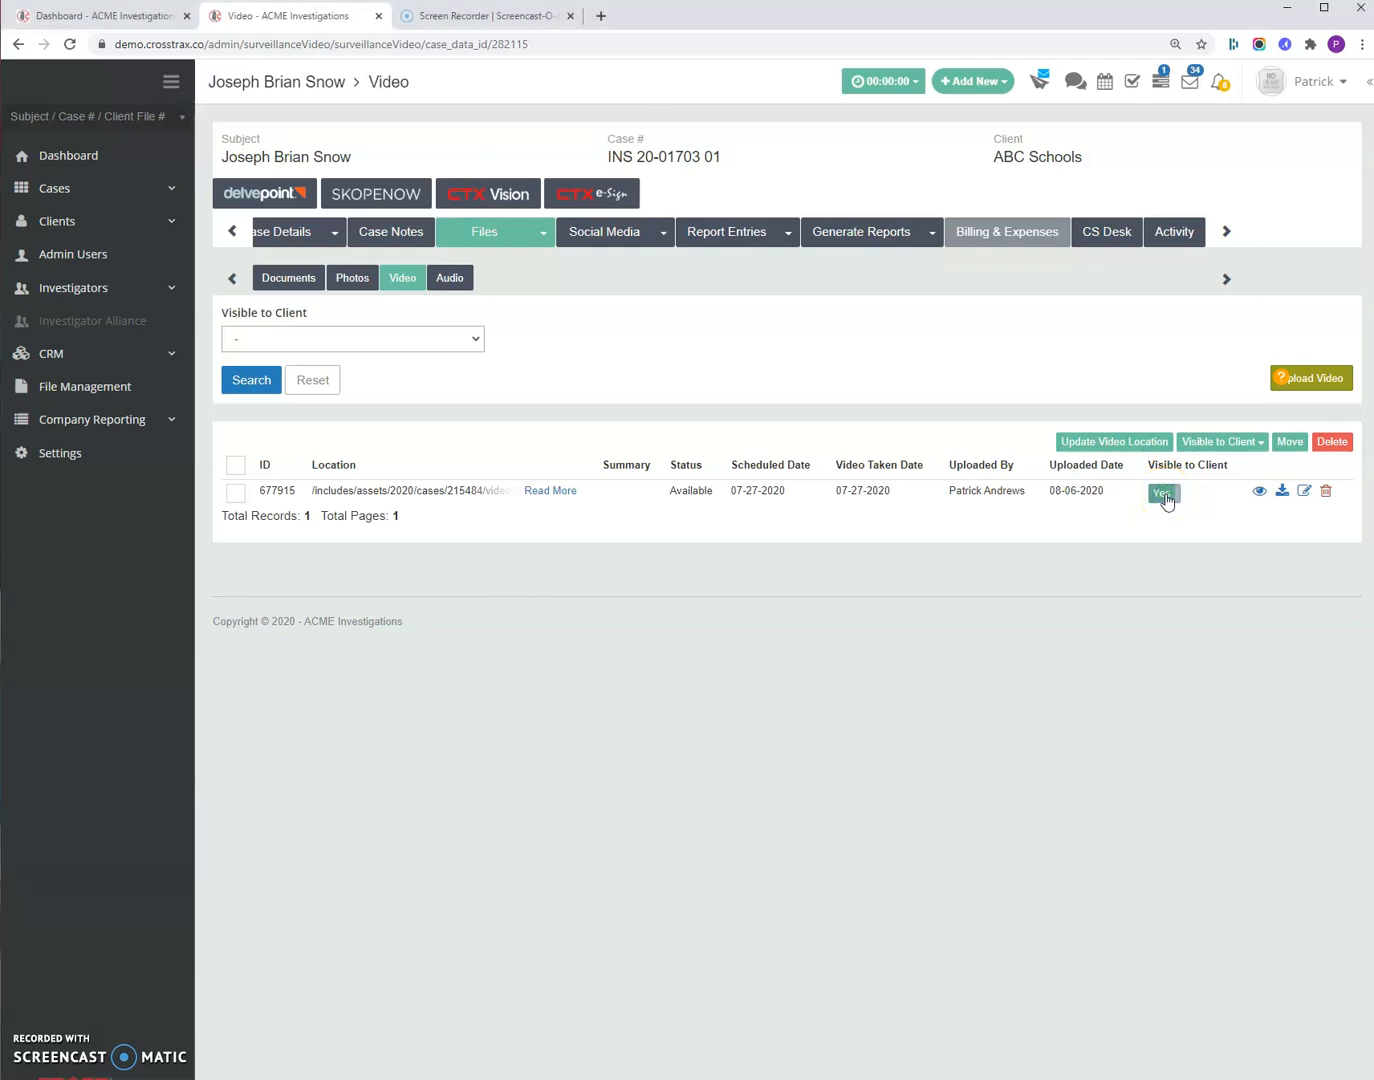
mouse_move(1120, 500)
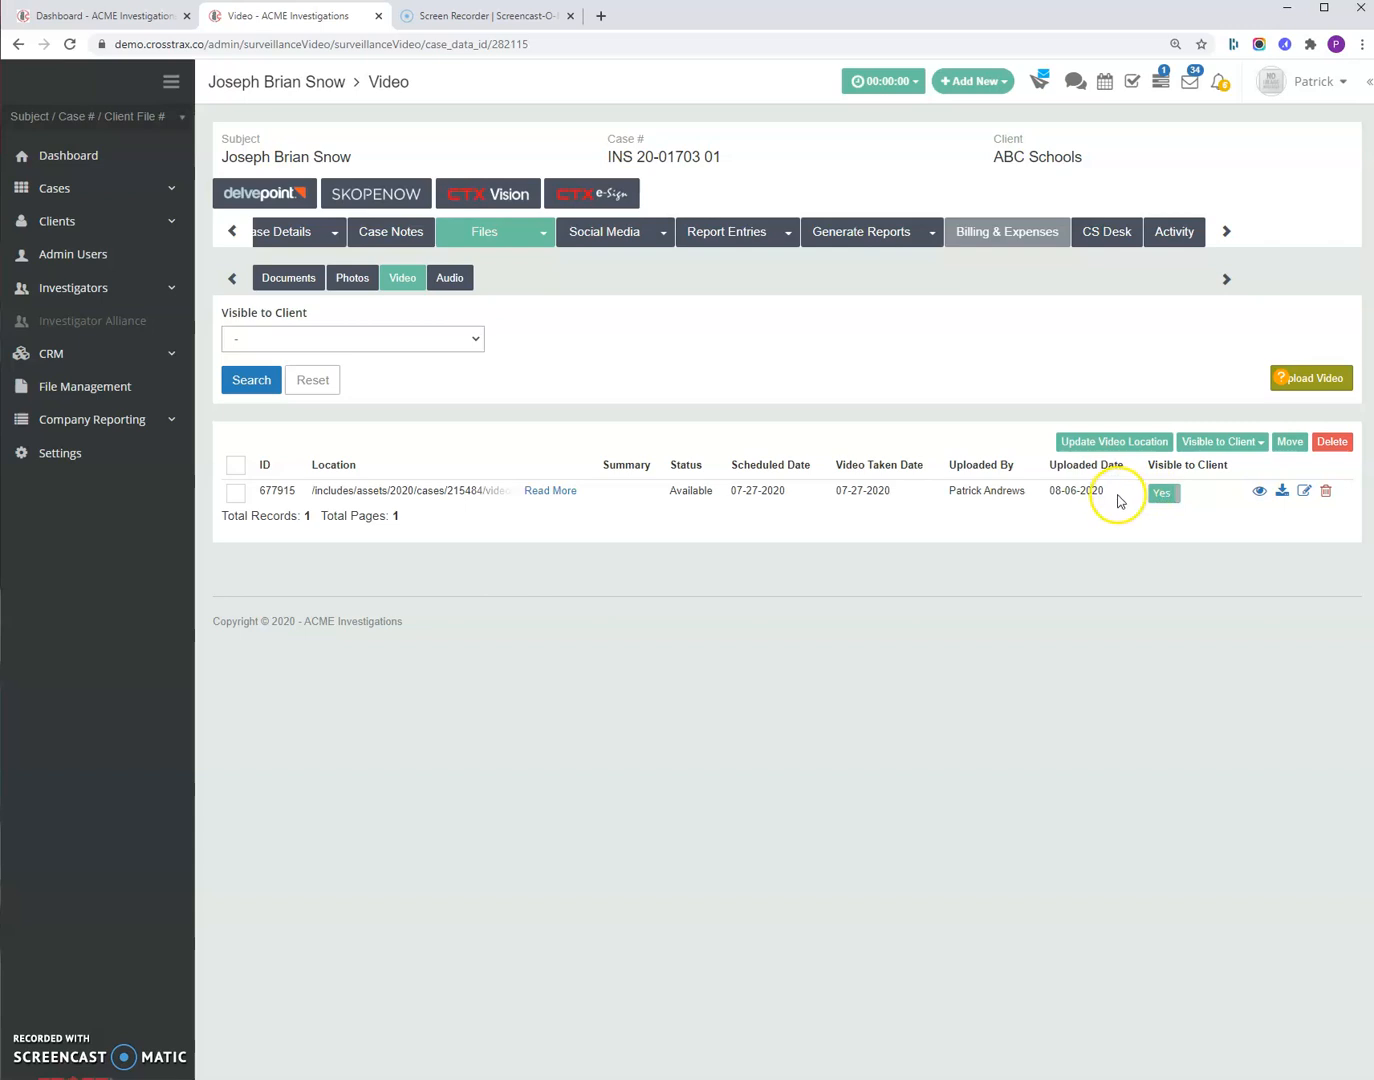
mouse_move(1110, 504)
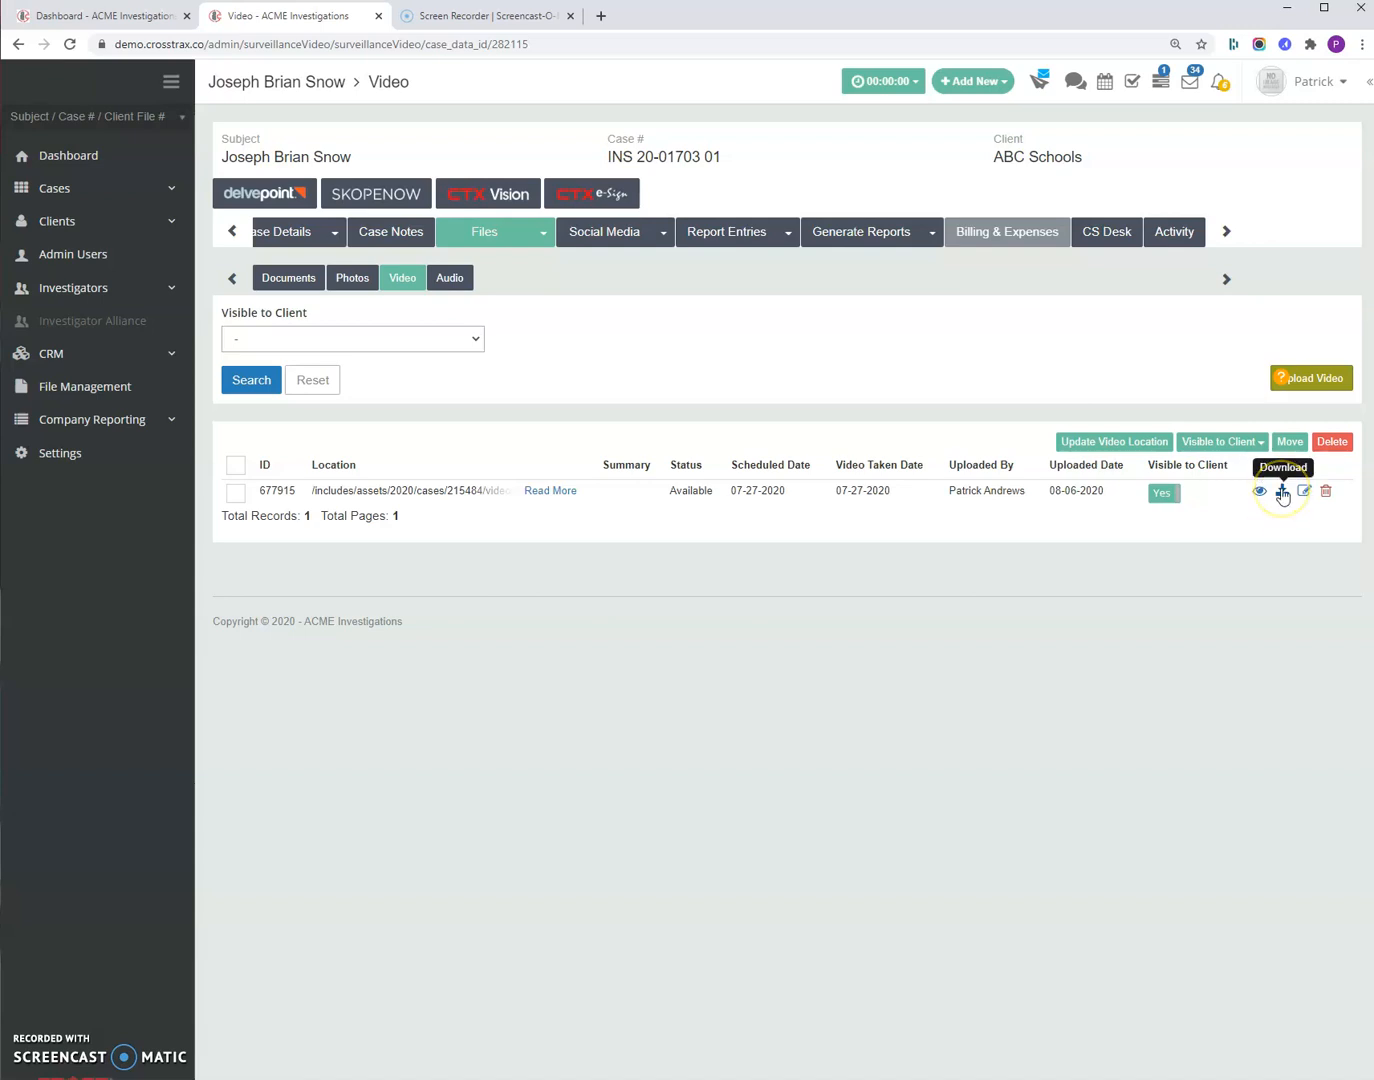
mouse_move(1306, 496)
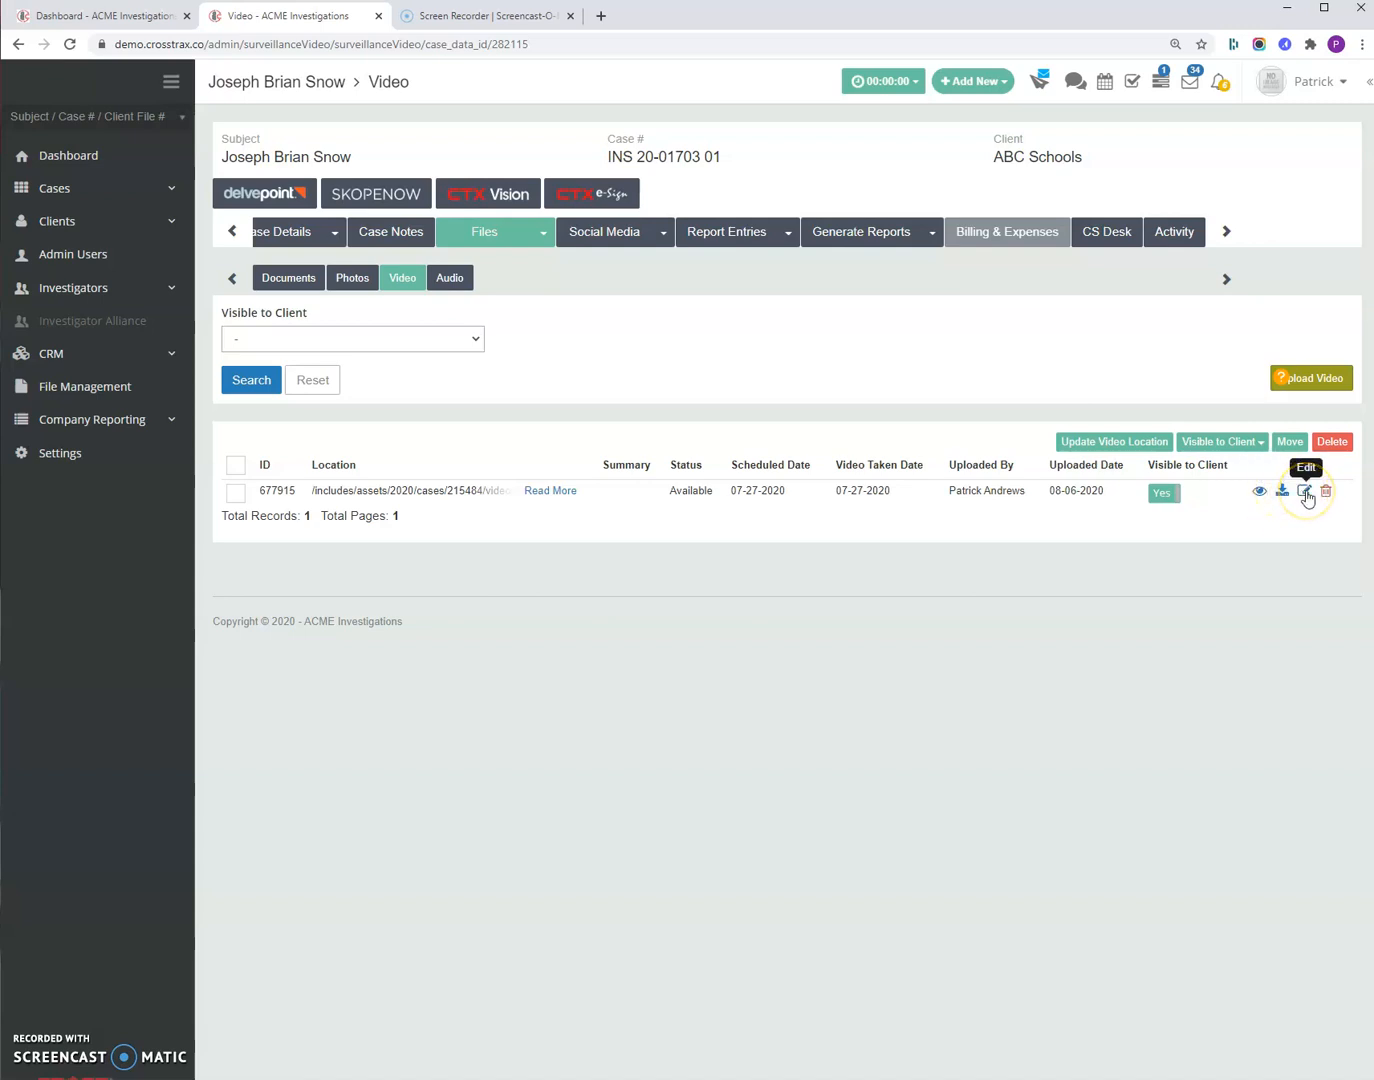
- Bring up the Edit Surveillance Video form for video 677915
click(1304, 492)
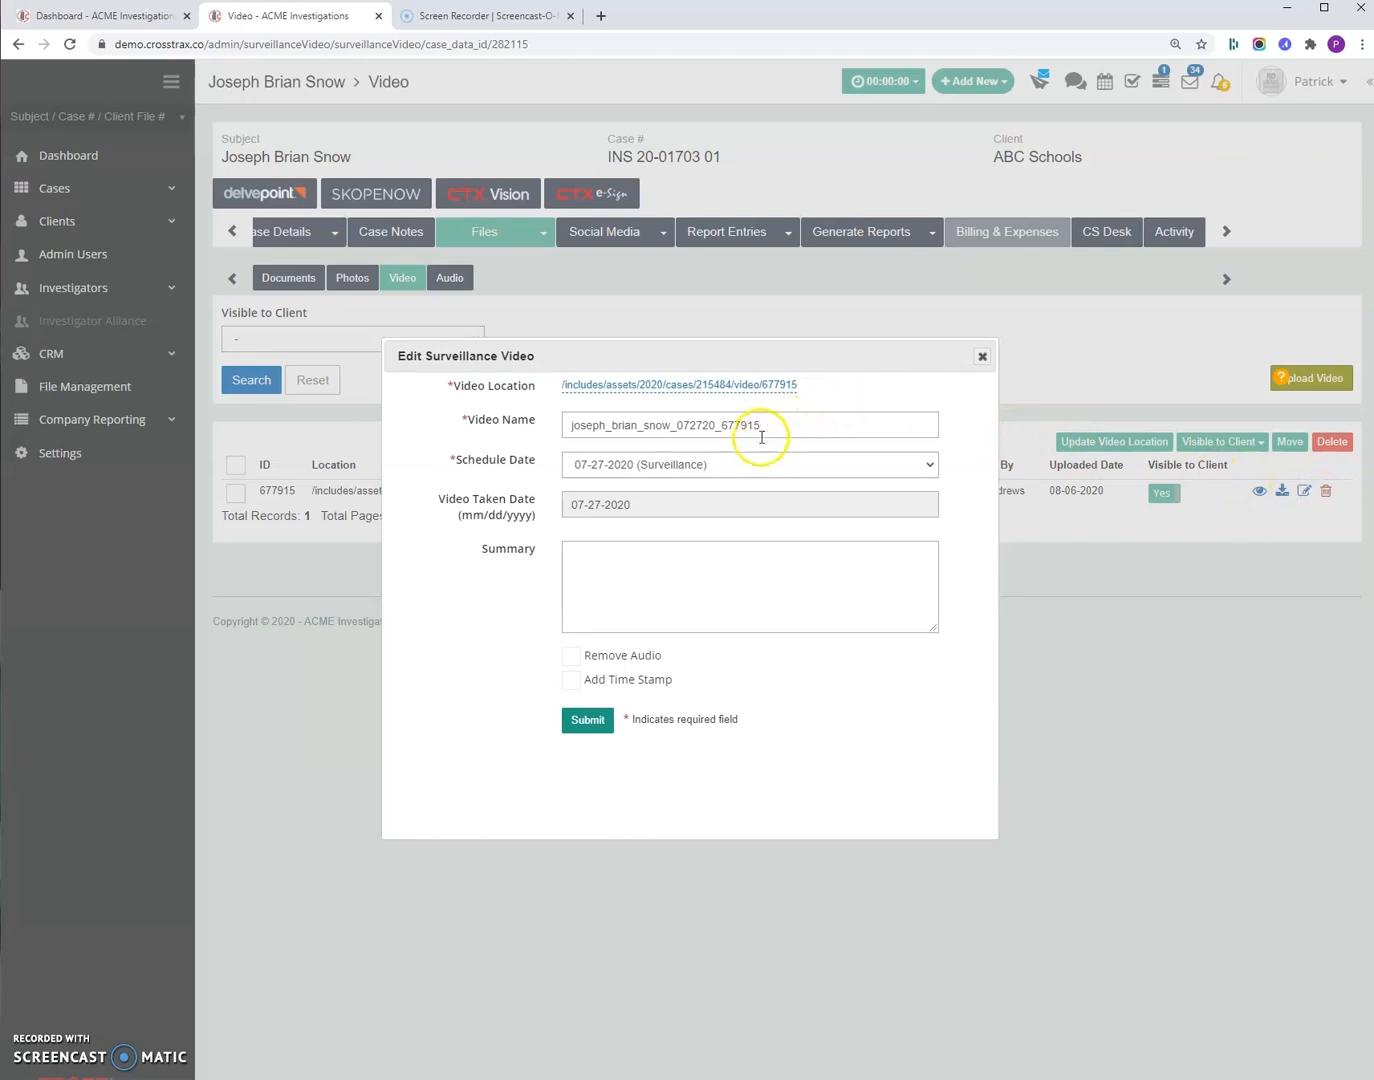
- Keep the schedule date, enter the summary 'Test Video' and submit it
click(748, 464)
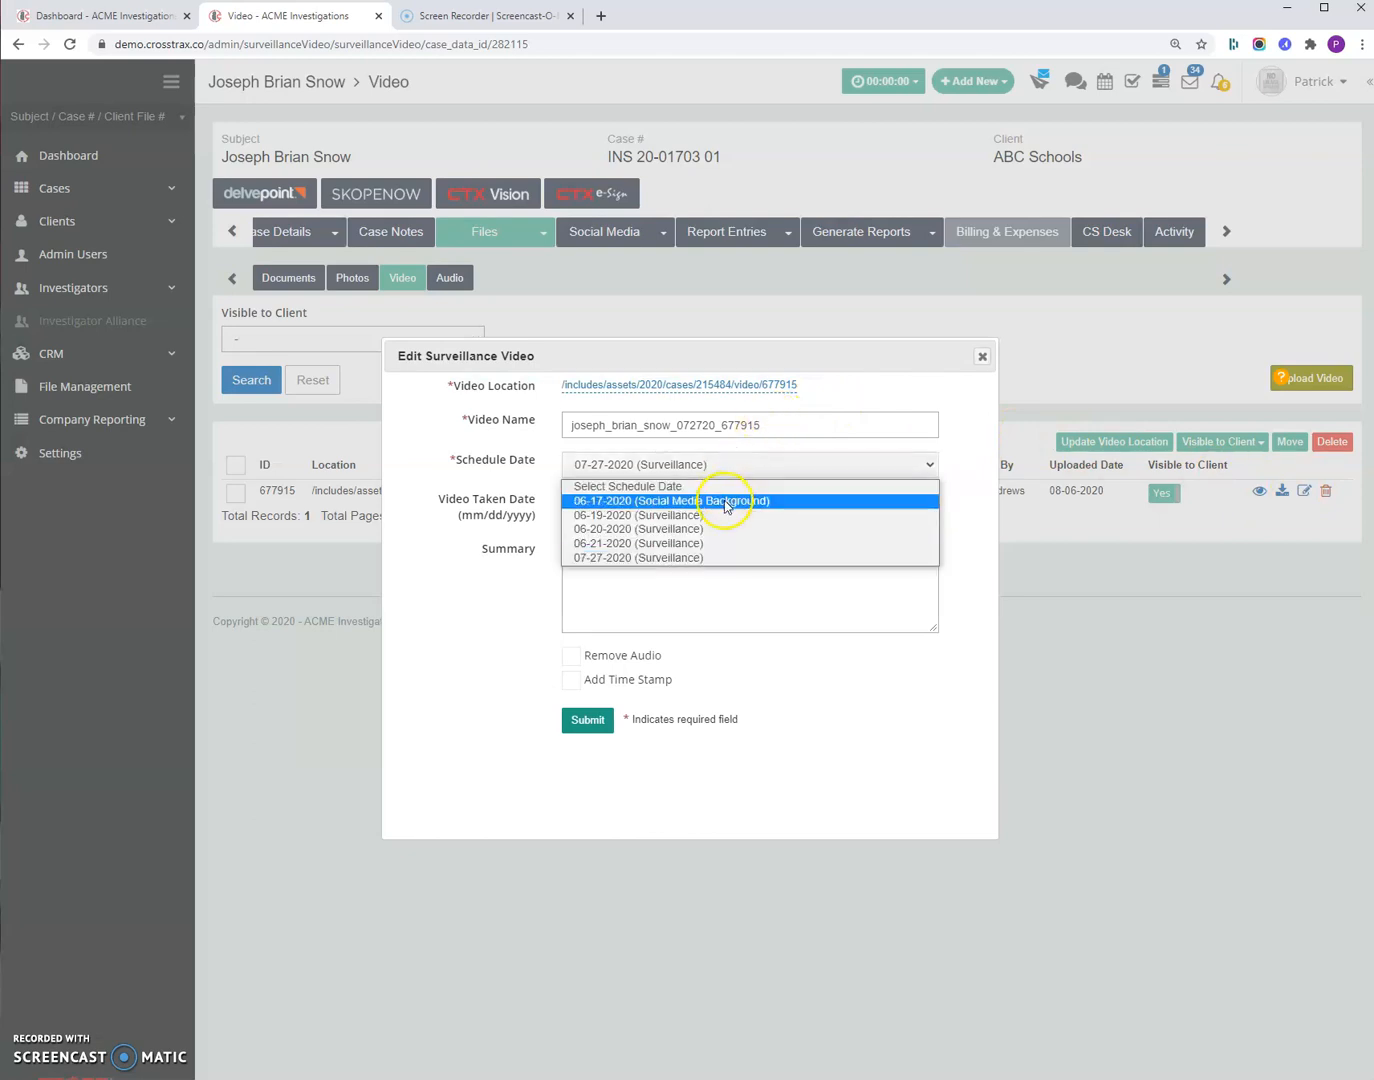
click(638, 558)
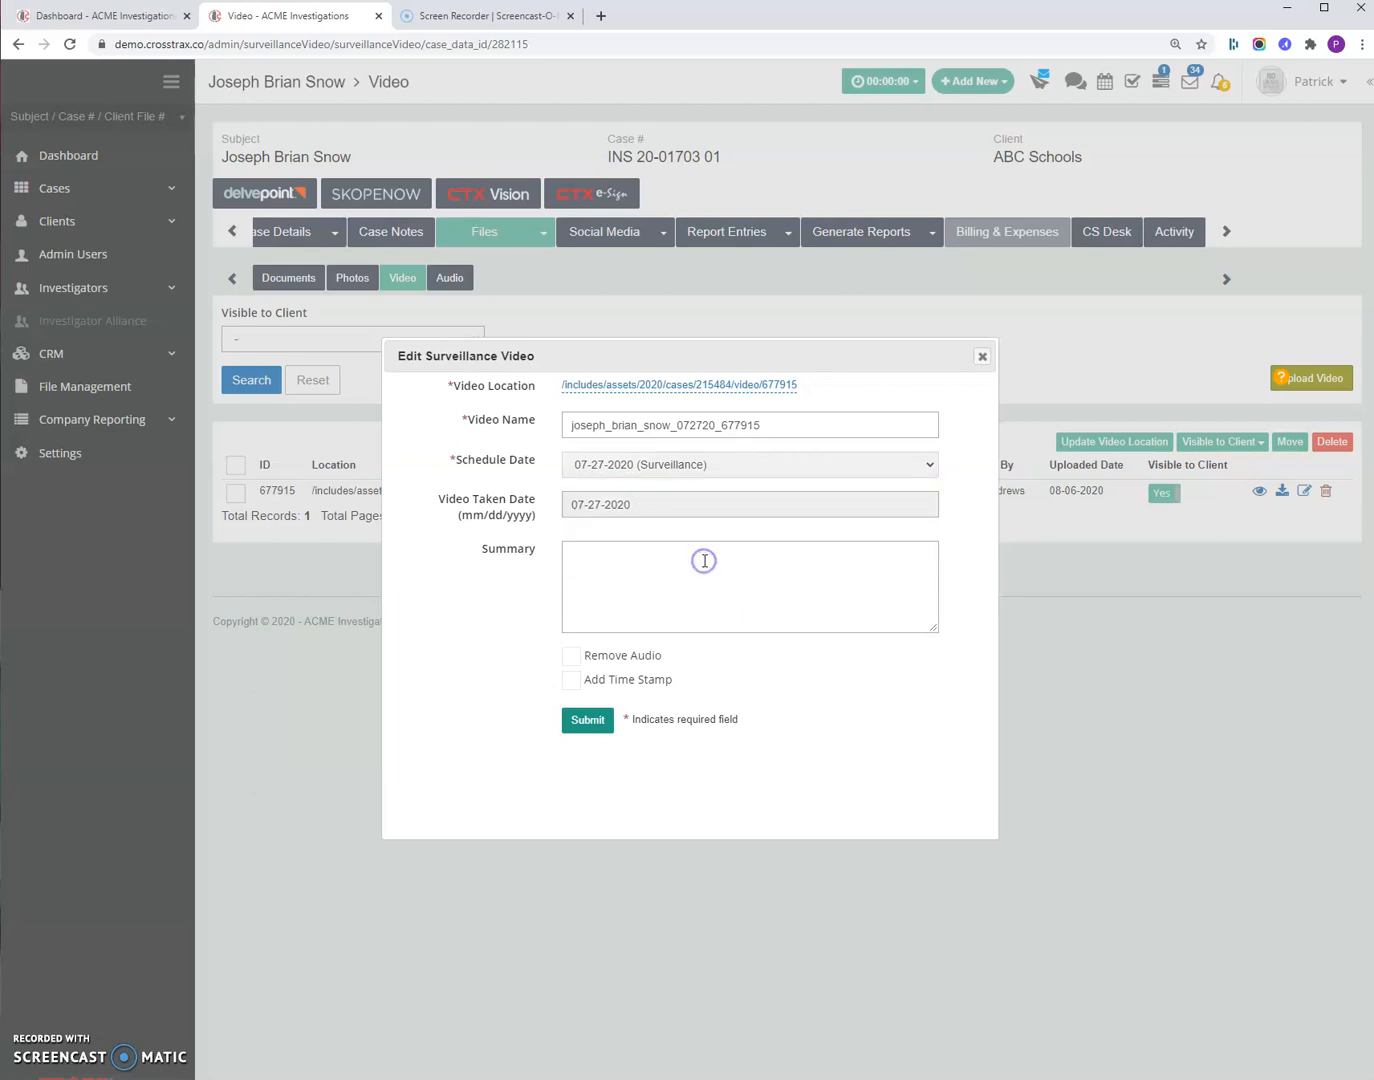
click(576, 554)
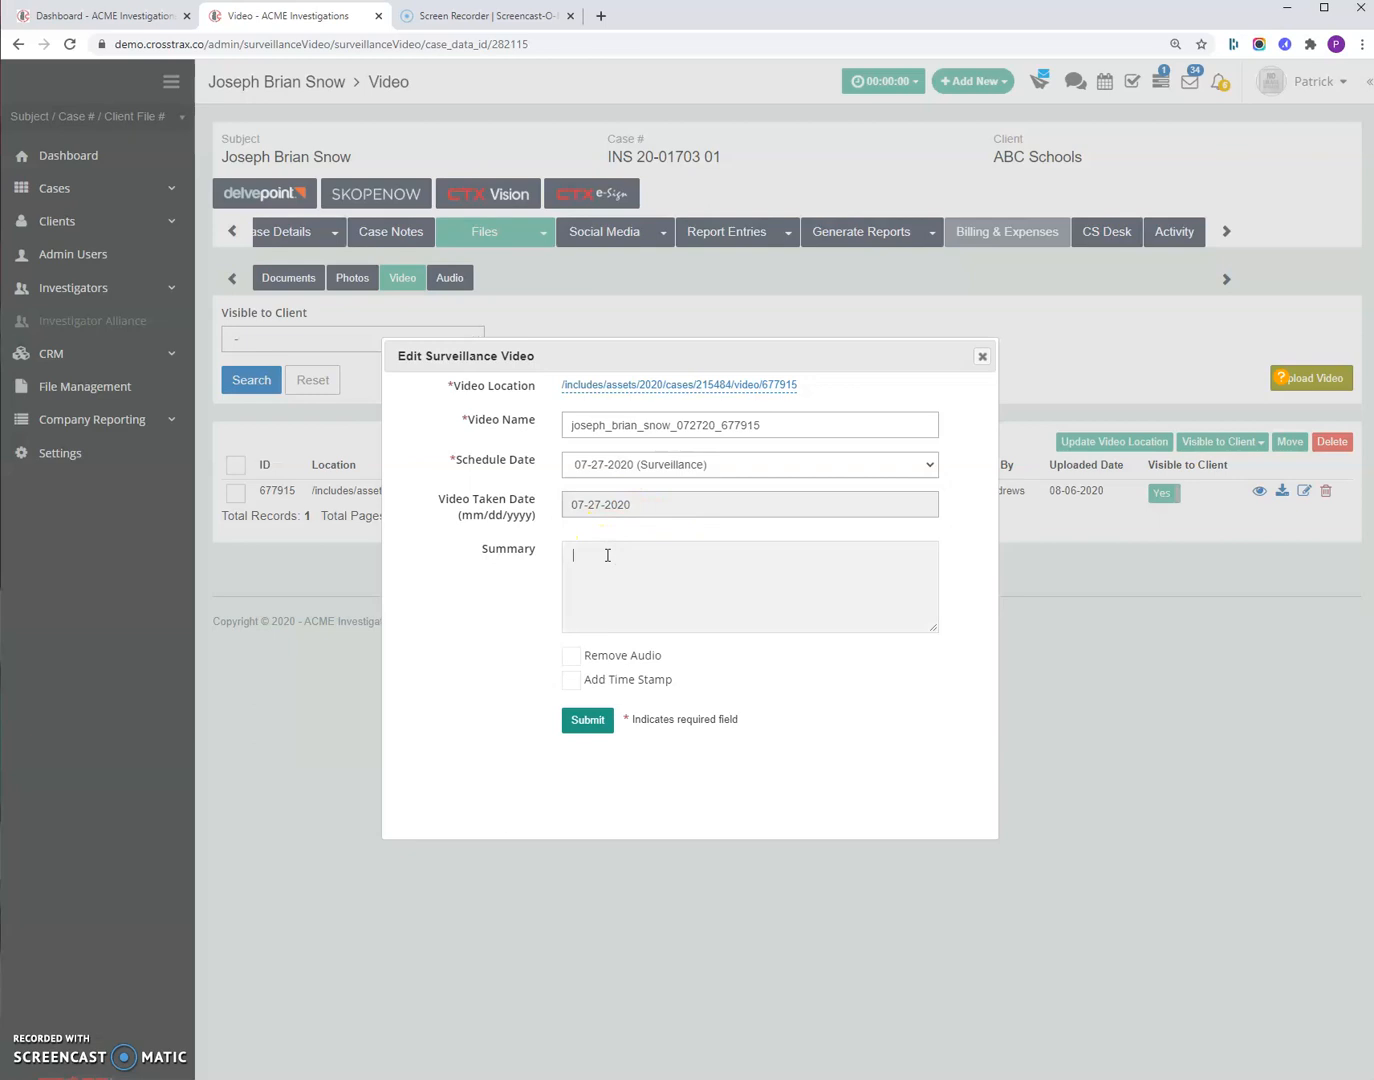
text(T)
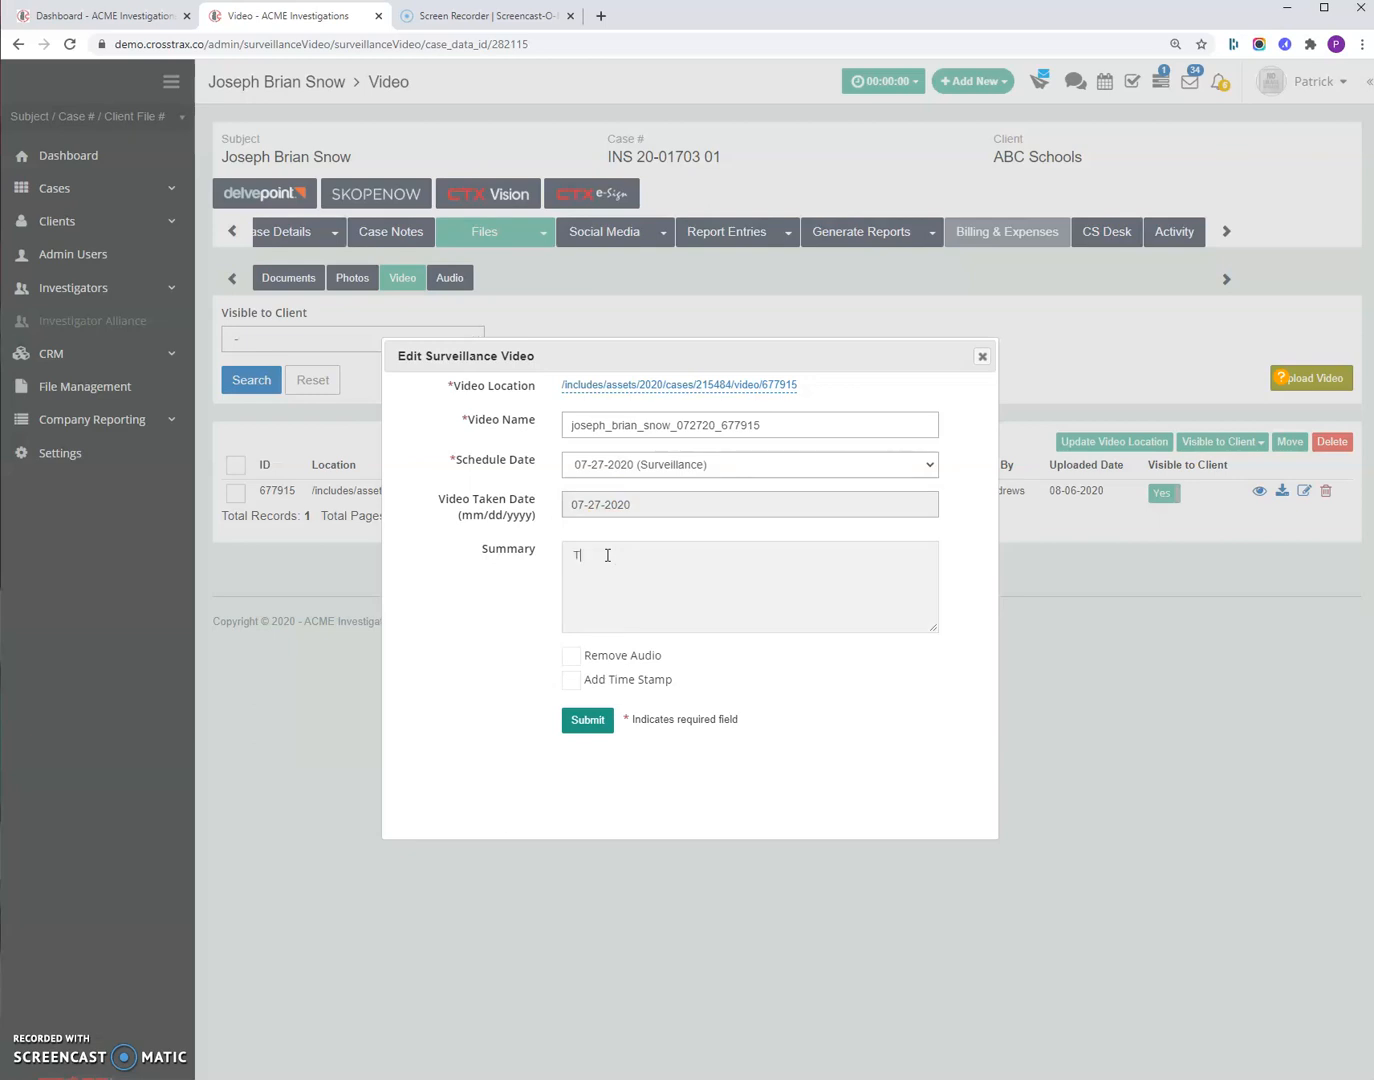
text(est Video)
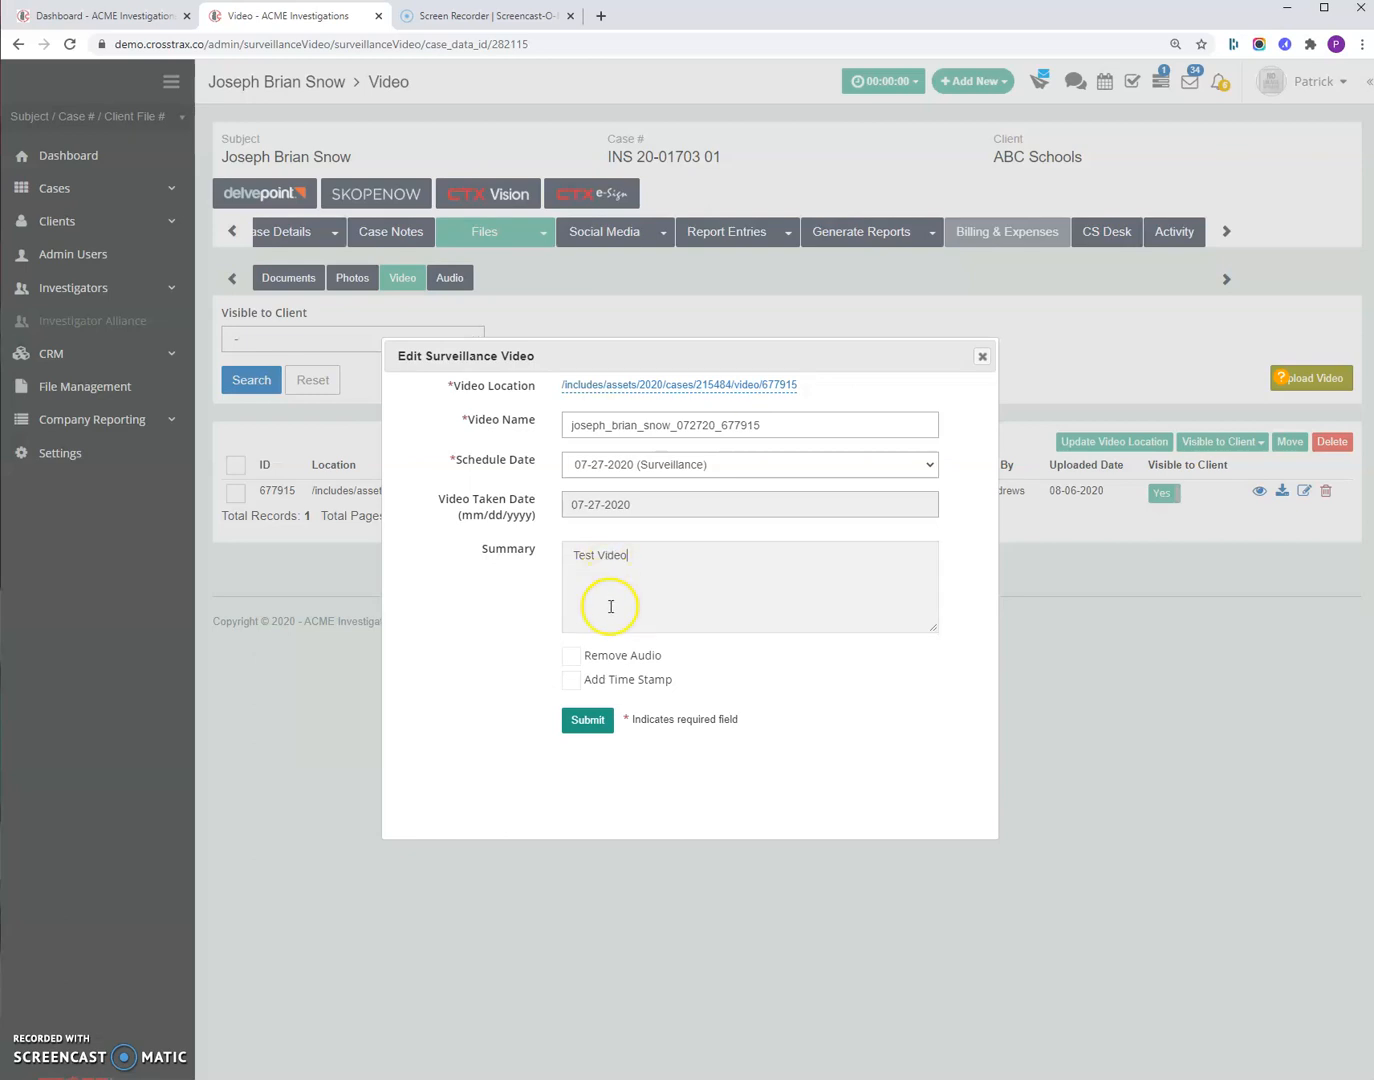
mouse_move(572, 656)
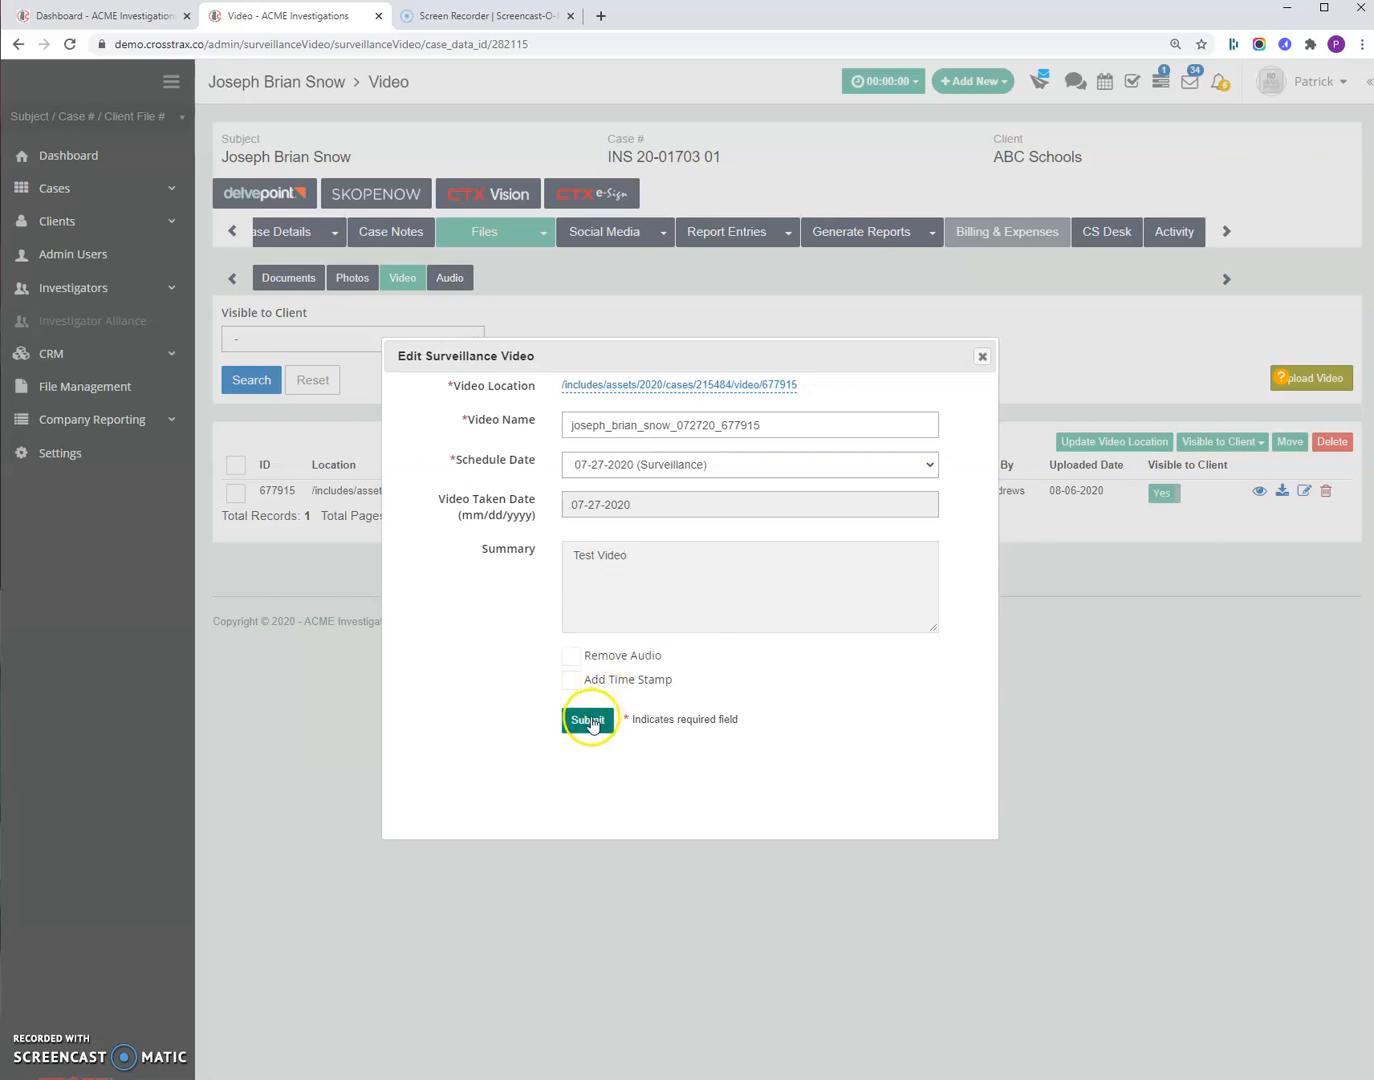
click(588, 720)
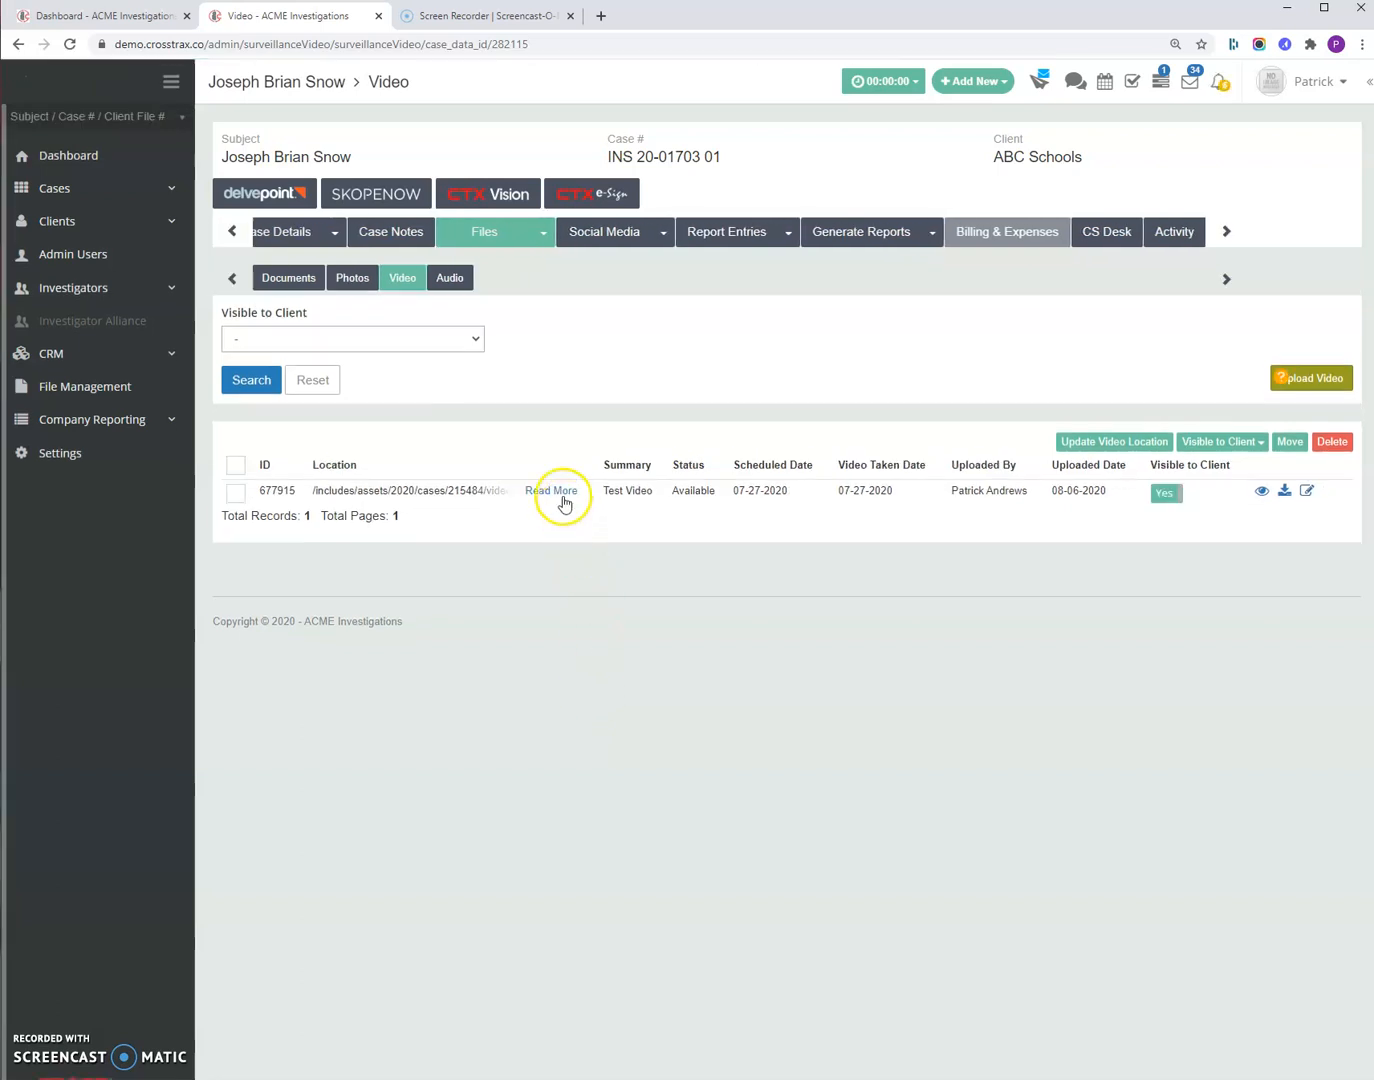
mouse_move(618, 480)
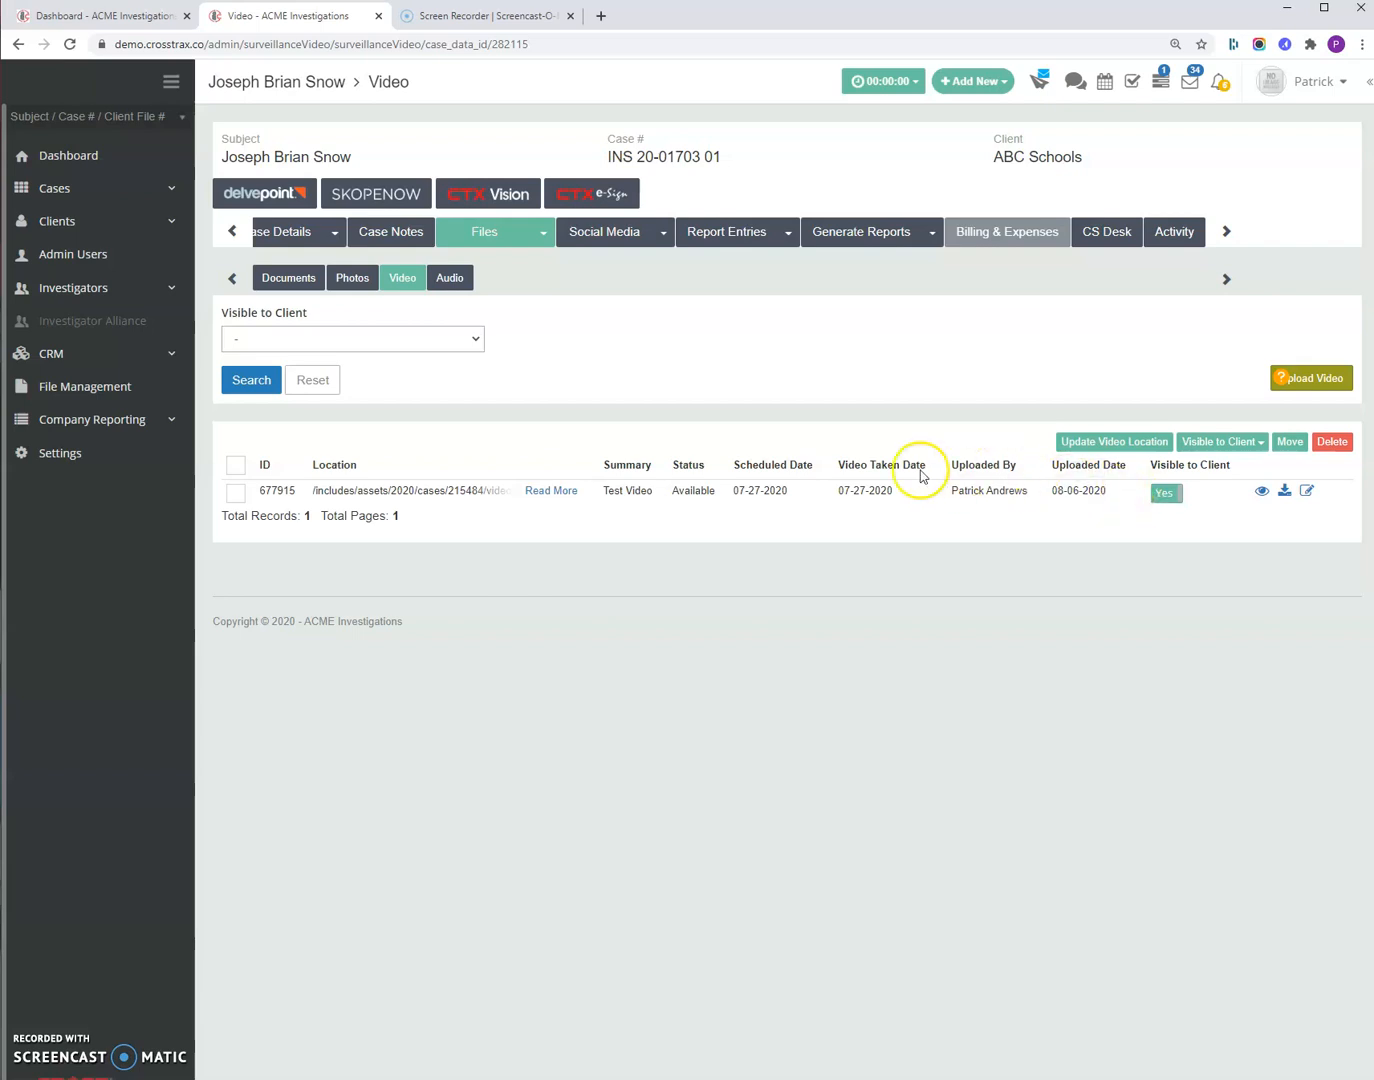
mouse_move(502, 436)
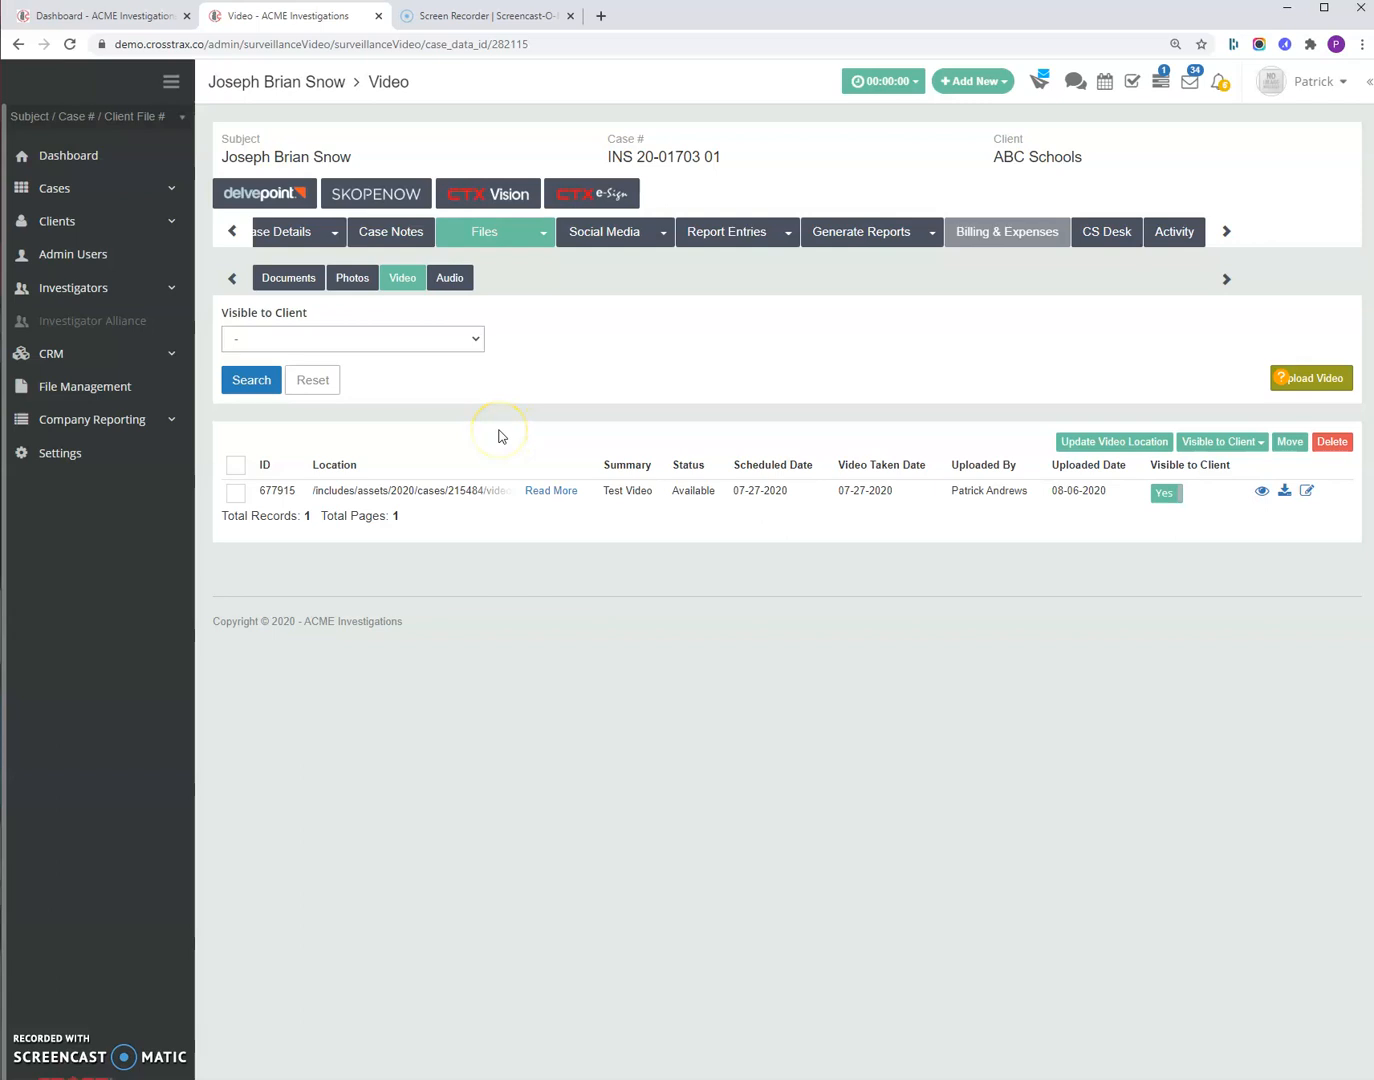